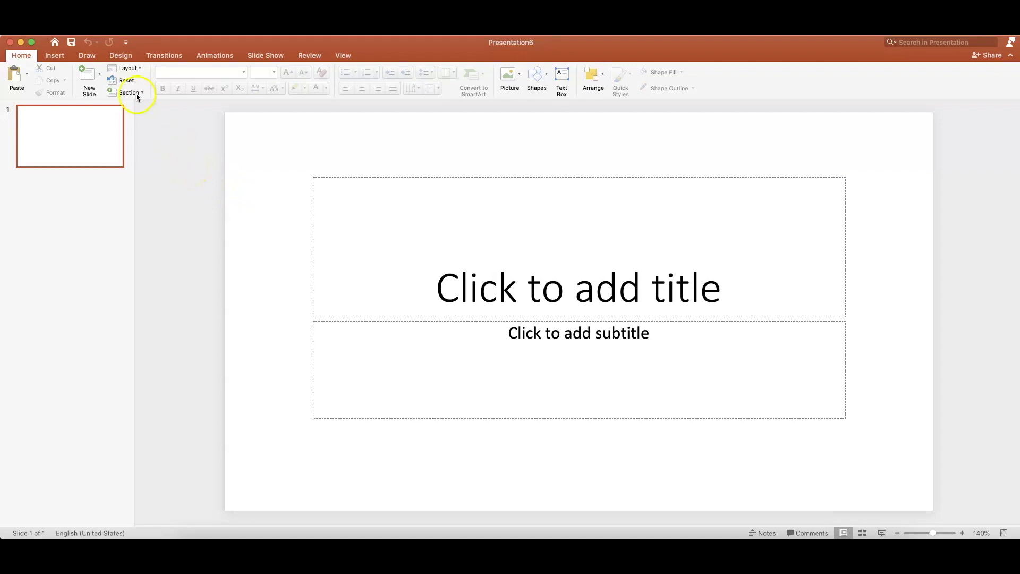
# Make the first slide Blank and fill its background with the Planner Background.jpg picture.
pyautogui.click(125, 68)
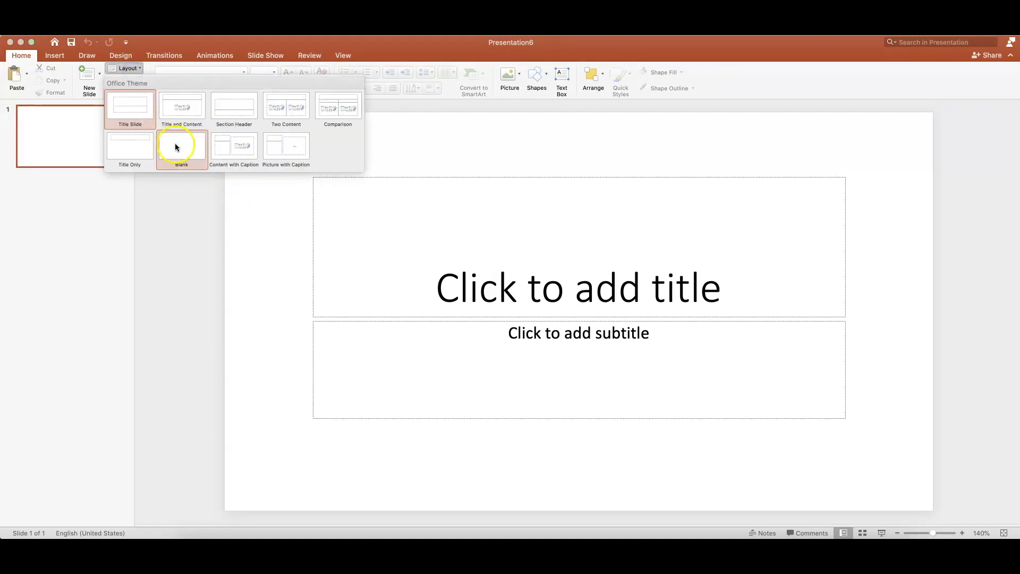
pyautogui.click(181, 146)
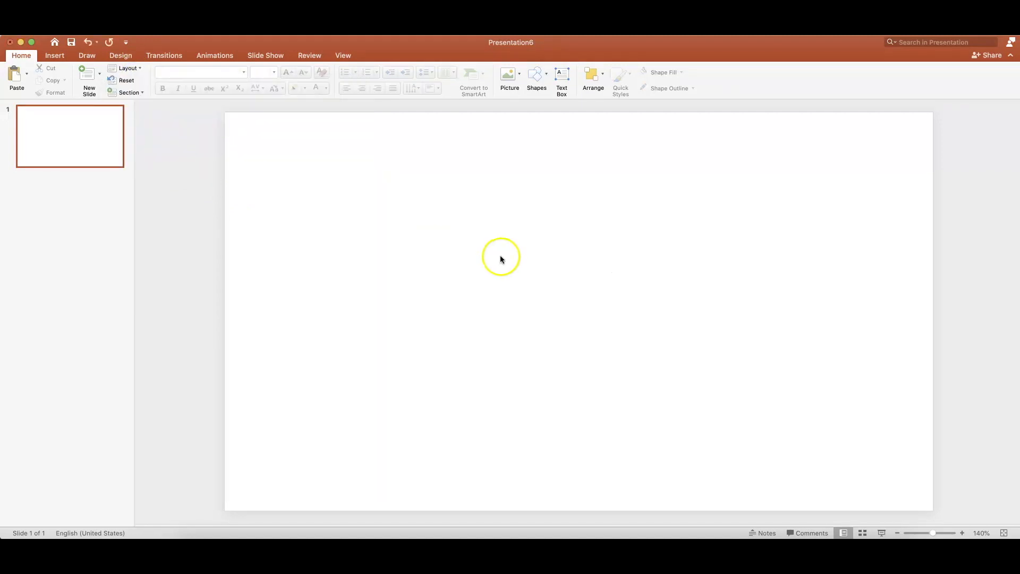
pyautogui.rightClick(501, 257)
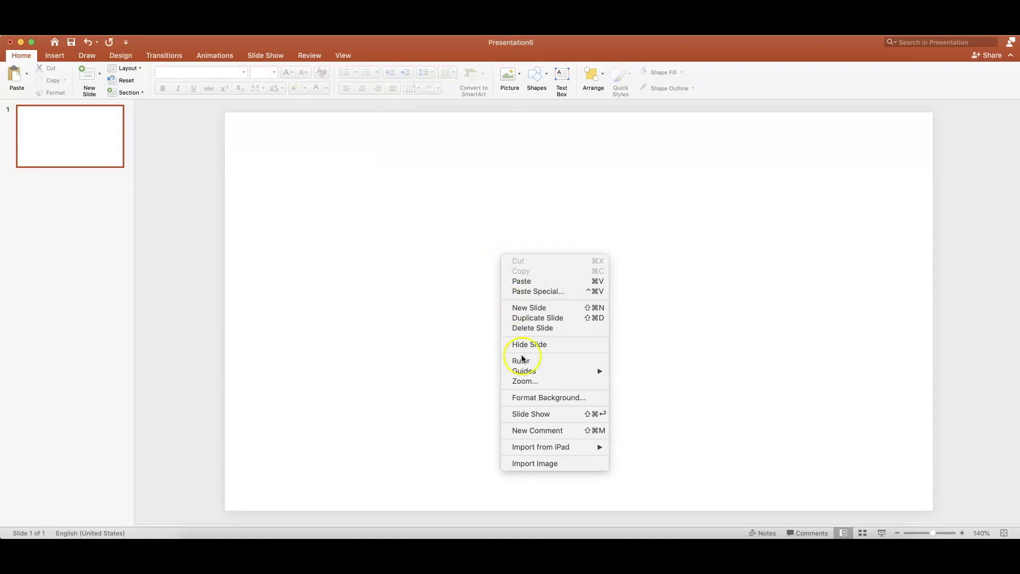
pyautogui.click(549, 397)
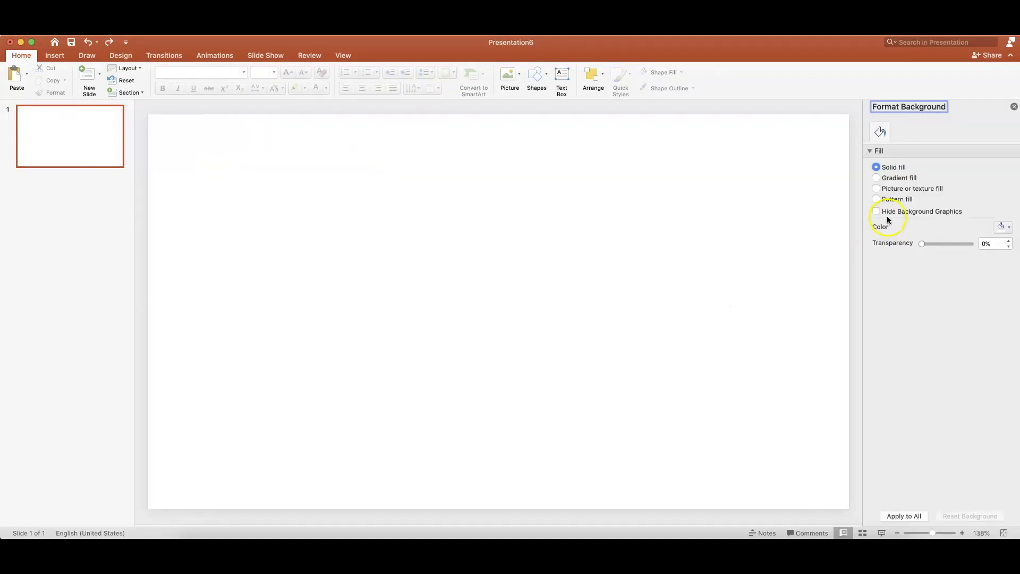
pyautogui.click(876, 188)
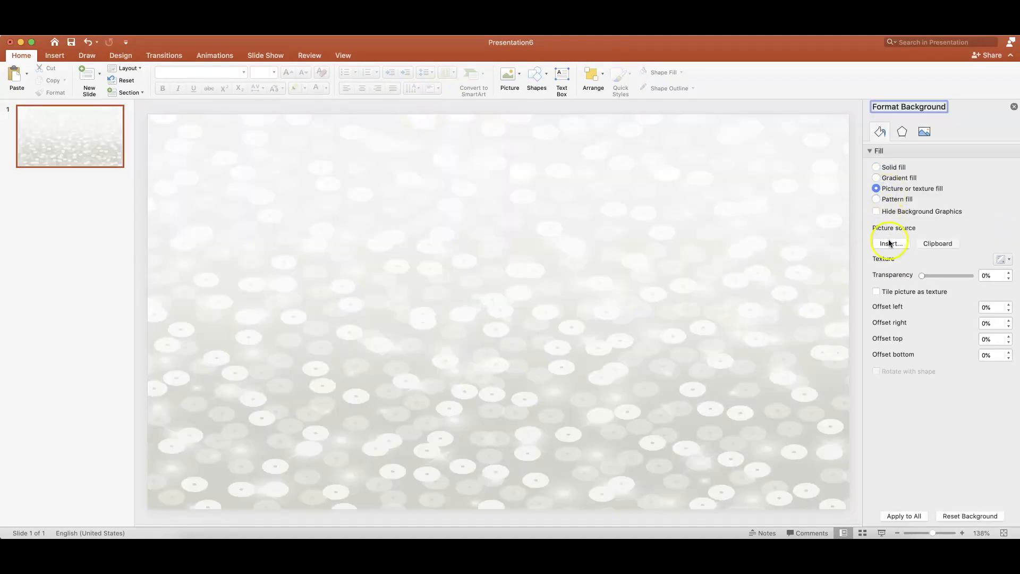
pyautogui.click(891, 243)
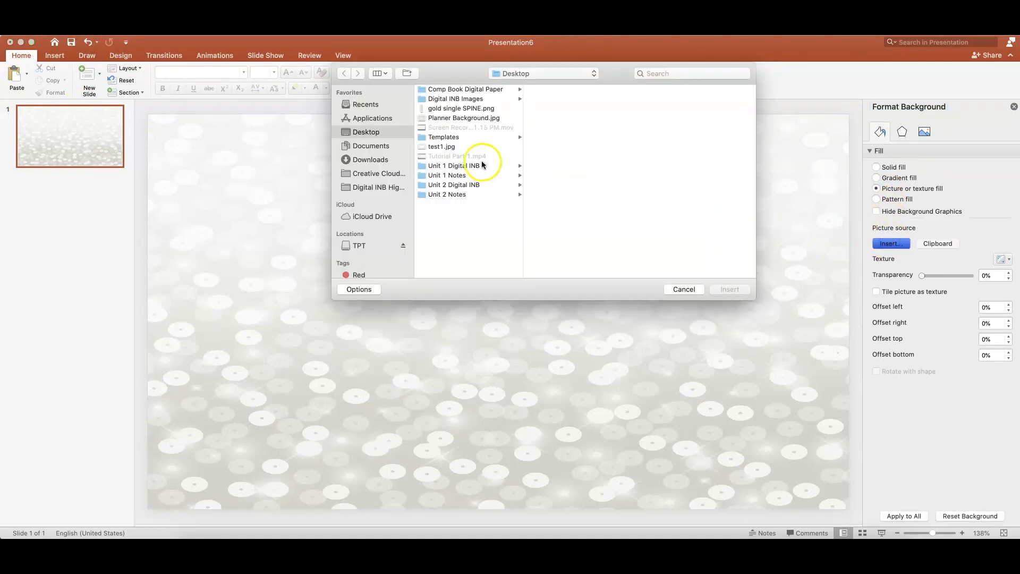
pyautogui.click(462, 117)
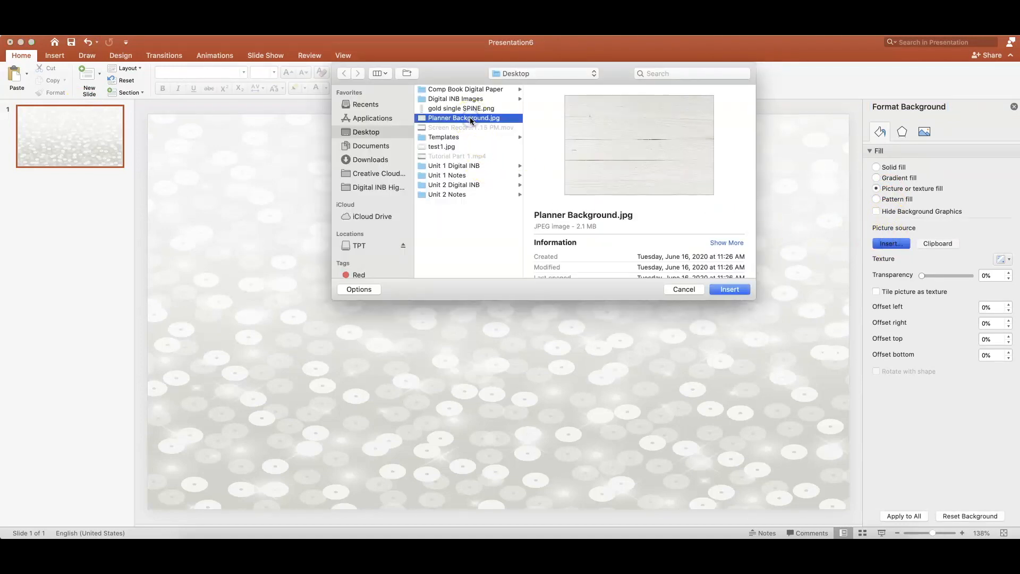
pyautogui.click(729, 289)
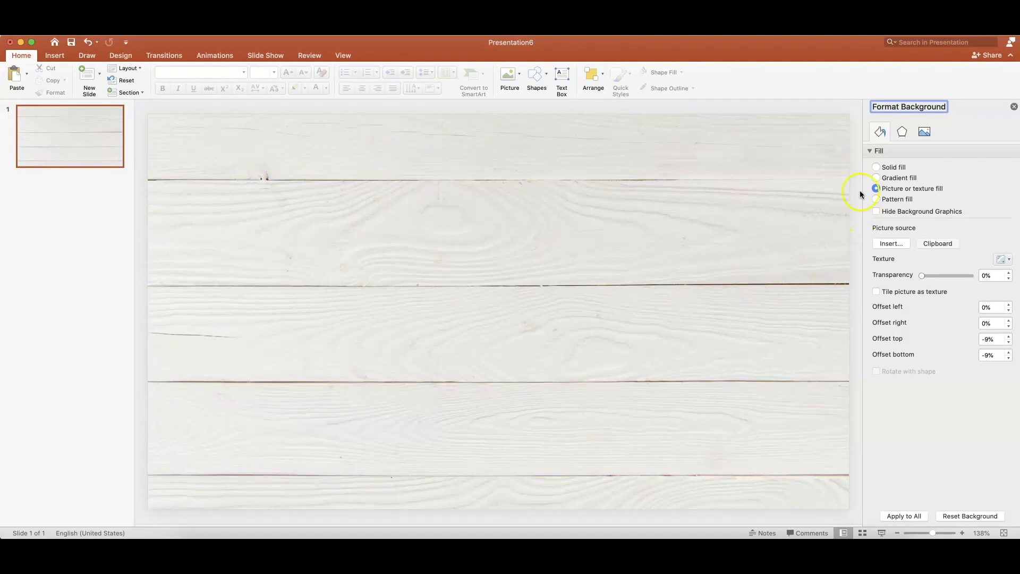
pyautogui.click(876, 188)
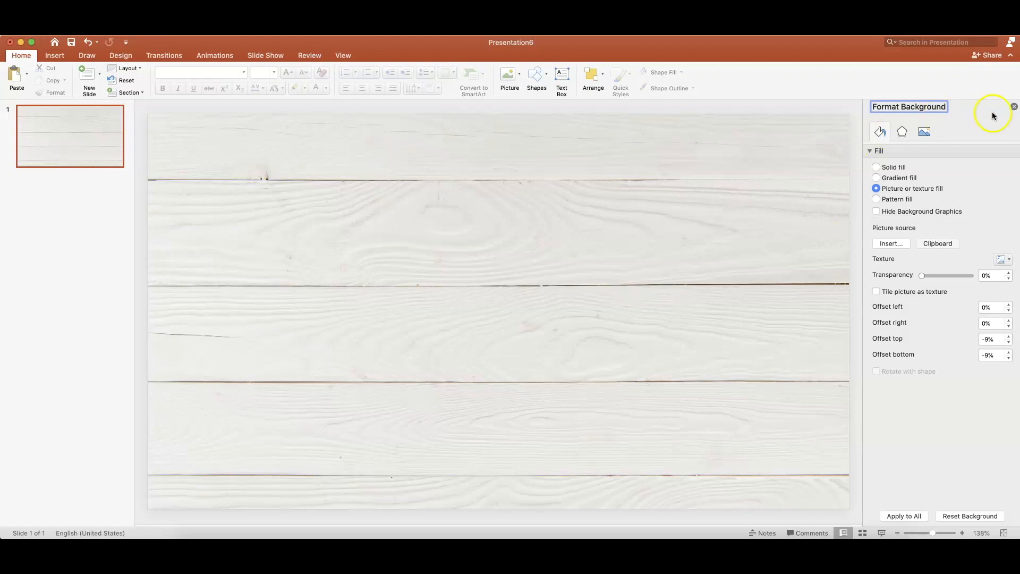
# Close the background pane and add a large rounded rectangle over the slide.
pyautogui.click(1014, 107)
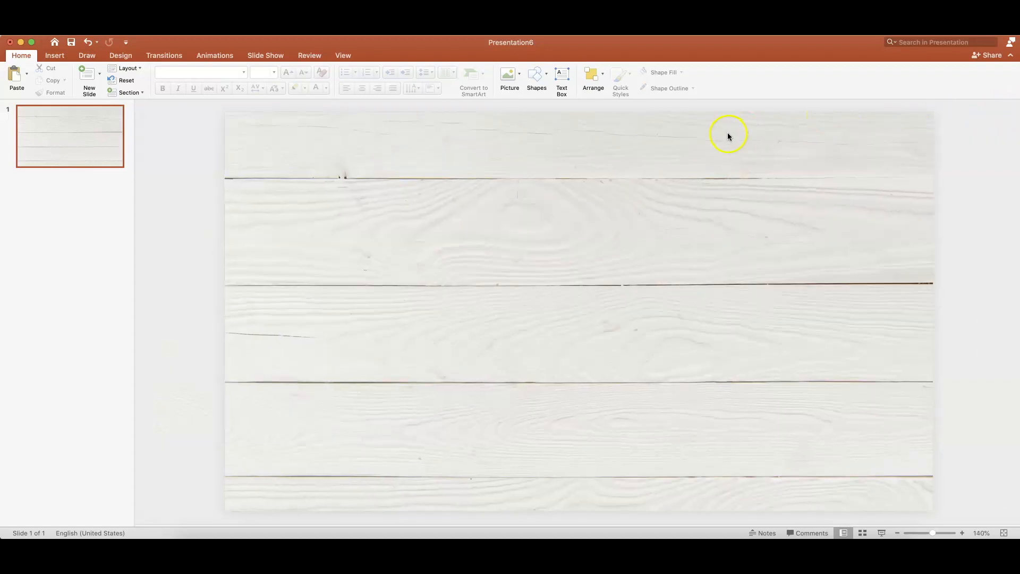
pyautogui.moveTo(275, 165)
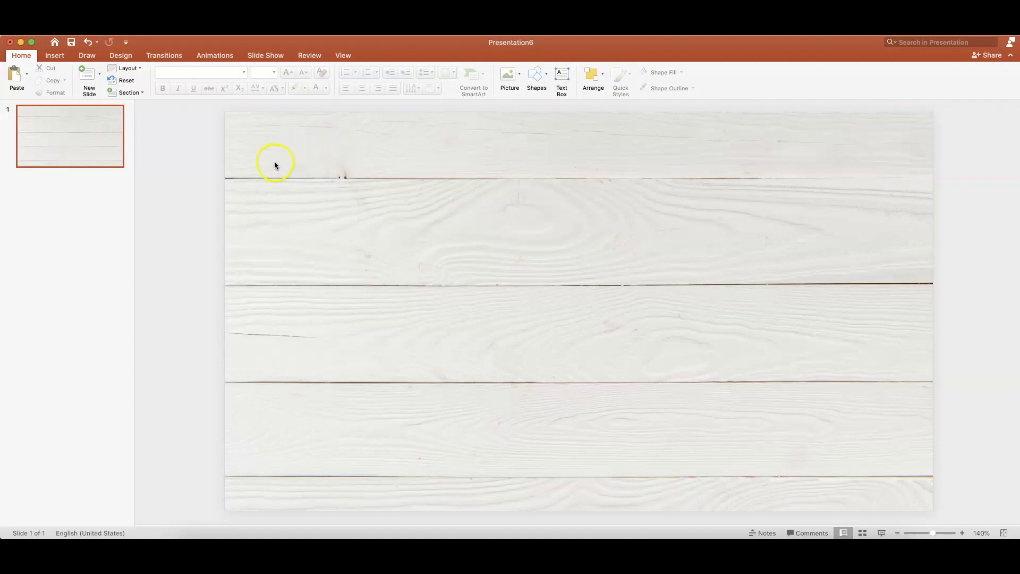
pyautogui.moveTo(54, 56)
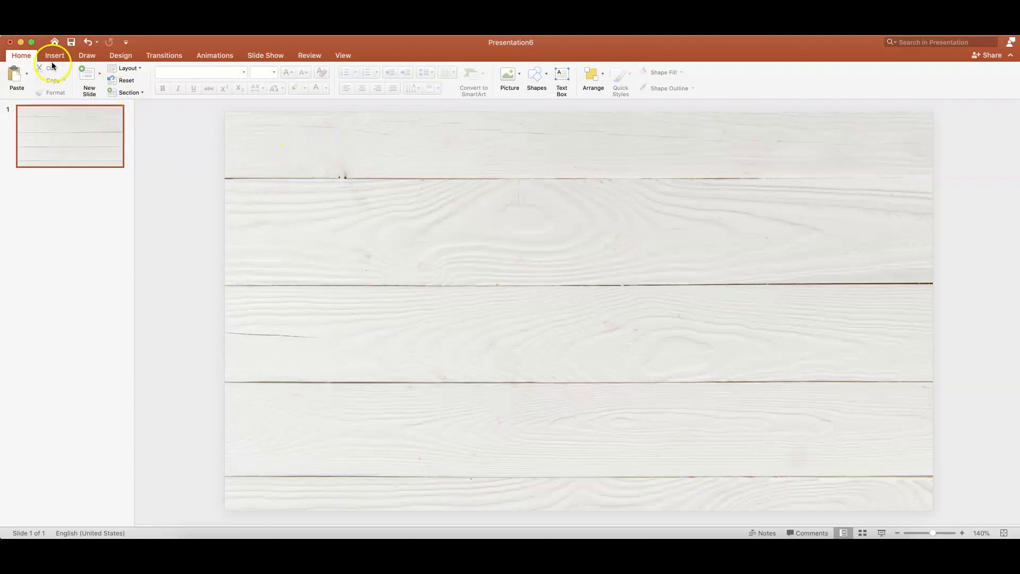
pyautogui.click(215, 74)
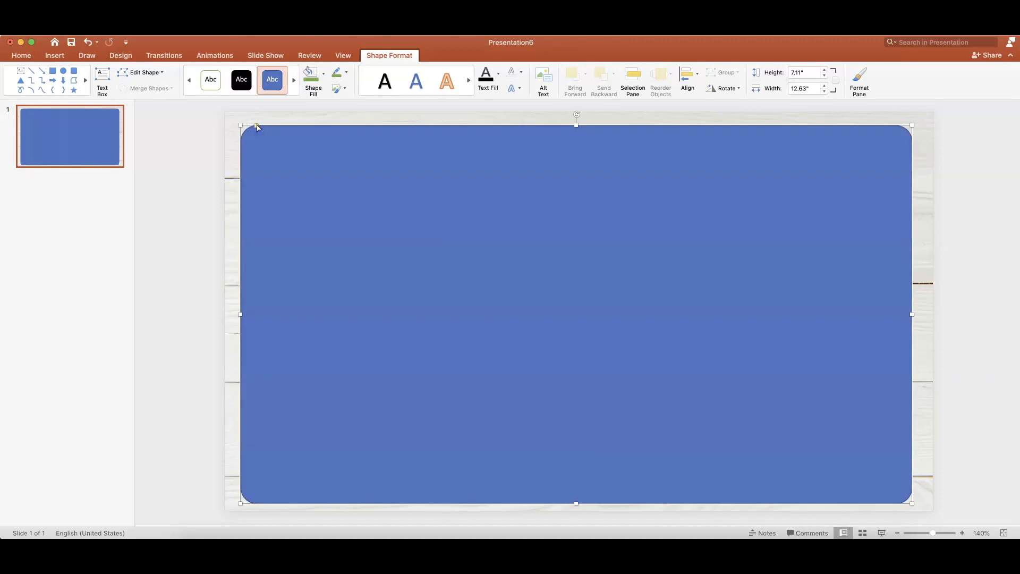
pyautogui.click(474, 252)
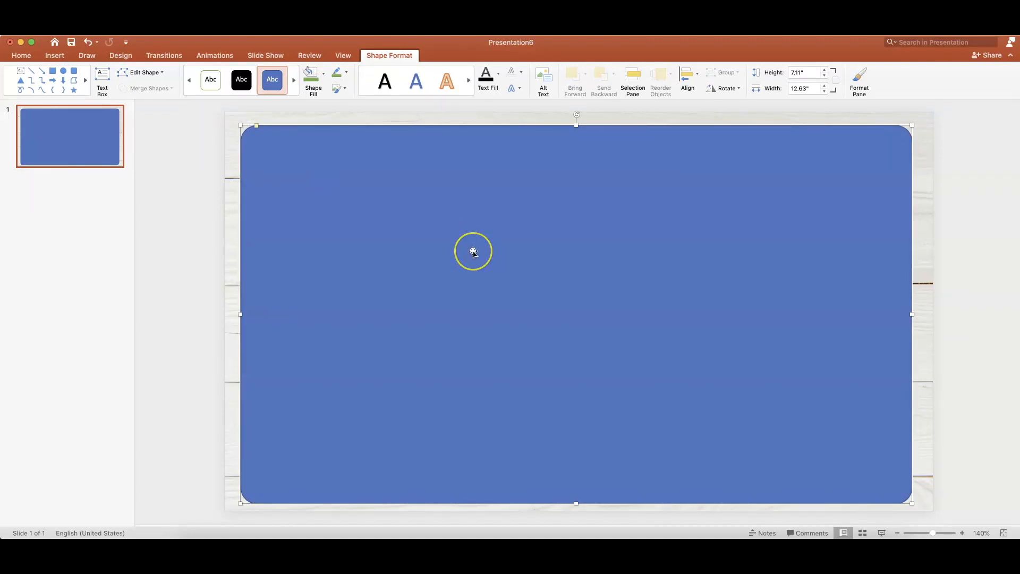
pyautogui.click(120, 55)
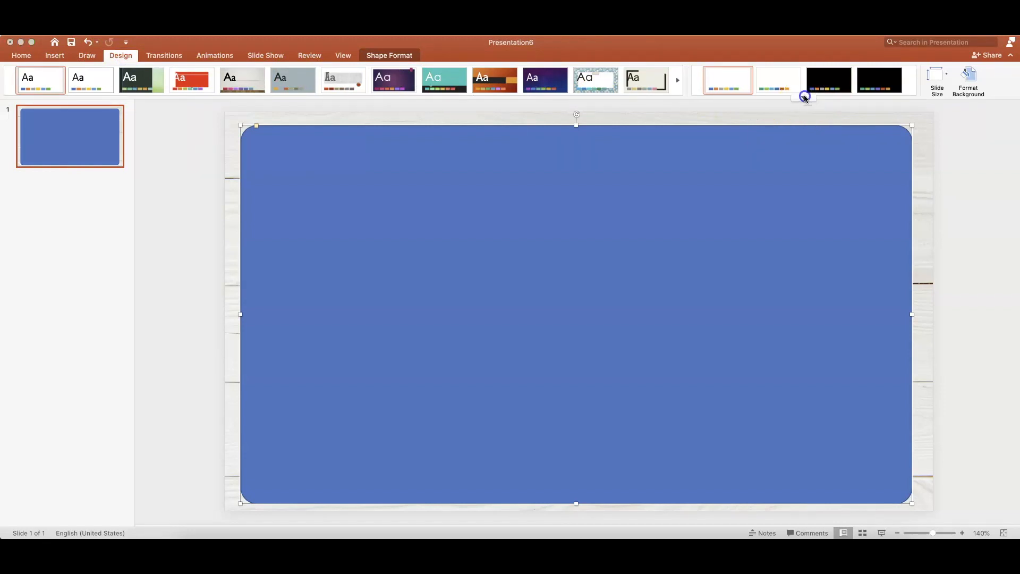
# Fill the rounded rectangle with a light pink.
pyautogui.click(804, 97)
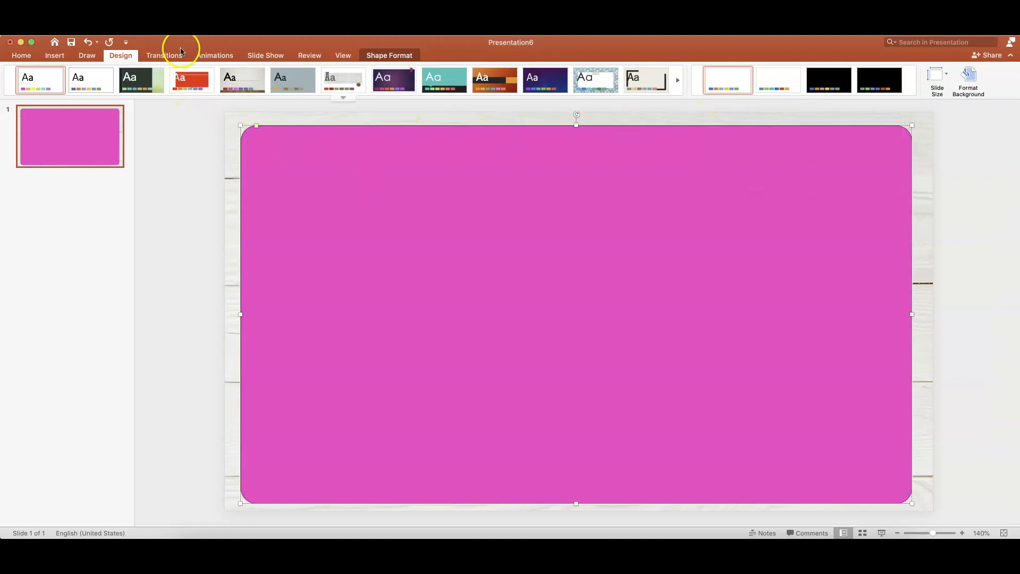
pyautogui.click(389, 55)
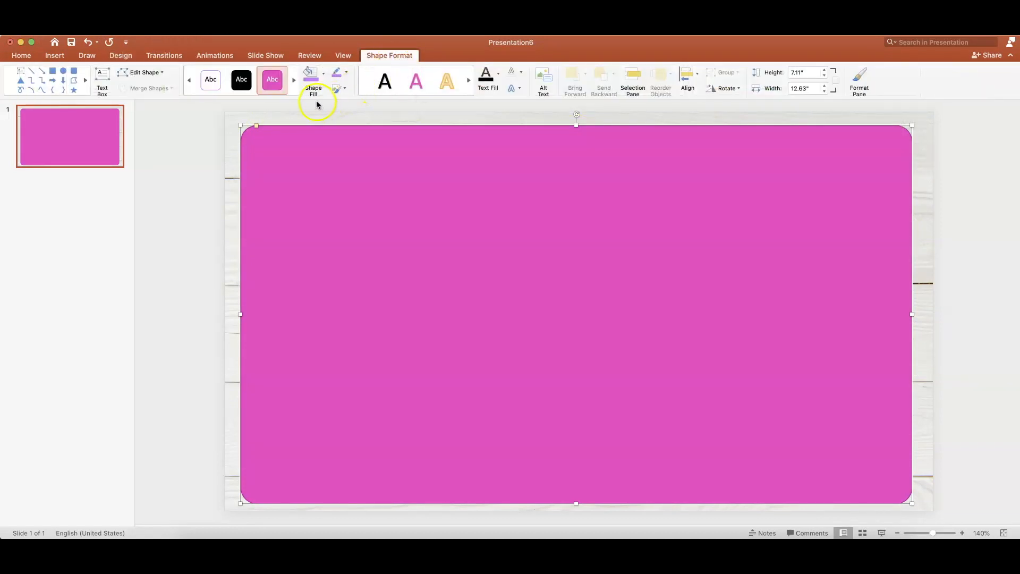
pyautogui.click(308, 72)
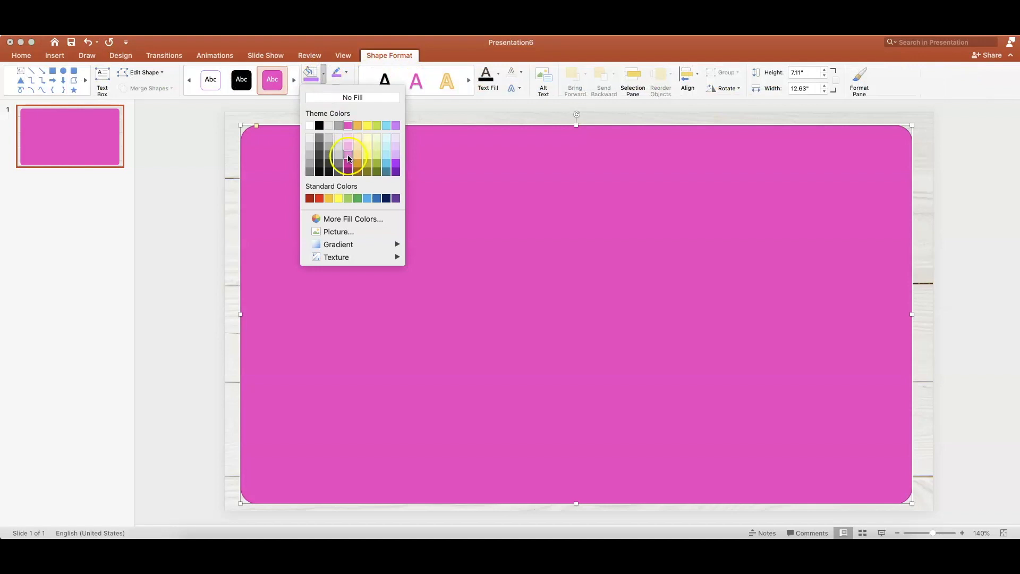
pyautogui.click(348, 157)
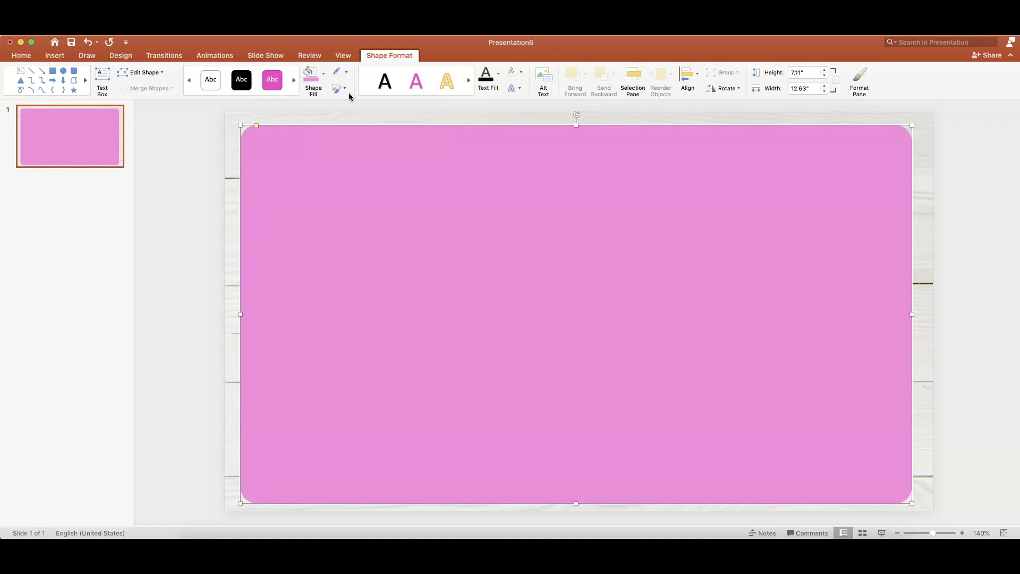
# Give the pink rectangle an outer shadow from Shape Effects.
pyautogui.click(272, 79)
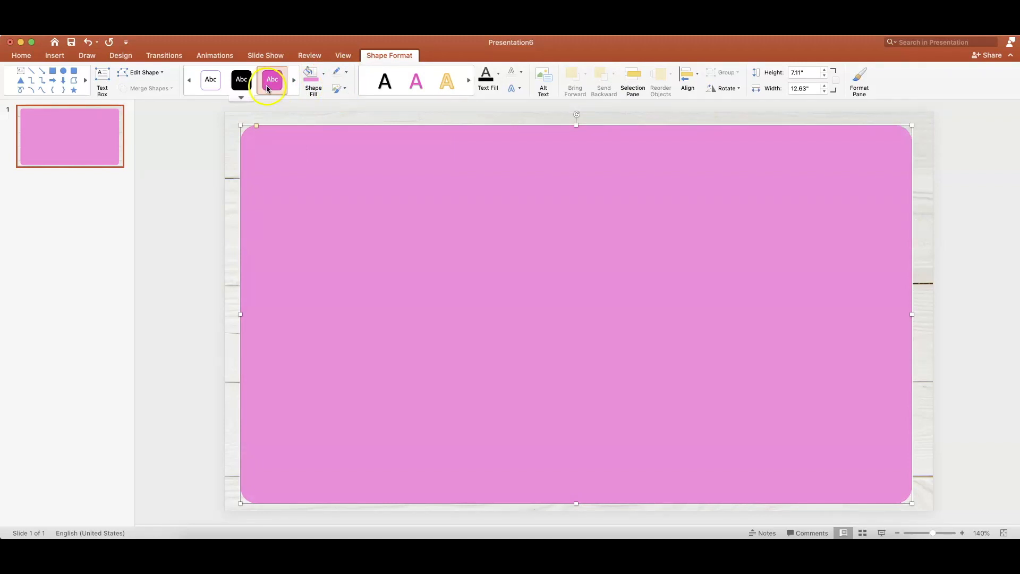
pyautogui.click(339, 73)
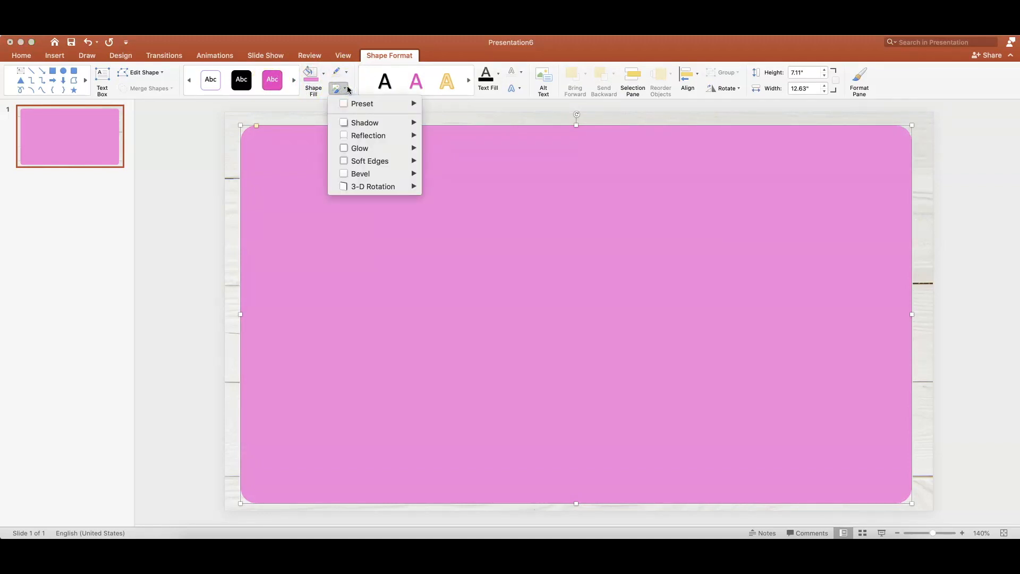
pyautogui.moveTo(385, 123)
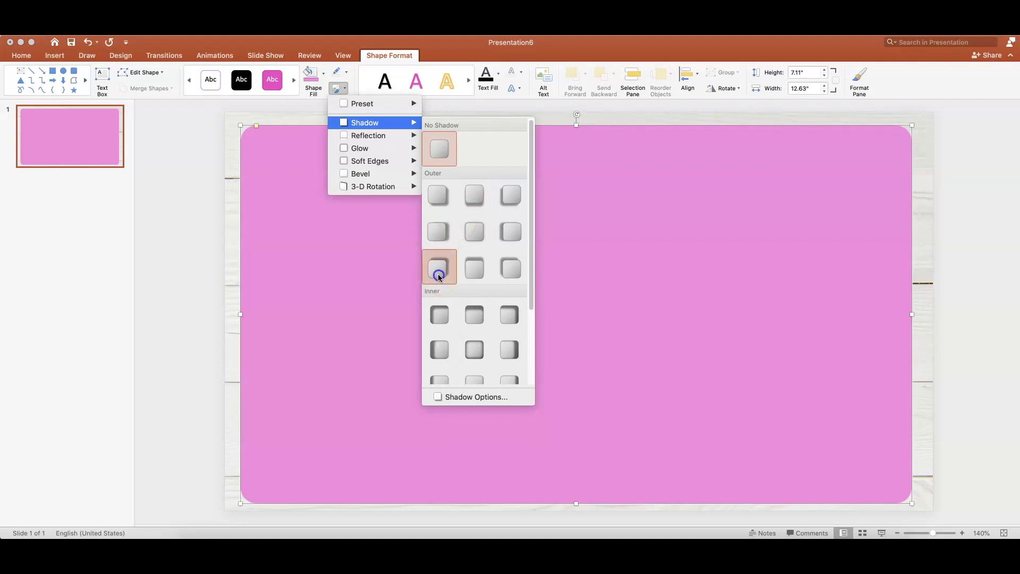
pyautogui.click(439, 266)
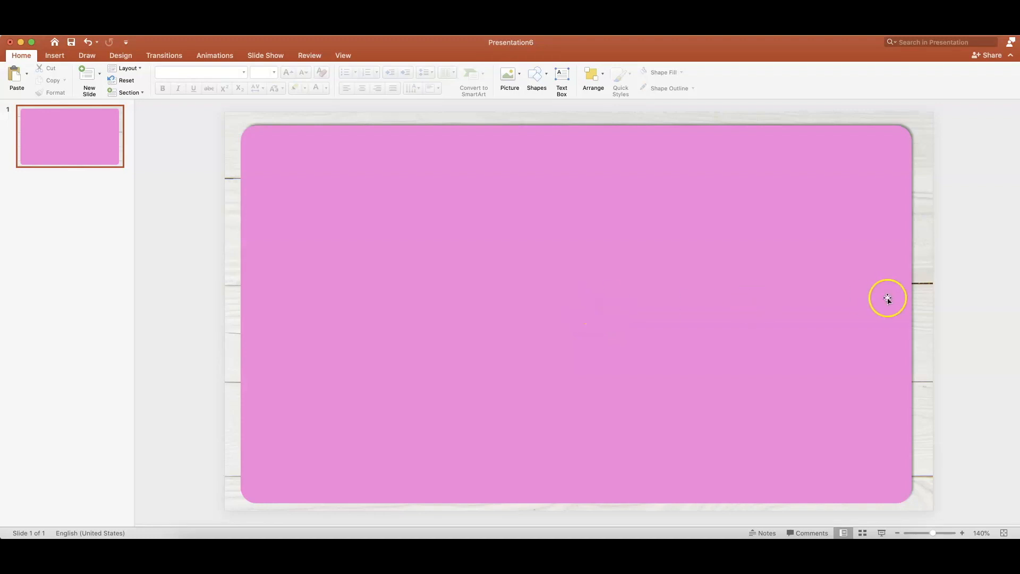
# Fit the pink rectangle to the slide, then place and shrink the white copy over it.
pyautogui.click(887, 298)
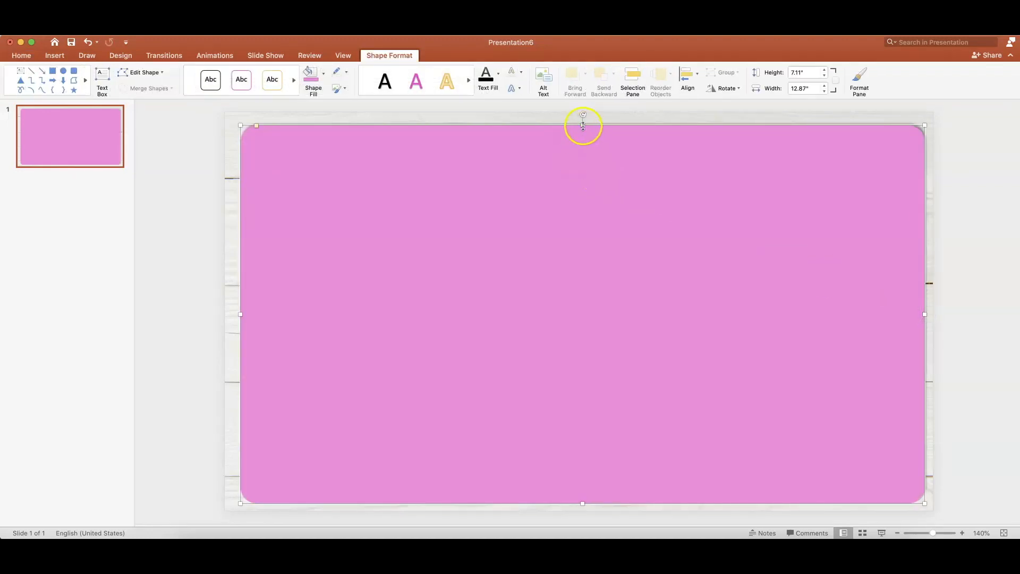
pyautogui.moveTo(582, 125); pyautogui.dragTo(582, 128)
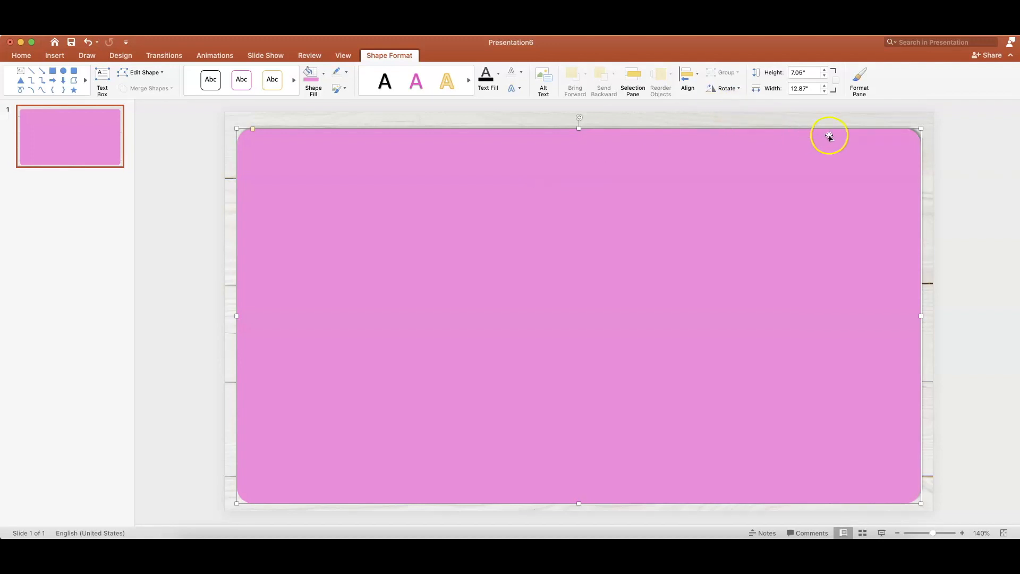
pyautogui.moveTo(933, 204)
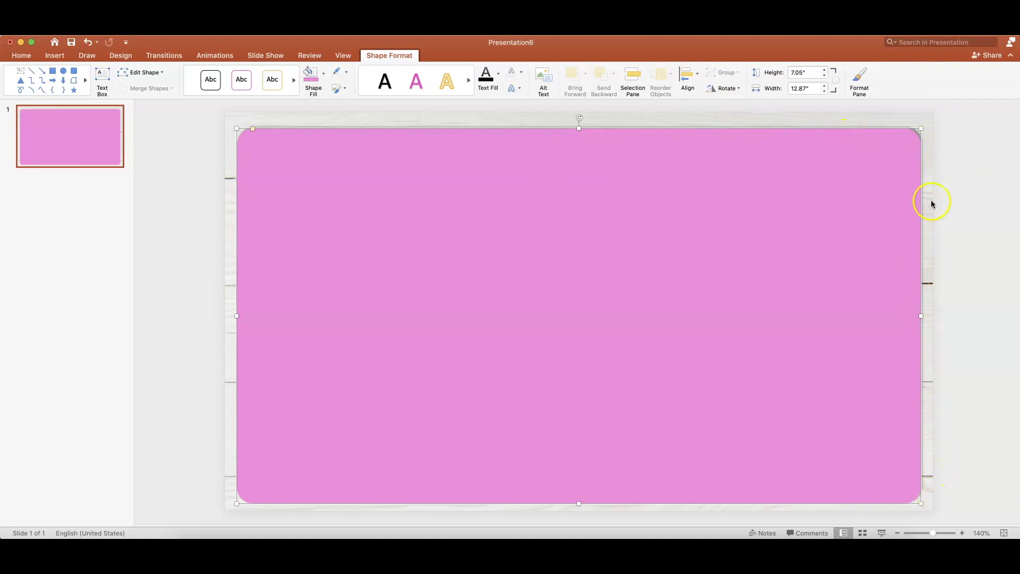
pyautogui.moveTo(916, 150)
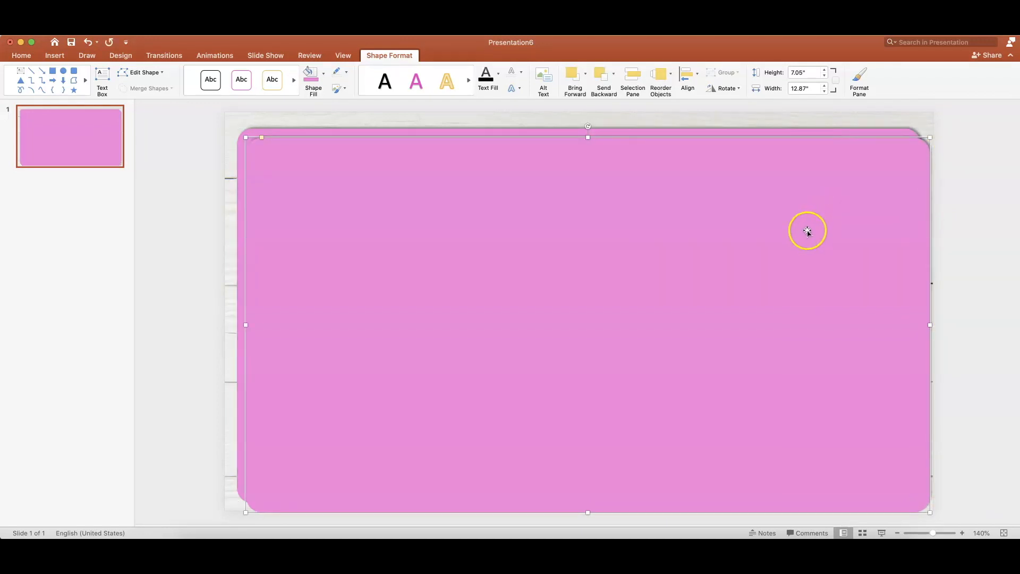
pyautogui.moveTo(806, 231); pyautogui.dragTo(802, 222)
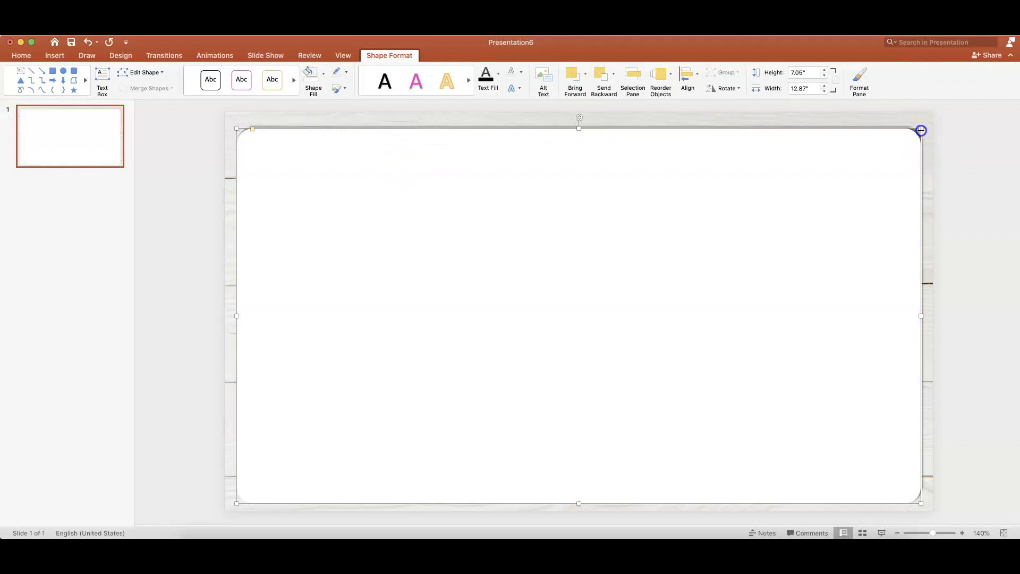
pyautogui.moveTo(920, 129); pyautogui.dragTo(915, 134)
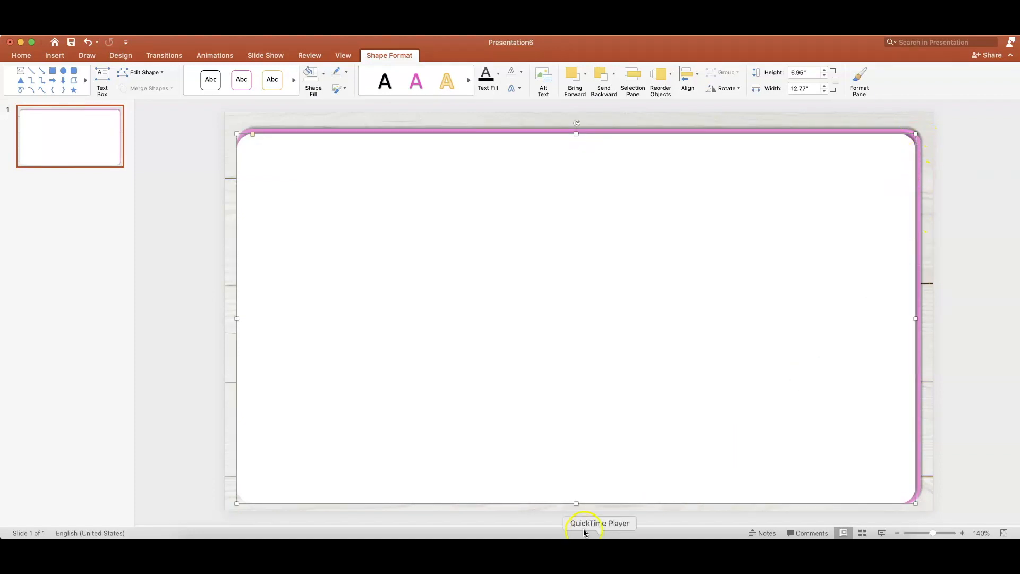
pyautogui.moveTo(576, 500)
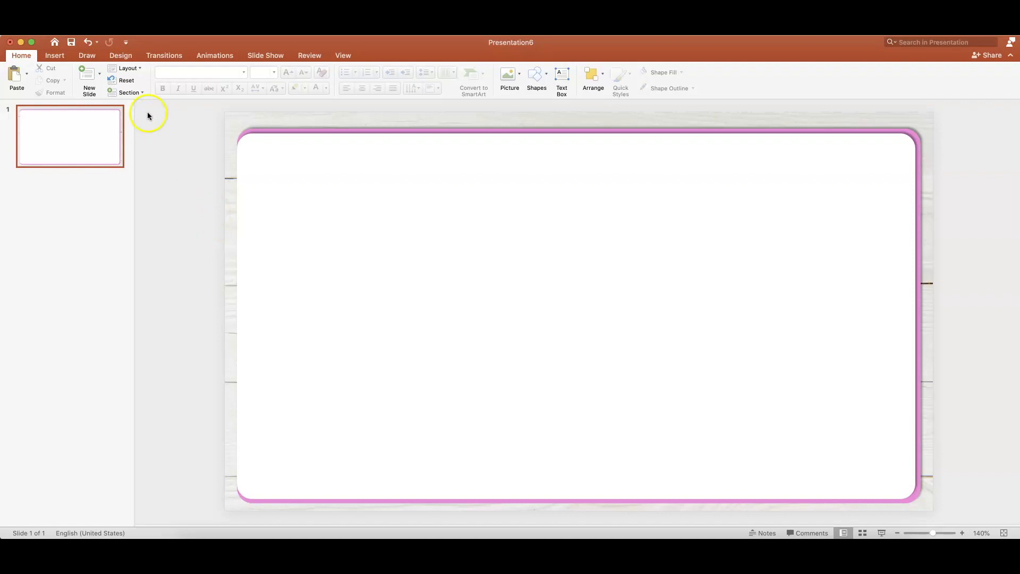
# Draw a small pink rounded tab at the page's top-left edge.
pyautogui.click(215, 73)
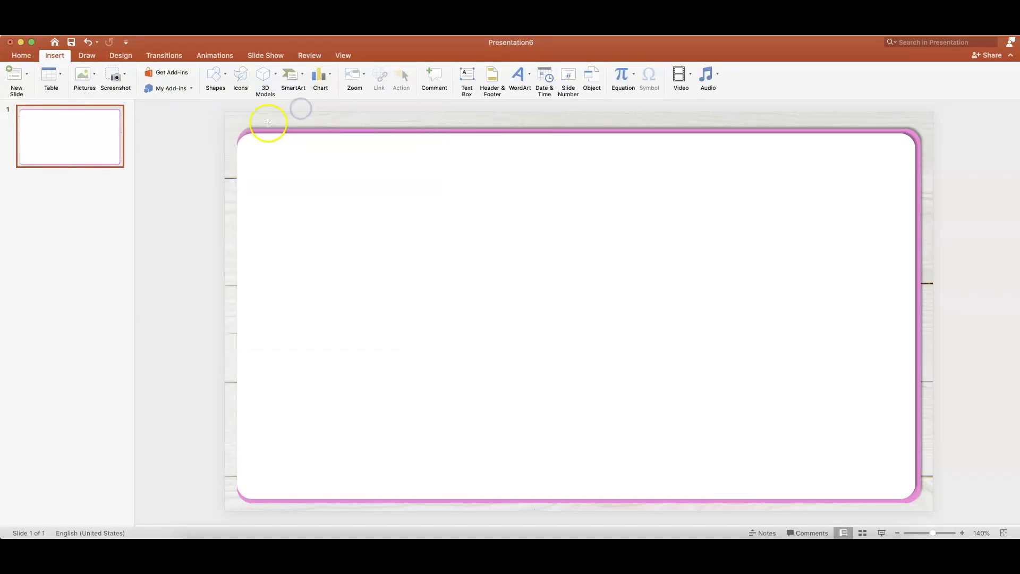
pyautogui.moveTo(269, 124); pyautogui.dragTo(332, 156)
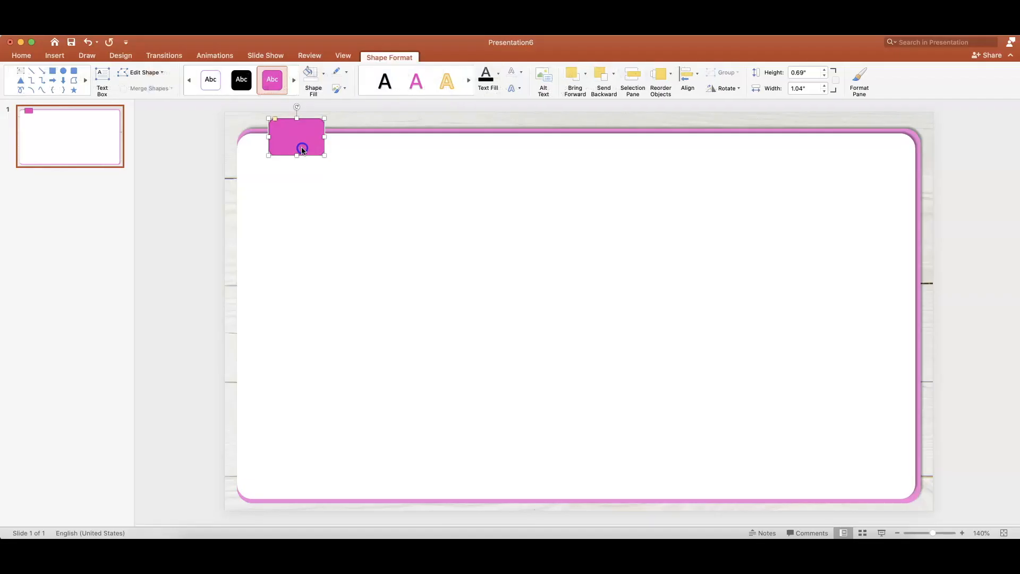
pyautogui.moveTo(299, 137); pyautogui.dragTo(294, 132)
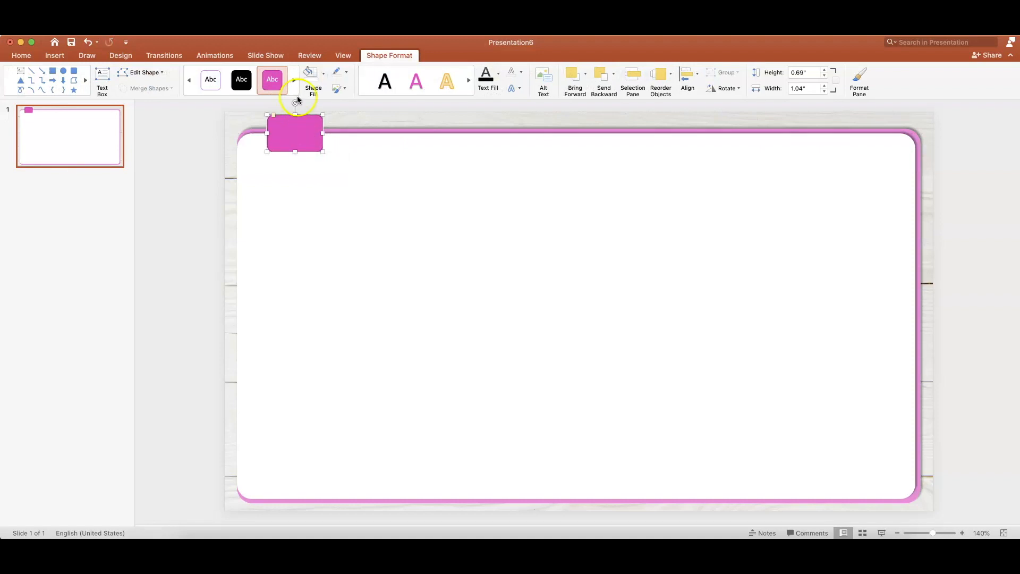
pyautogui.click(336, 72)
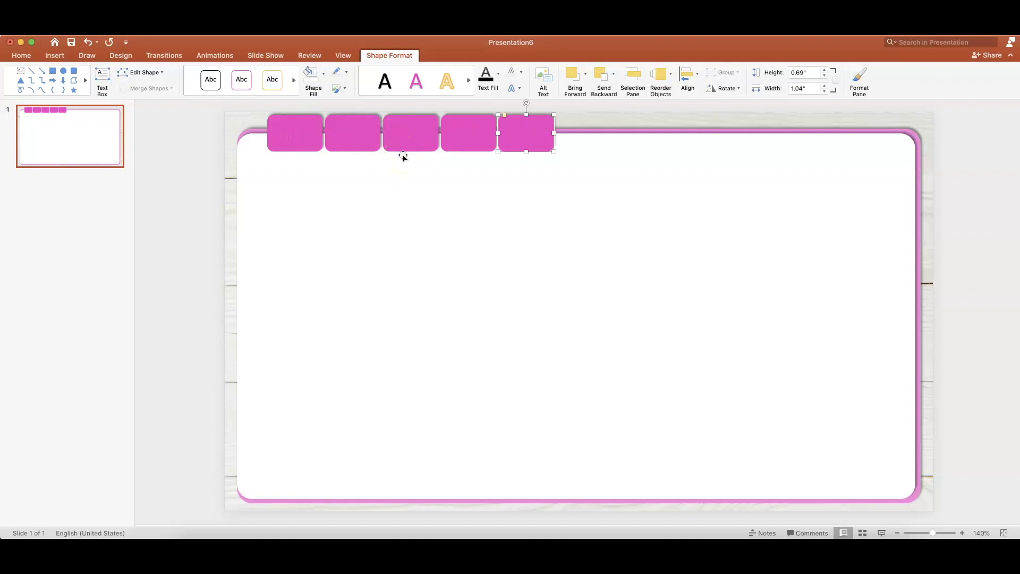
# Drag another tab out to the end of the row.
pyautogui.moveTo(526, 133); pyautogui.dragTo(584, 134)
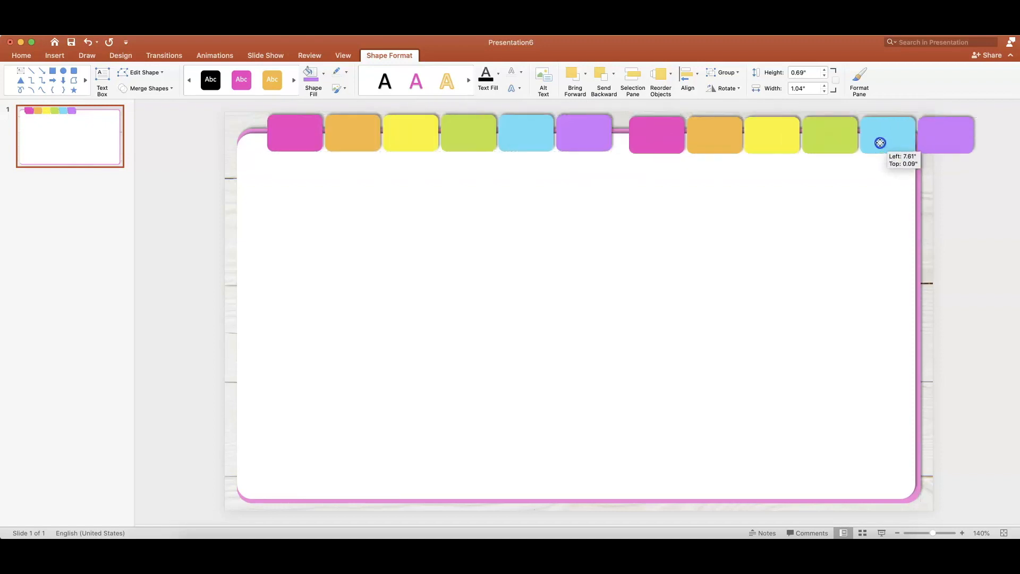
# Select all twelve tabs and resize them to 0.6" high by 0.9" wide.
pyautogui.moveTo(879, 143); pyautogui.dragTo(867, 140)
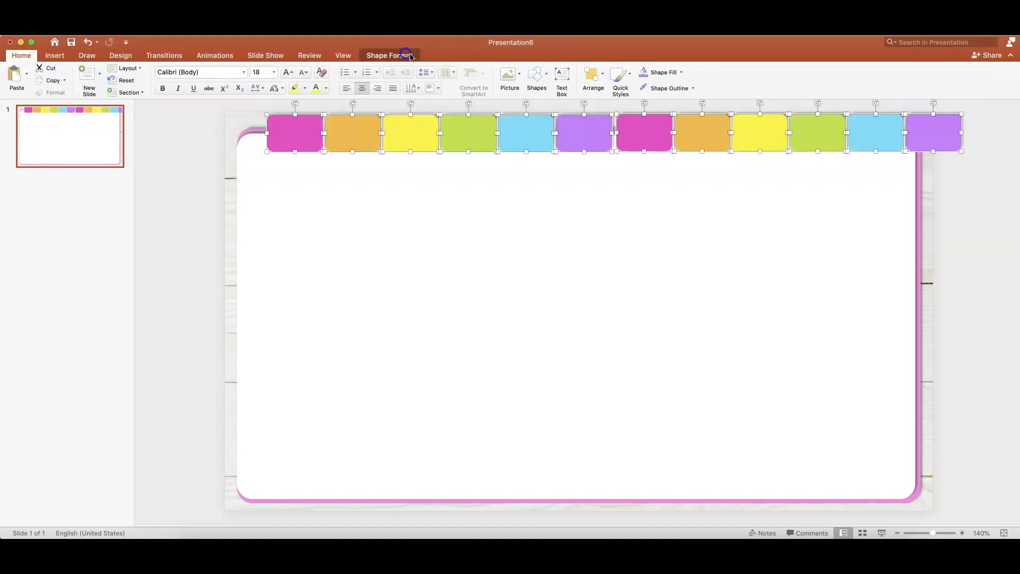
pyautogui.click(390, 55)
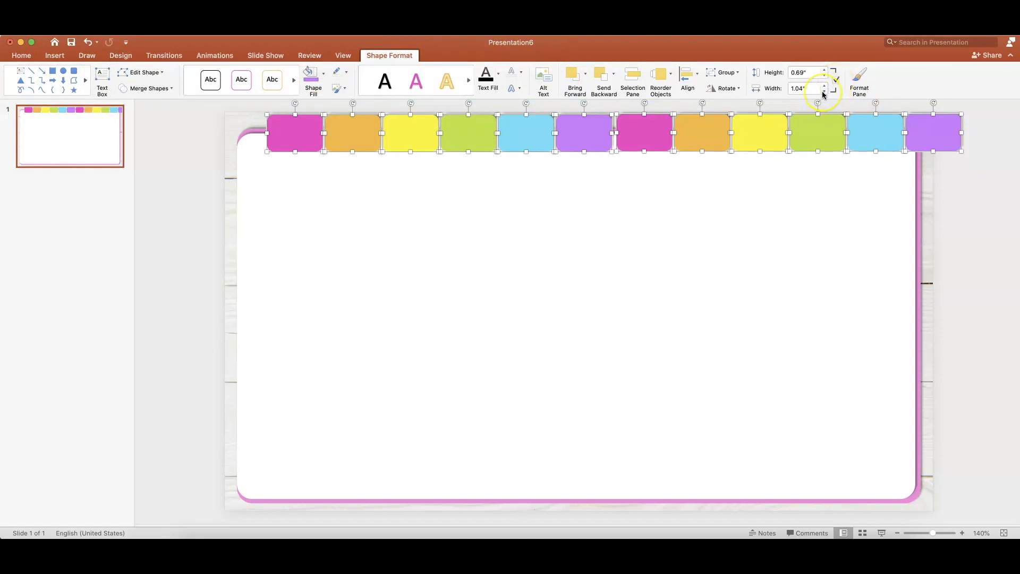
pyautogui.click(823, 92)
pyautogui.write('0.9')
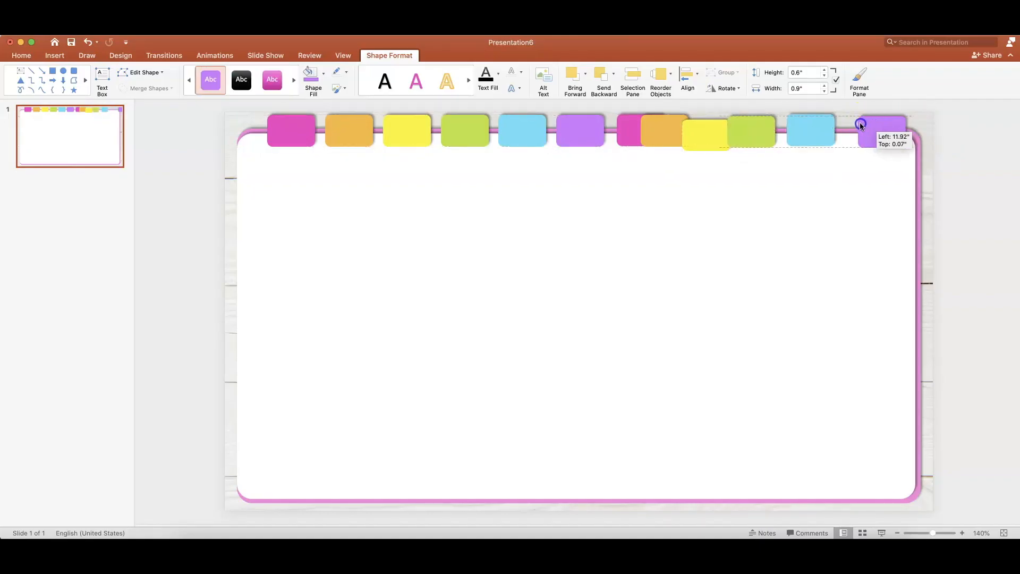
# Move the purple tab to the right end, then Align Middle and Distribute Horizontally.
pyautogui.moveTo(860, 126); pyautogui.dragTo(292, 128)
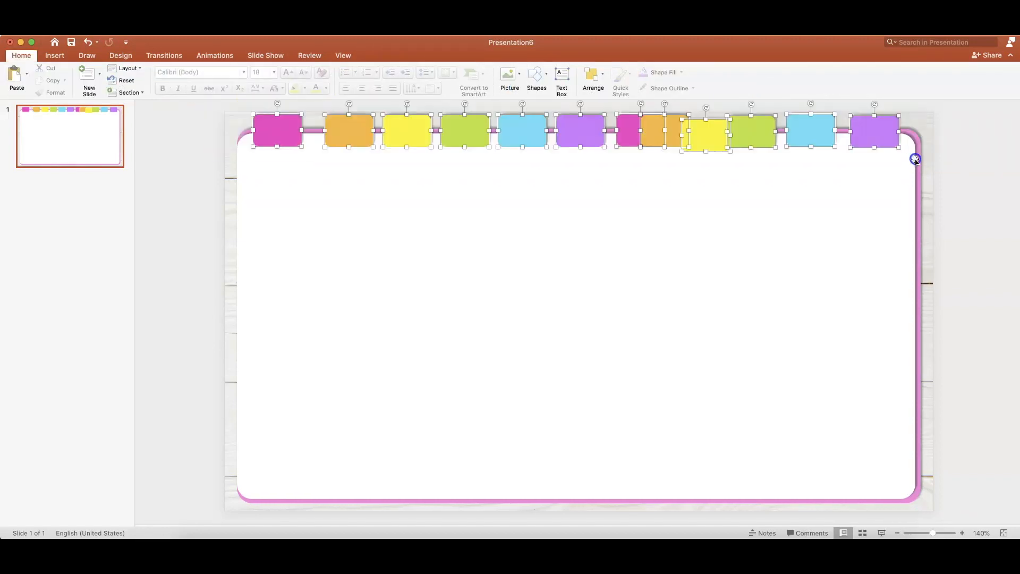
pyautogui.click(684, 72)
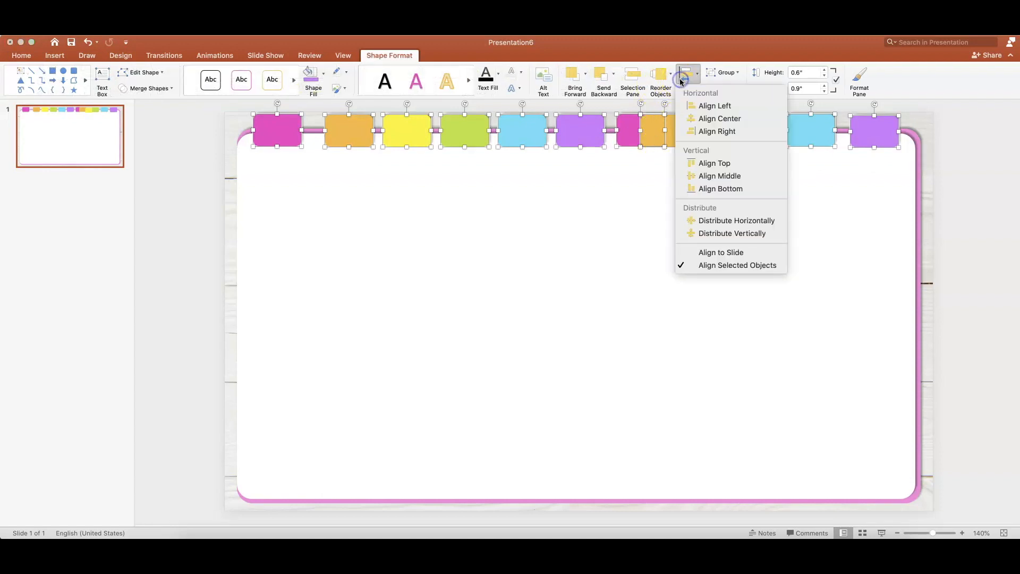
pyautogui.moveTo(719, 176)
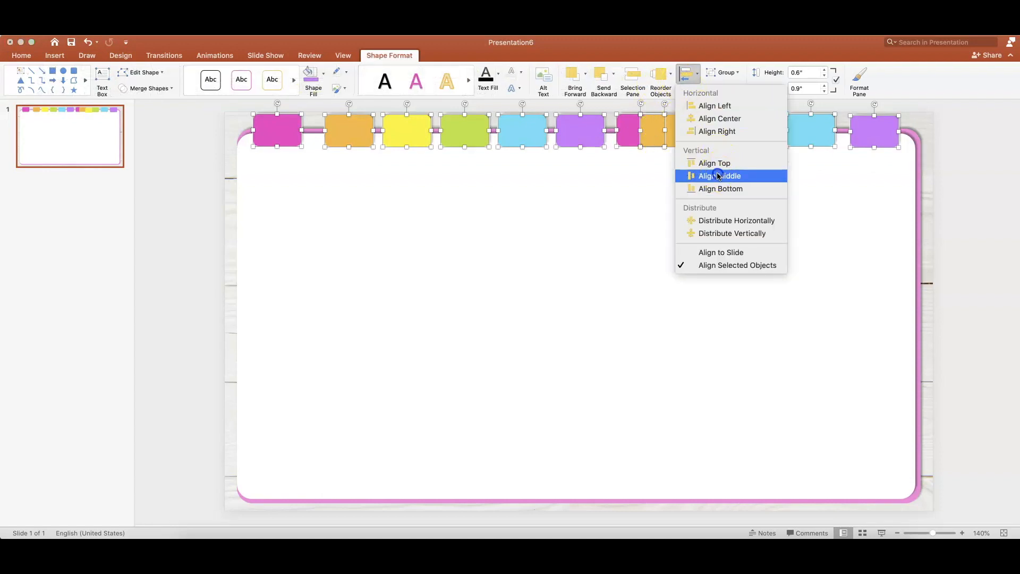
pyautogui.click(718, 176)
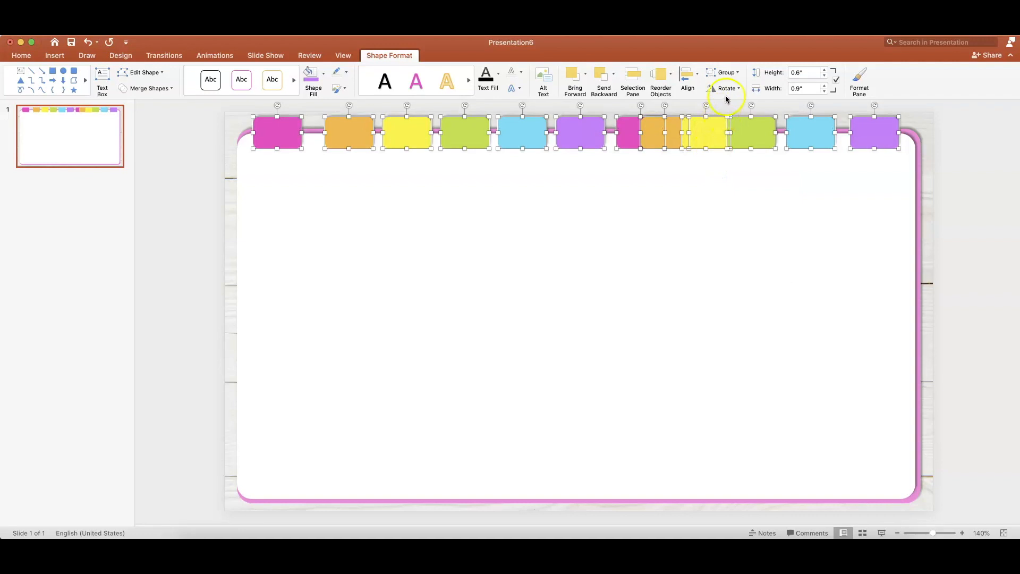
pyautogui.moveTo(727, 73)
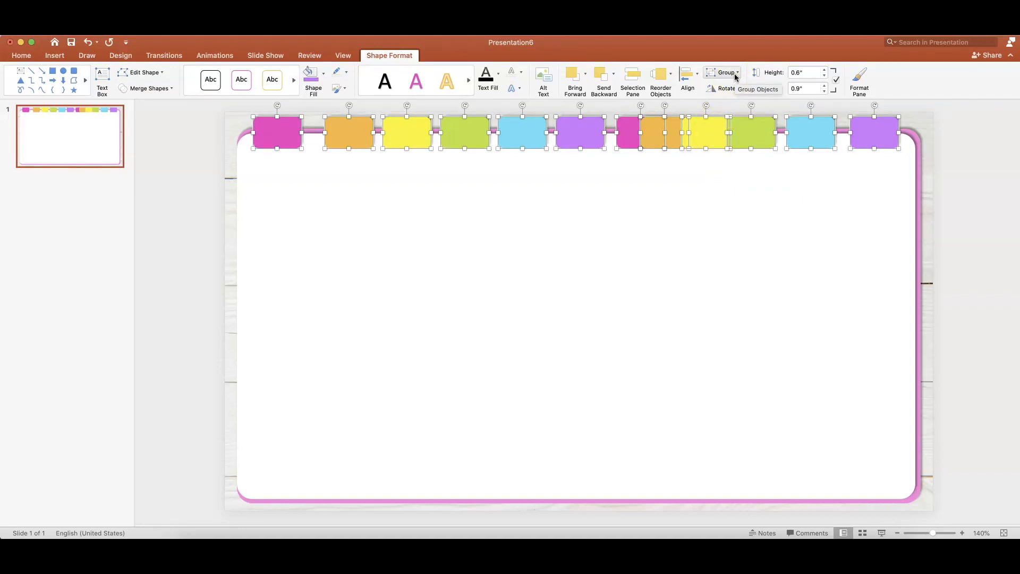
pyautogui.click(688, 72)
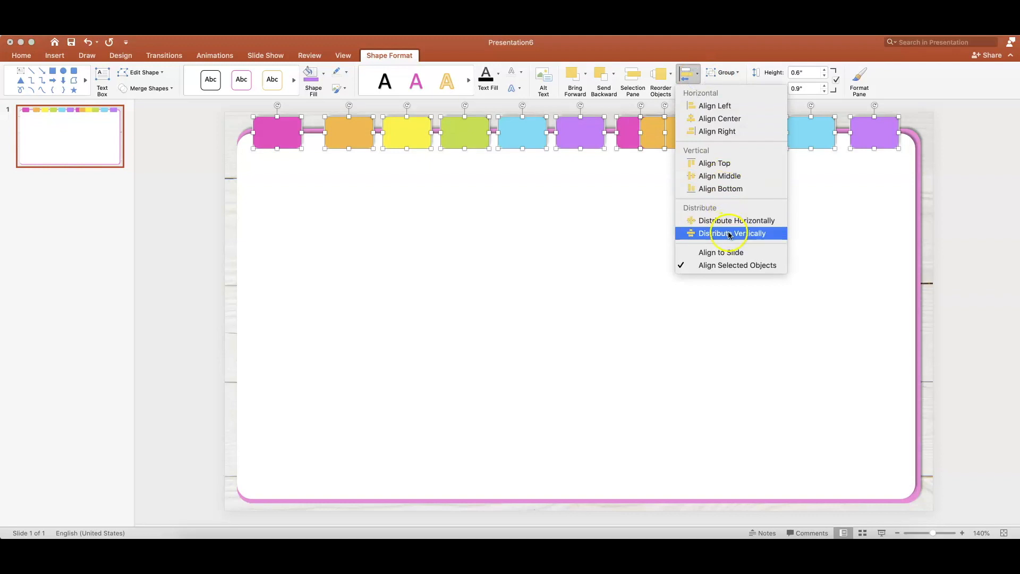
pyautogui.click(731, 233)
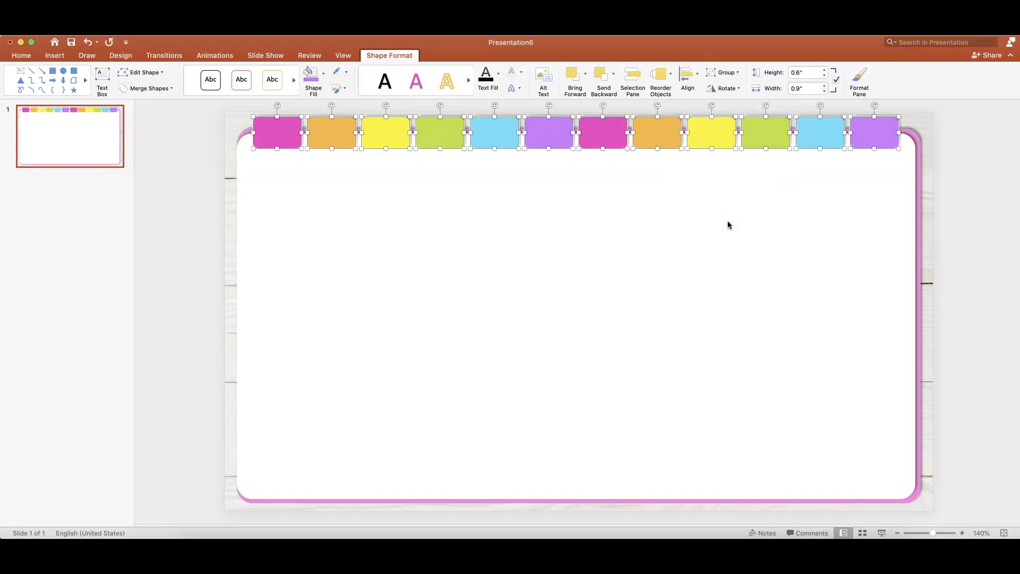
pyautogui.moveTo(690, 167)
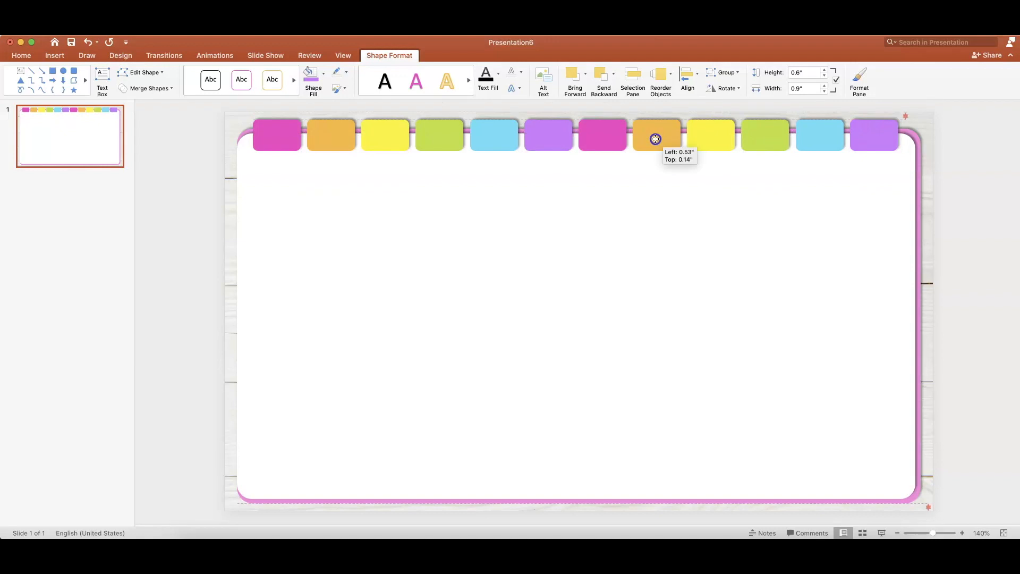
# Bring the white notebook page forward, then to front, over the twelve tabs.
pyautogui.click(777, 222)
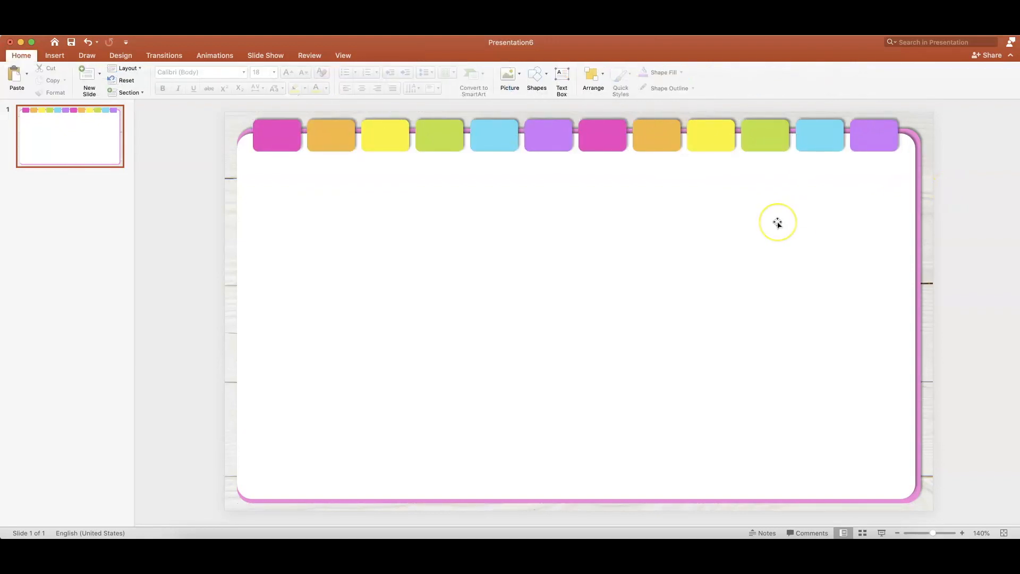
pyautogui.moveTo(697, 210)
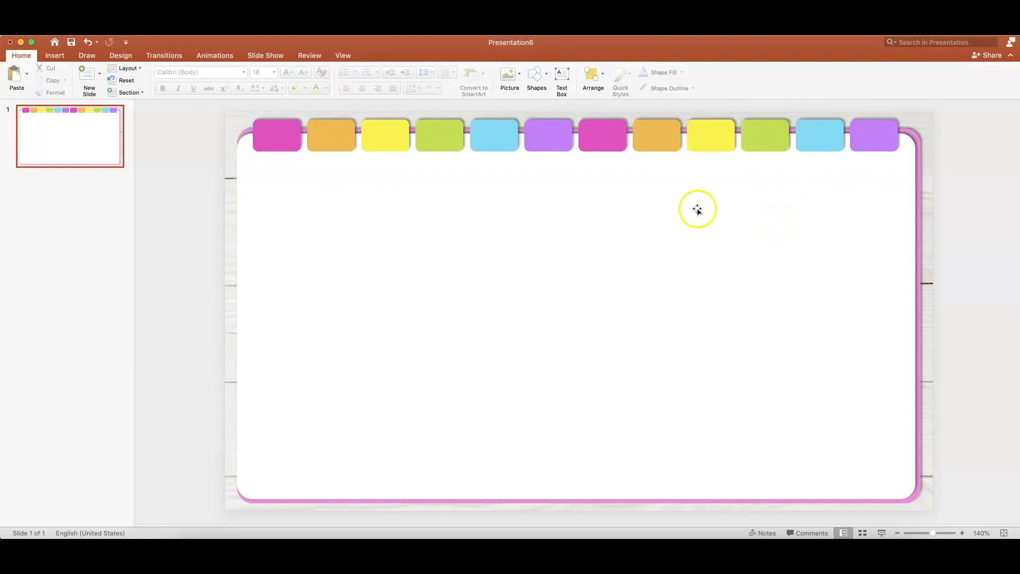
pyautogui.moveTo(364, 137)
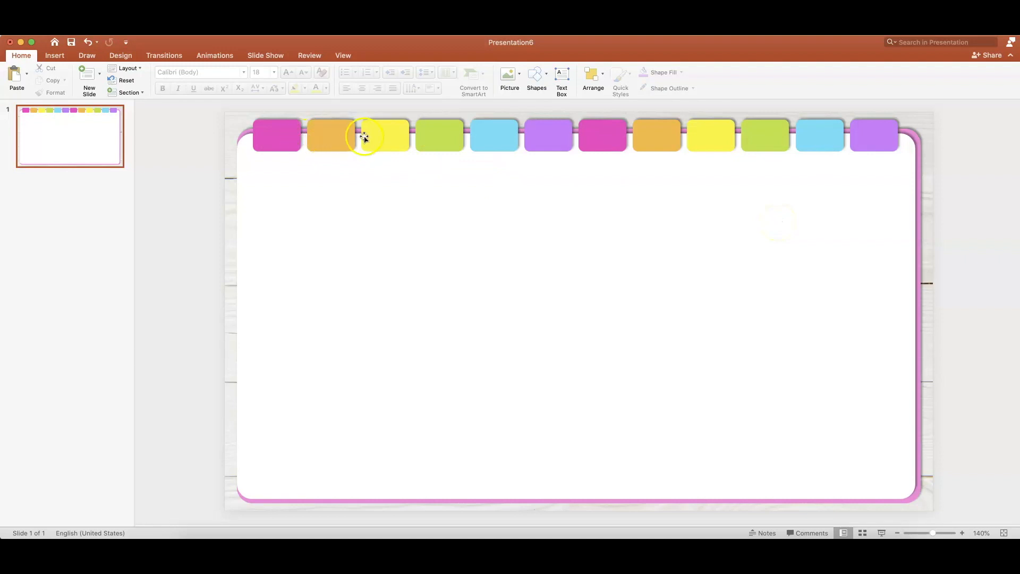
pyautogui.click(363, 138)
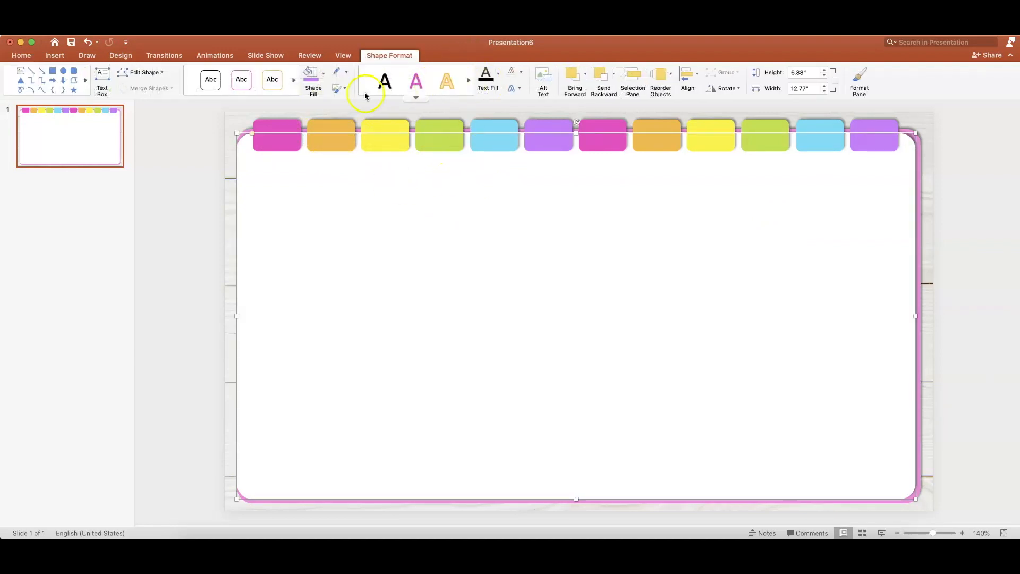
pyautogui.moveTo(606, 83)
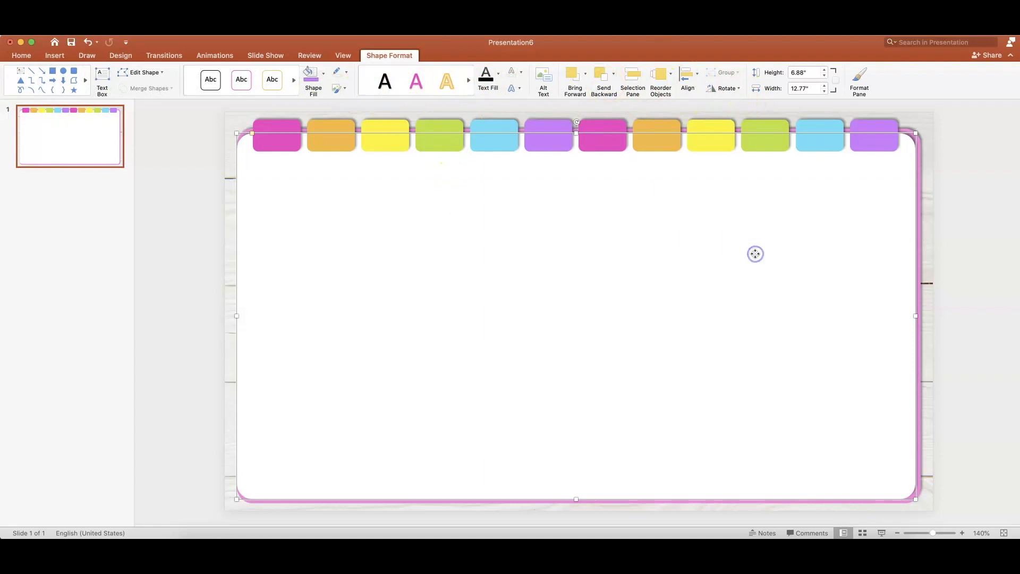
pyautogui.click(575, 74)
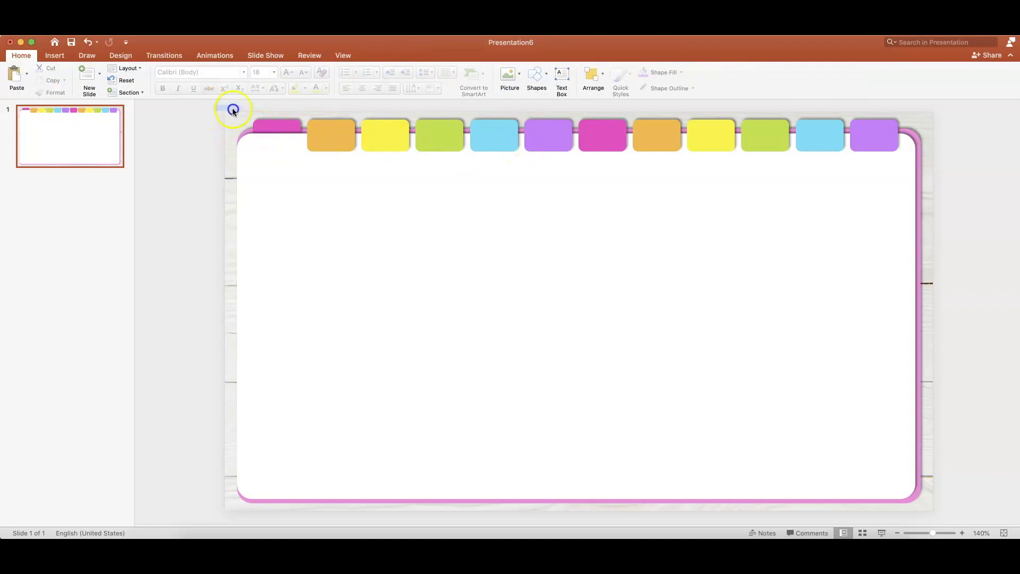
pyautogui.click(275, 137)
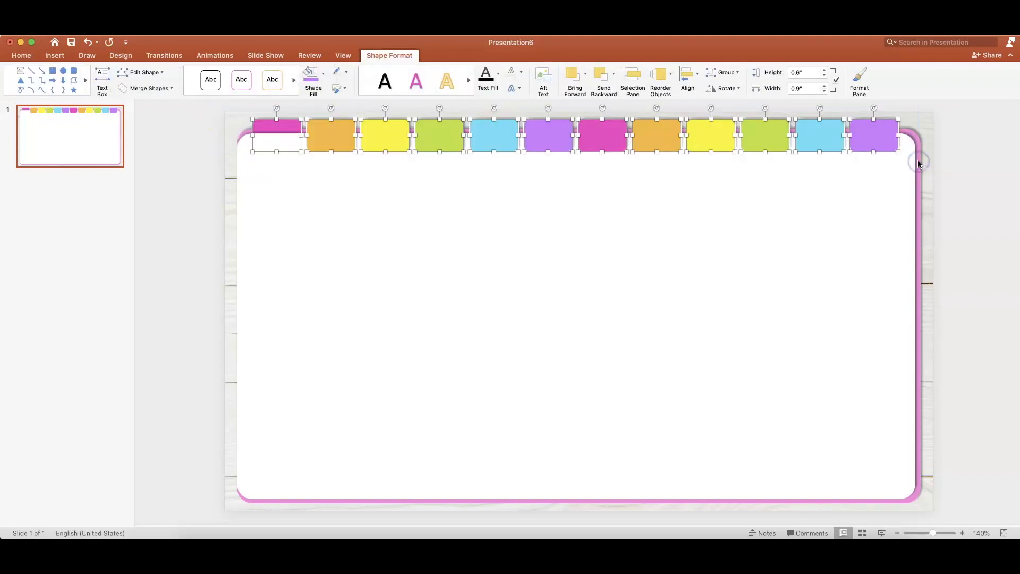
pyautogui.click(584, 72)
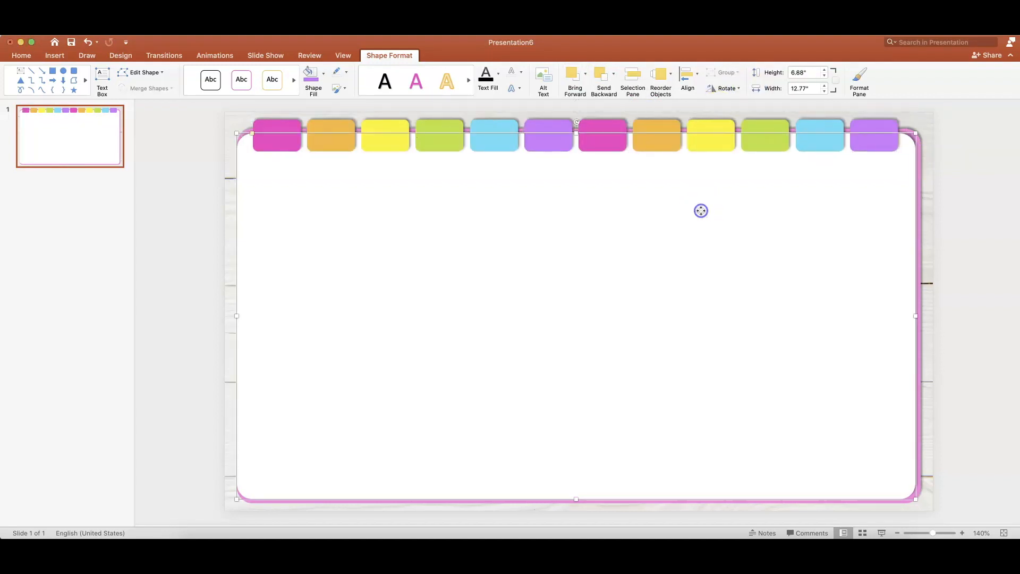
pyautogui.click(574, 73)
pyautogui.write('1')
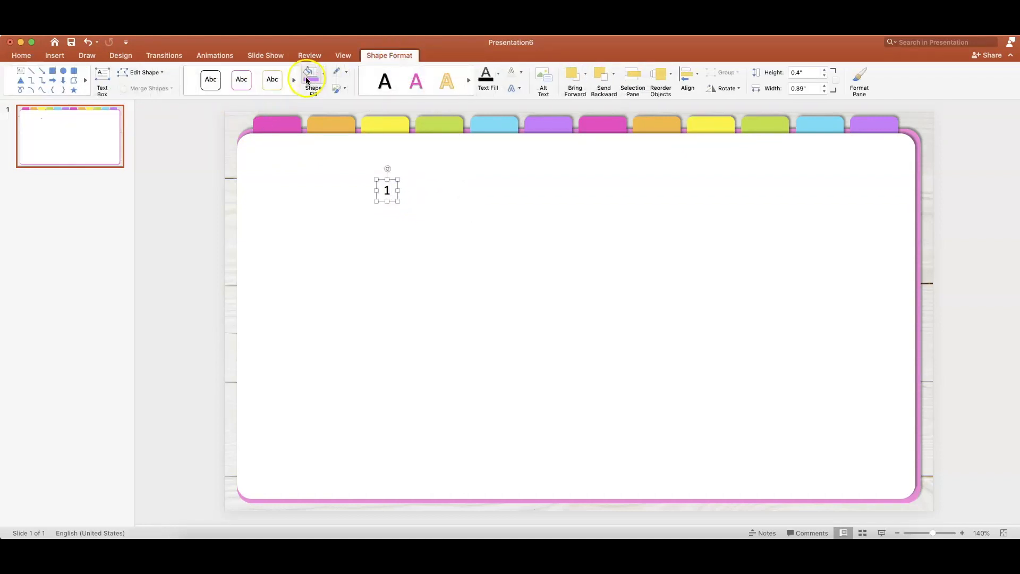
# Set a fill on the number 1 label and drag it up onto the tabs.
pyautogui.click(307, 73)
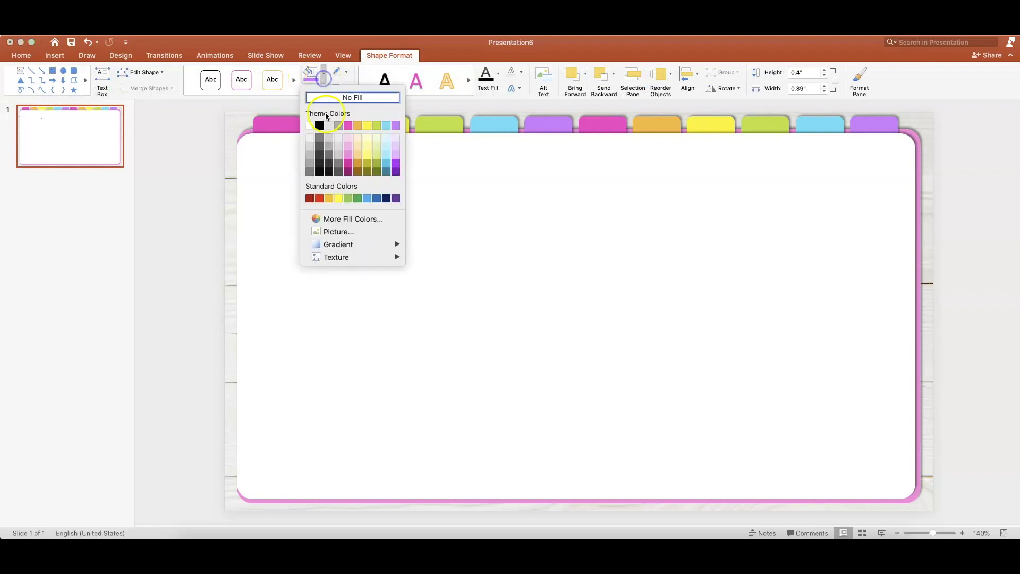
pyautogui.click(352, 97)
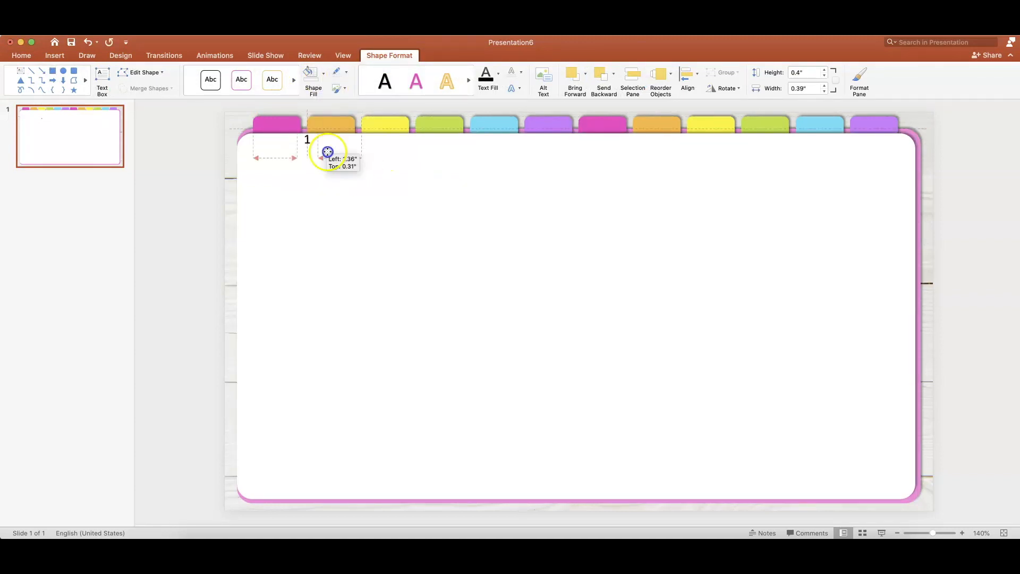
pyautogui.moveTo(329, 151); pyautogui.dragTo(290, 133)
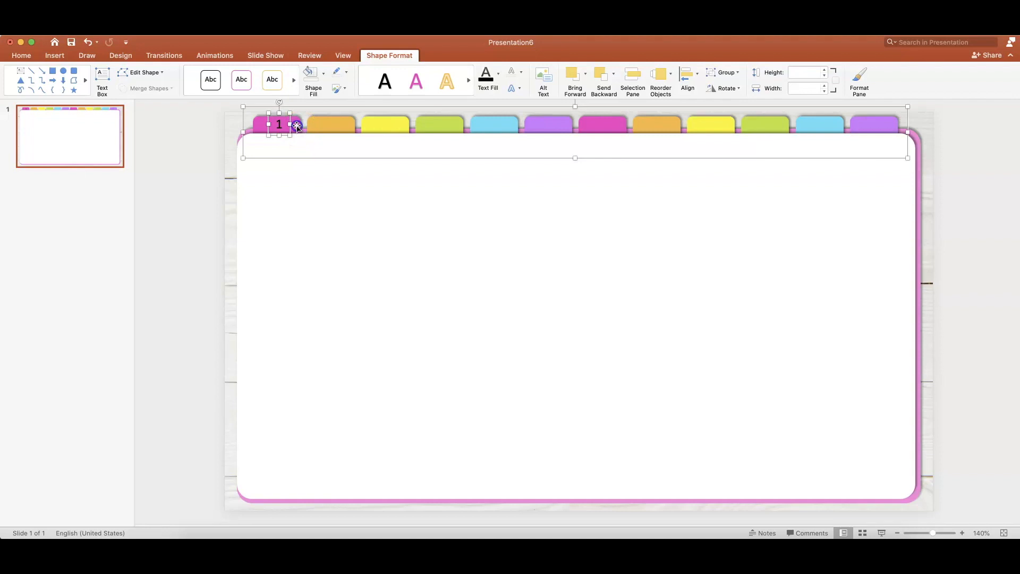
# Ungroup the tabs and use Align Center to centre the 1 label on its tab.
pyautogui.rightClick(321, 126)
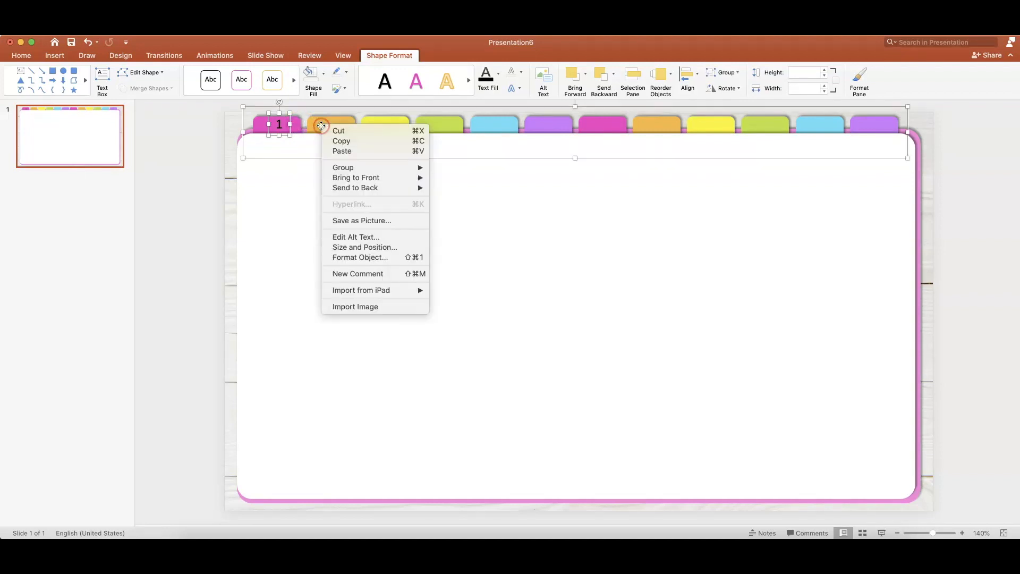
pyautogui.moveTo(344, 167)
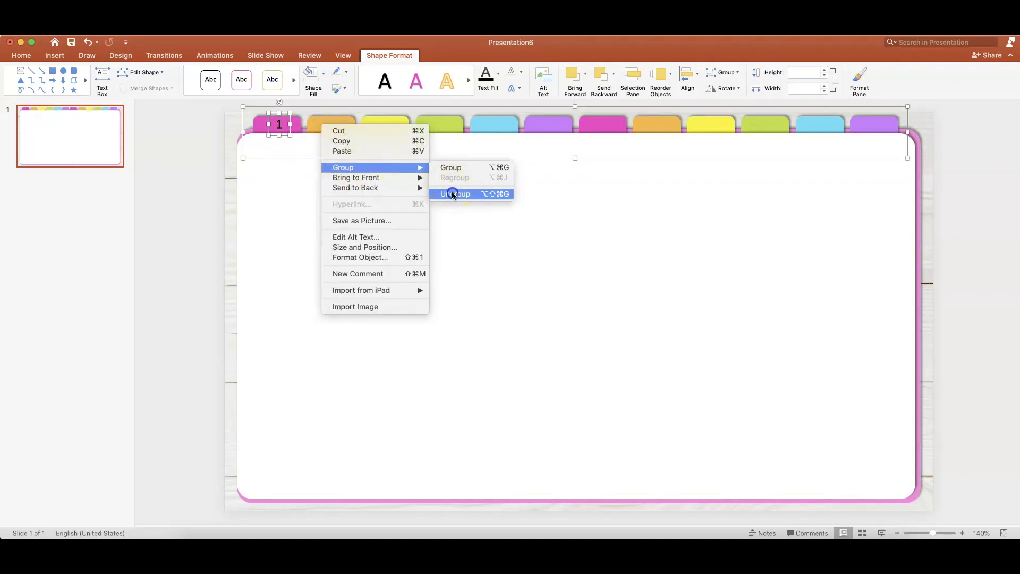
pyautogui.click(454, 194)
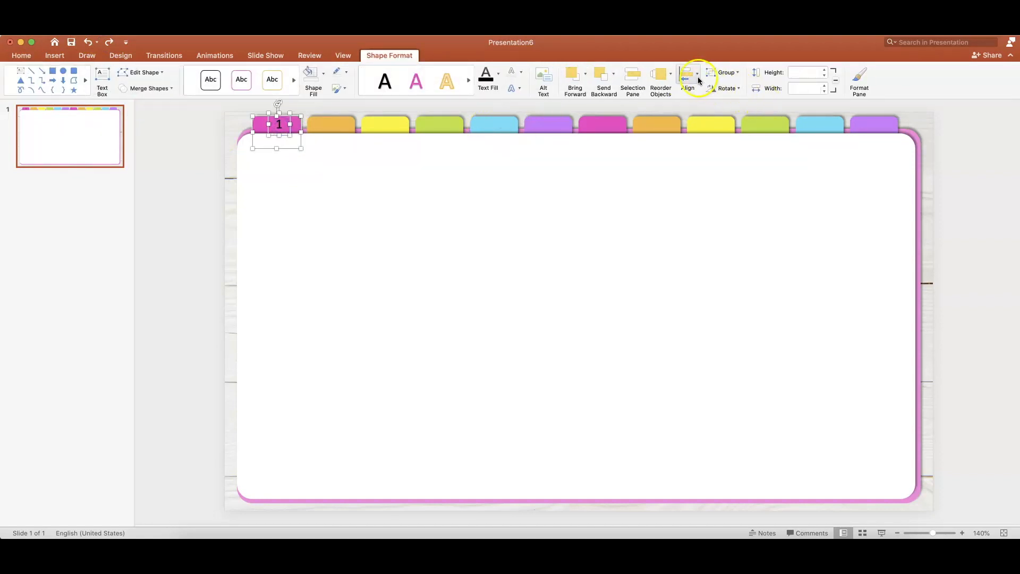
pyautogui.click(687, 73)
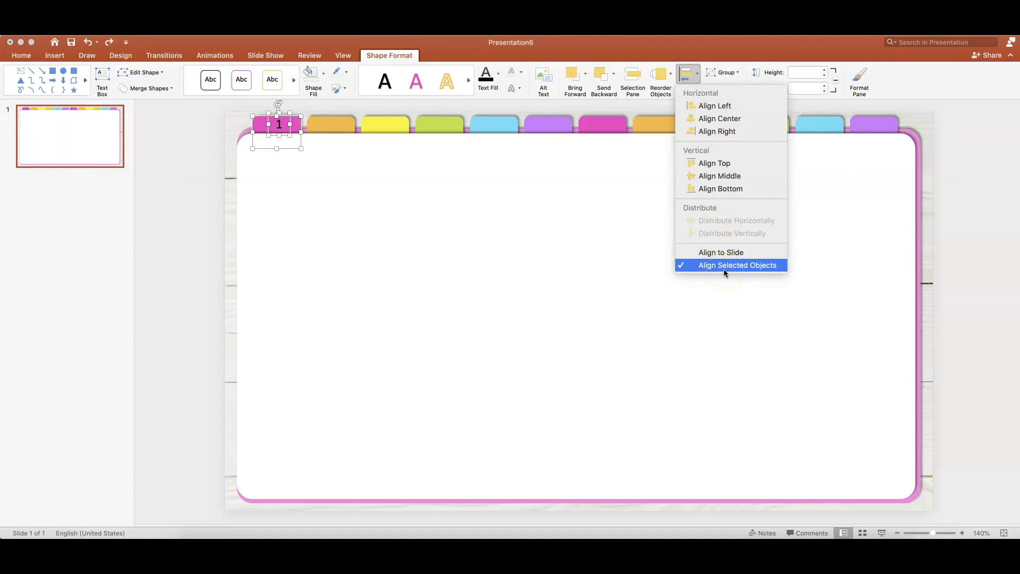
pyautogui.moveTo(711, 119)
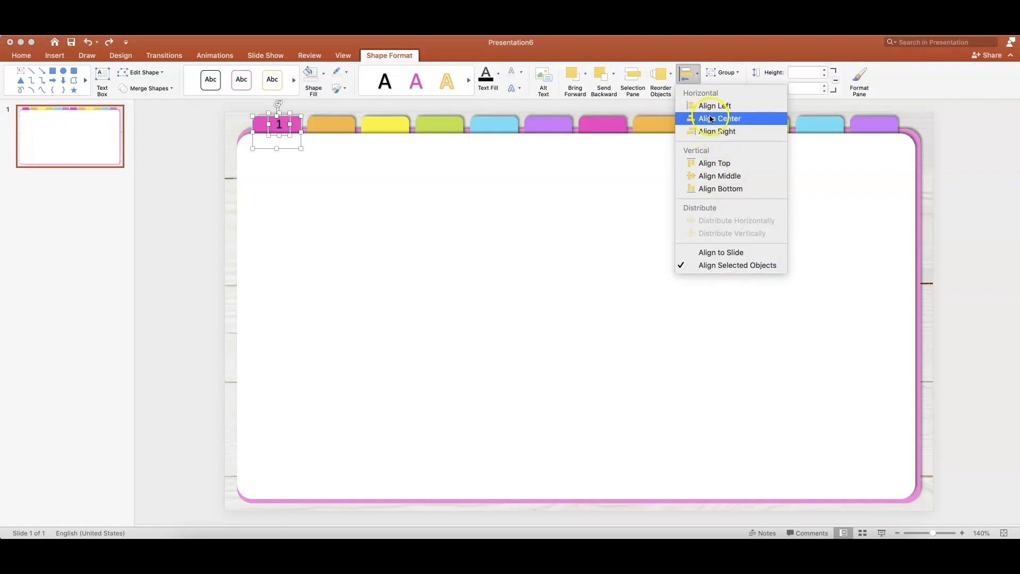
pyautogui.click(717, 118)
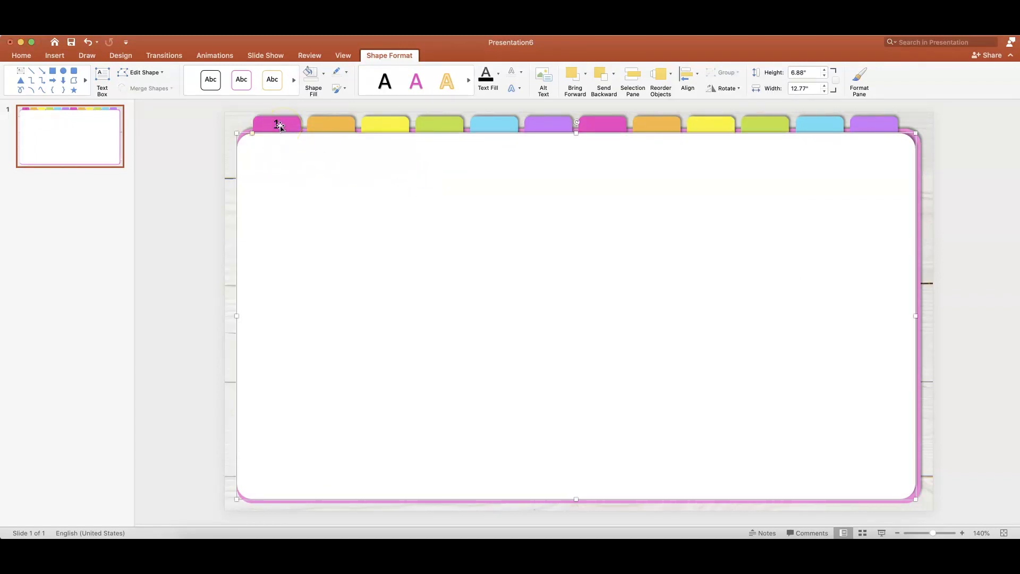
pyautogui.click(276, 125)
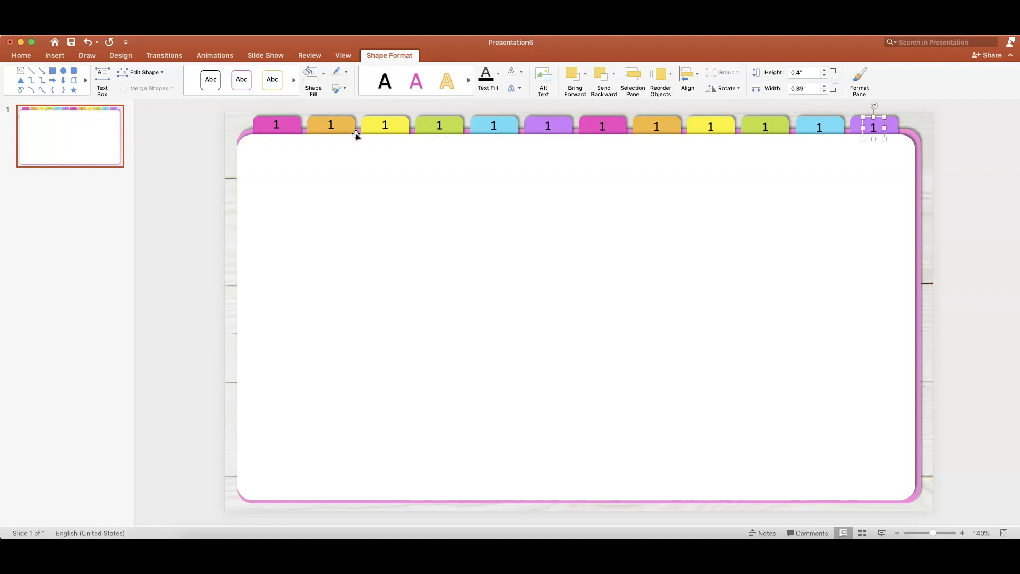
# Renumber the tab labels, centring the 10 label on its tab and adjusting the 11 label.
pyautogui.click(330, 125)
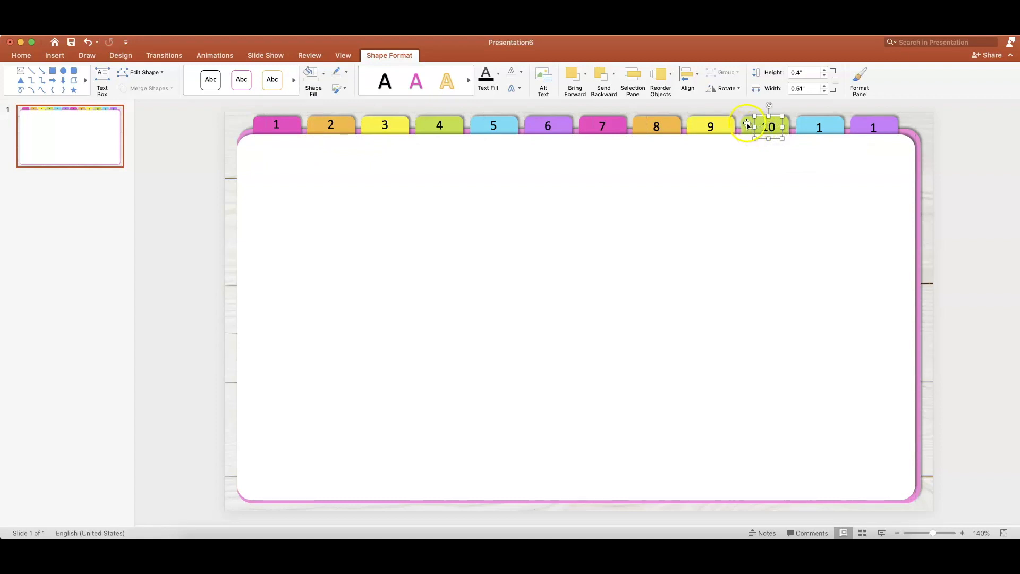
pyautogui.click(725, 72)
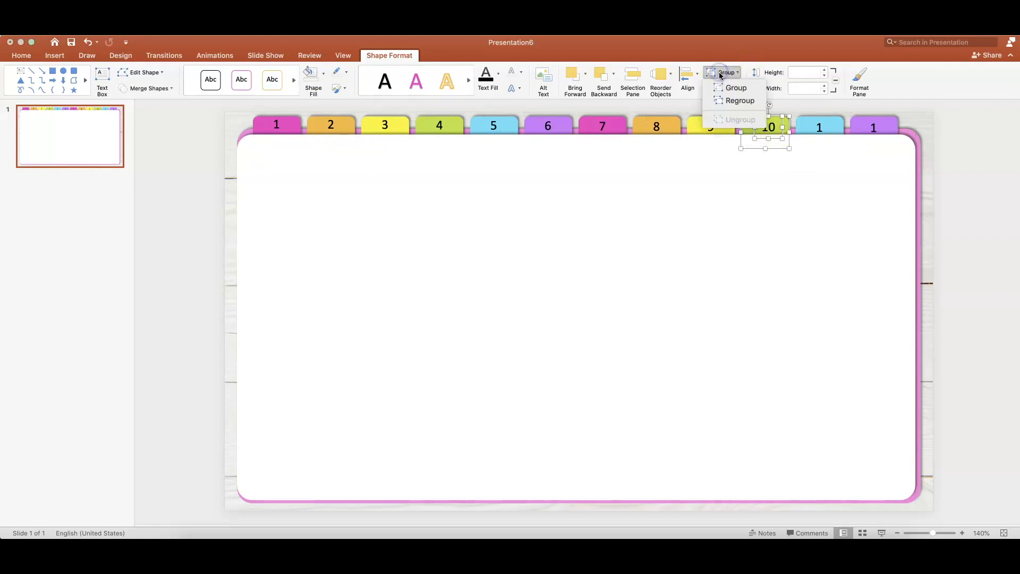
pyautogui.click(688, 73)
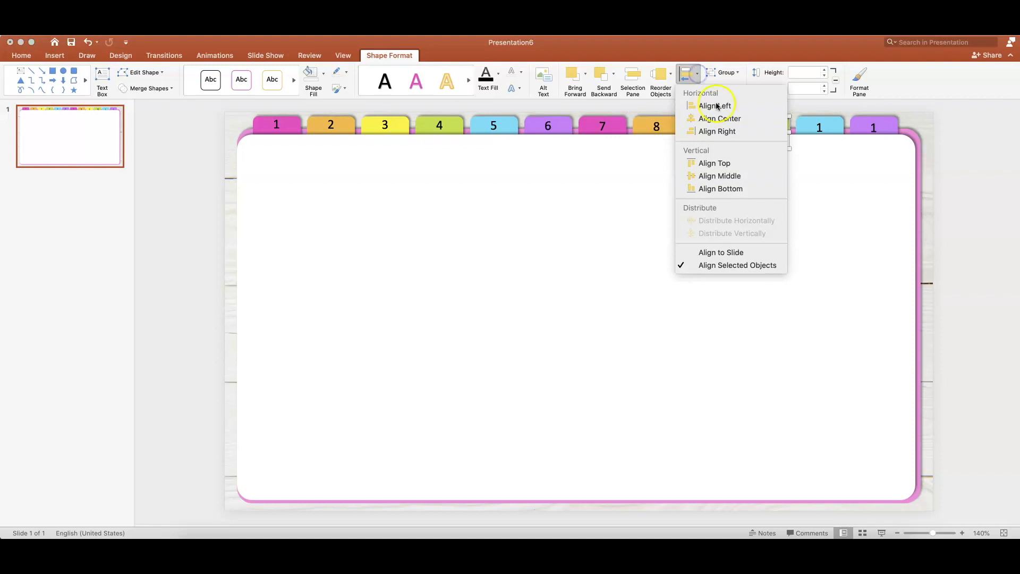
pyautogui.click(715, 105)
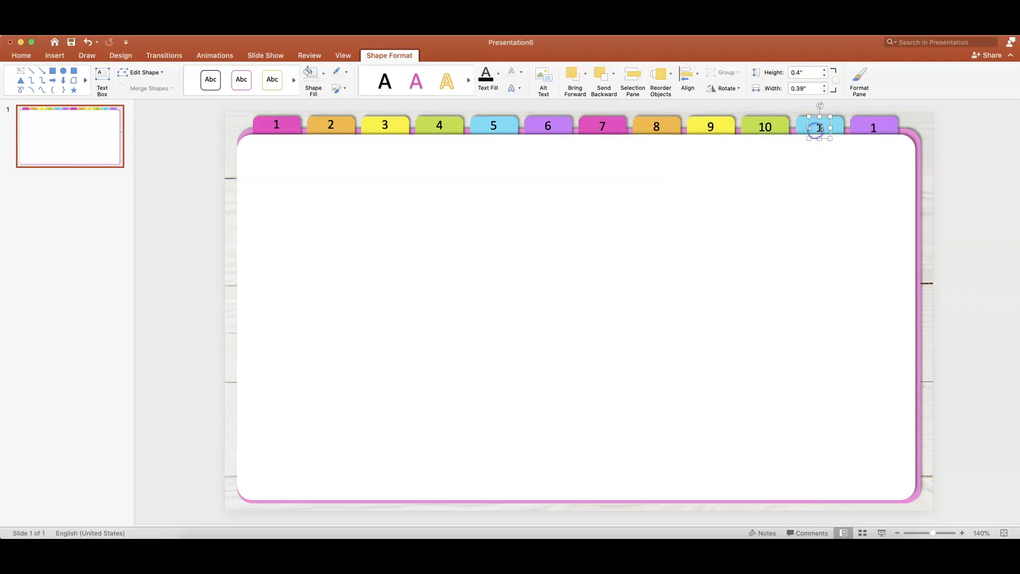
pyautogui.moveTo(820, 137); pyautogui.dragTo(820, 153)
pyautogui.write('11')
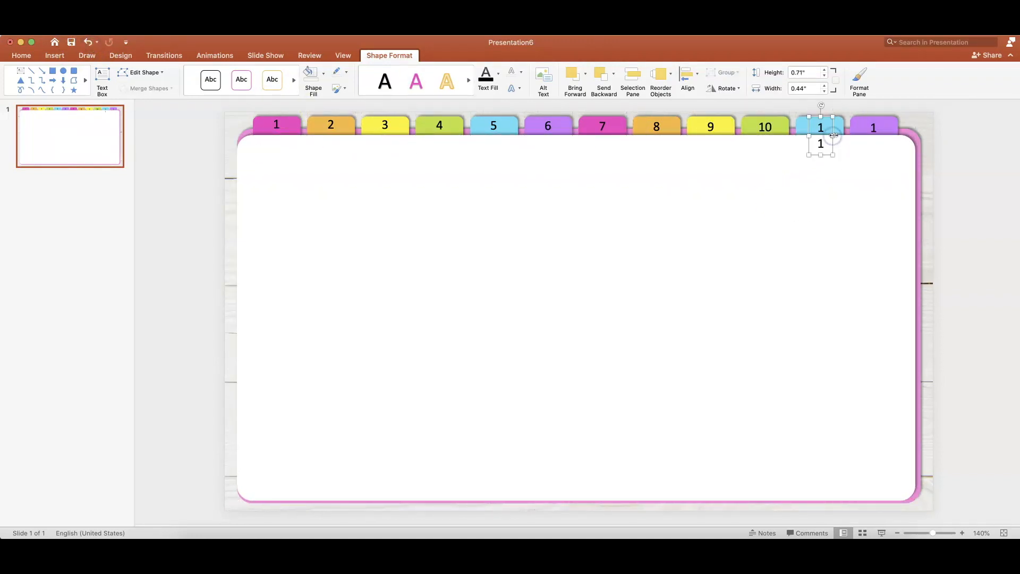
pyautogui.click(687, 74)
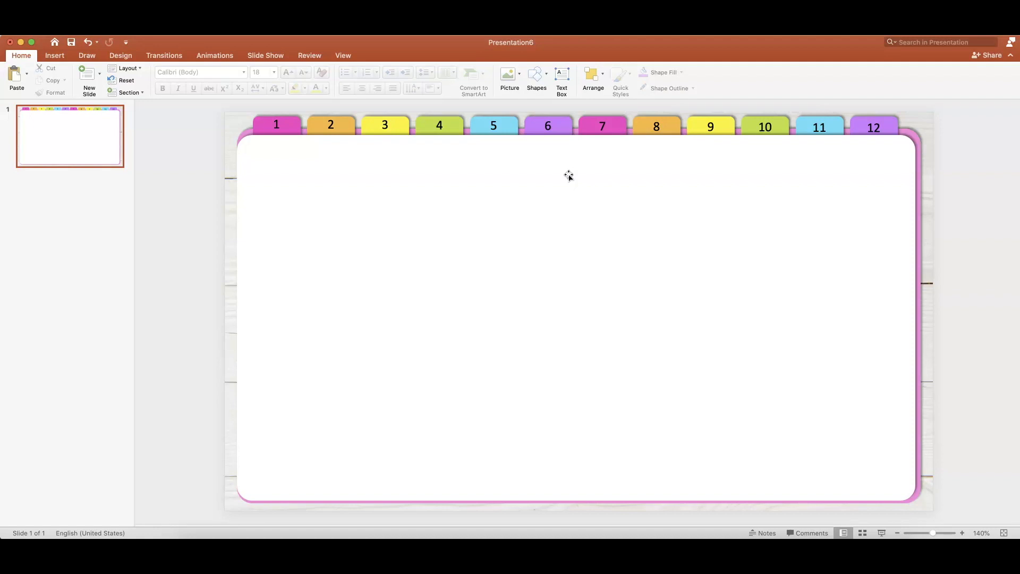
pyautogui.moveTo(687, 181)
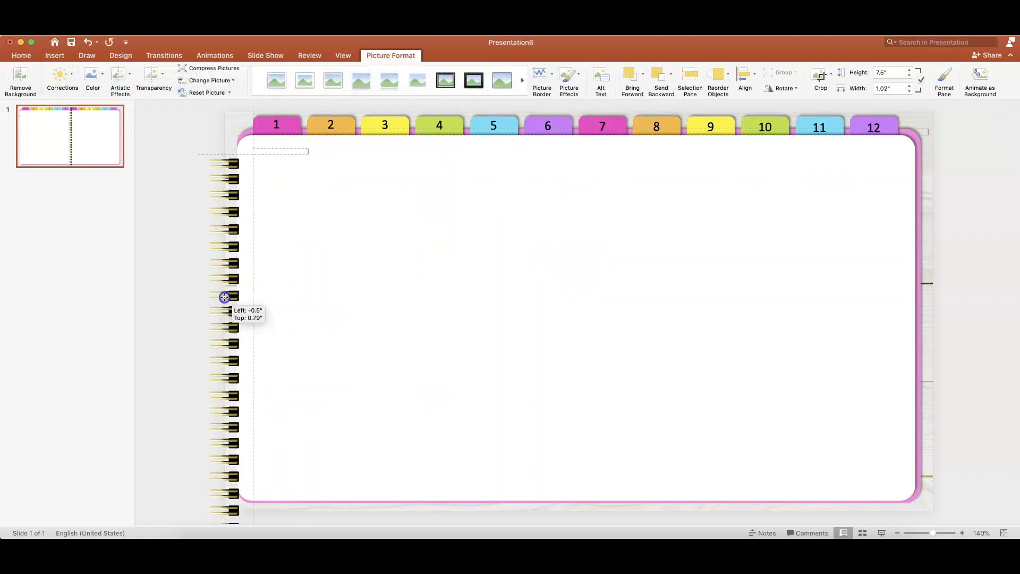
pyautogui.moveTo(224, 298); pyautogui.dragTo(236, 284)
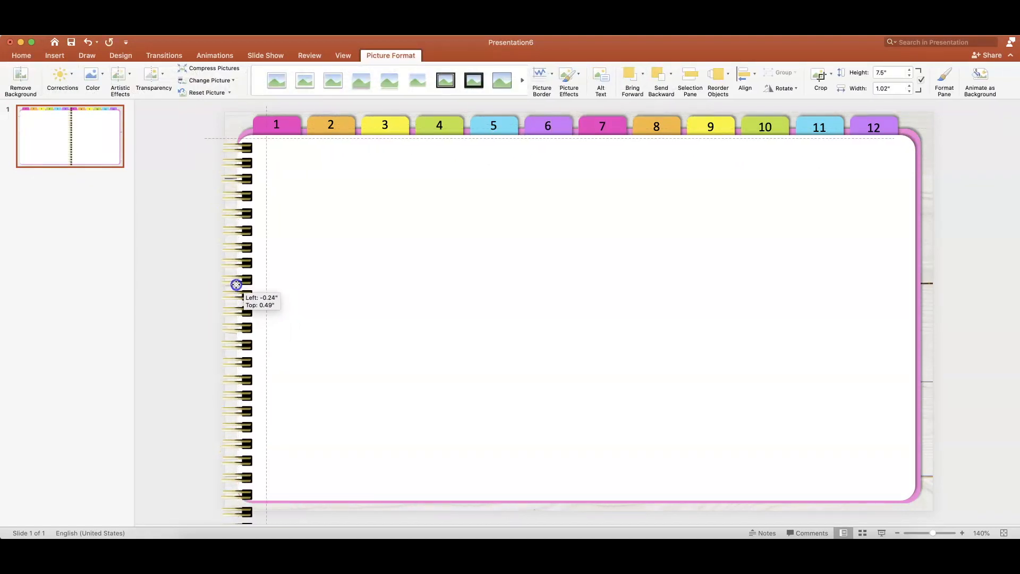
pyautogui.moveTo(236, 284); pyautogui.dragTo(229, 273)
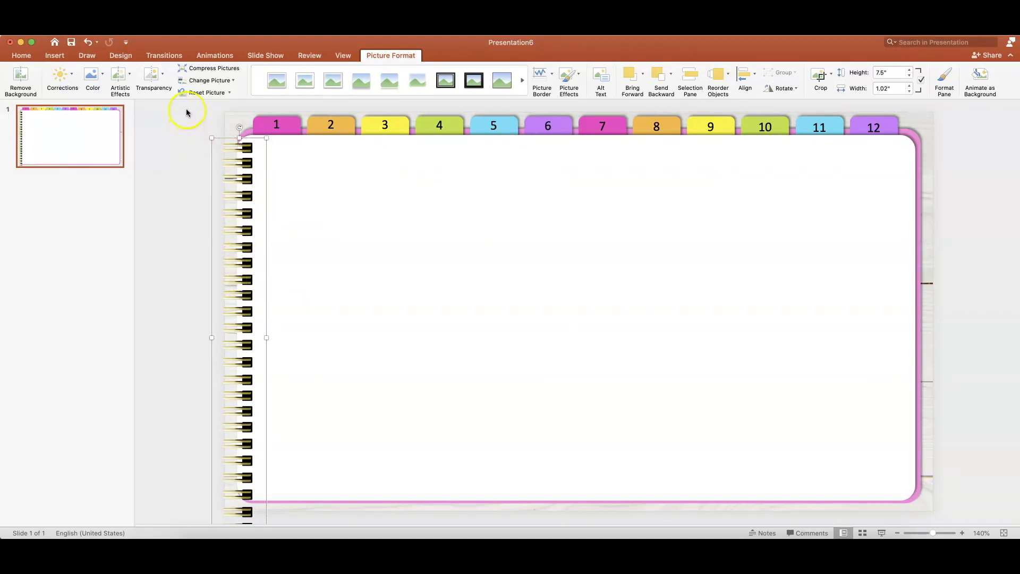
pyautogui.moveTo(251, 316)
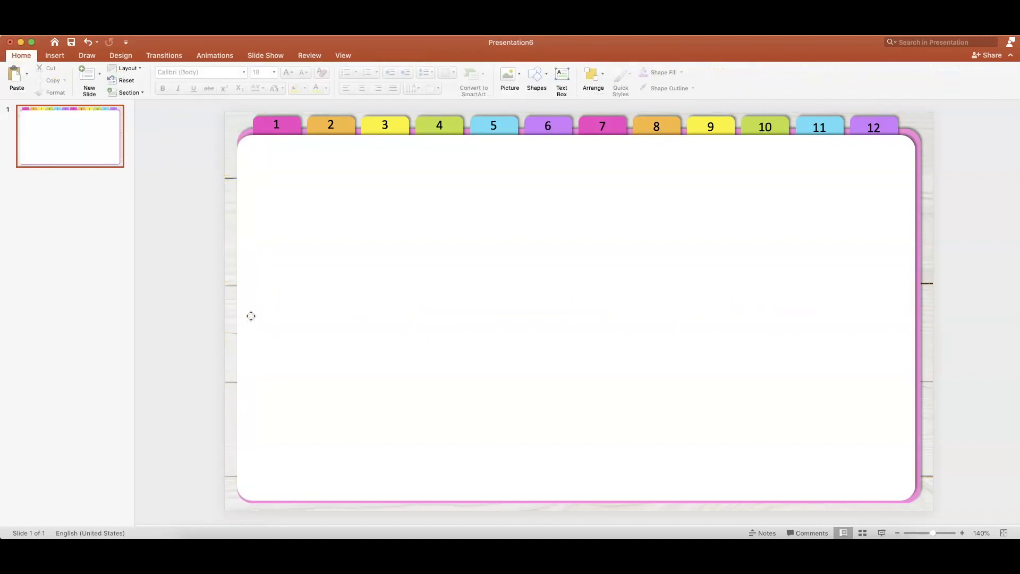
pyautogui.moveTo(925, 248)
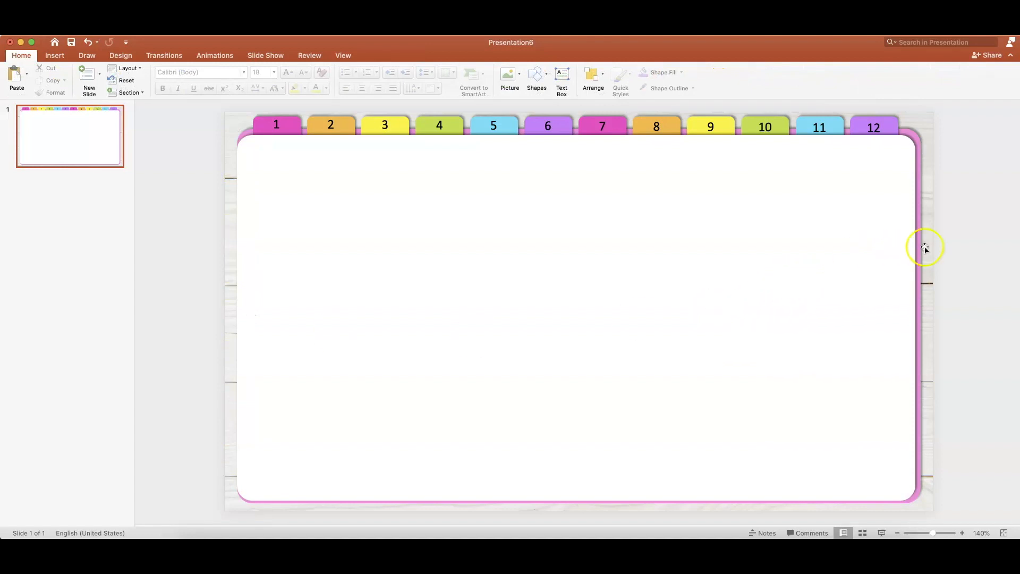
# Paste the pink rounded rectangle and fit it over slide 1's page beneath the tabs.
pyautogui.click(923, 247)
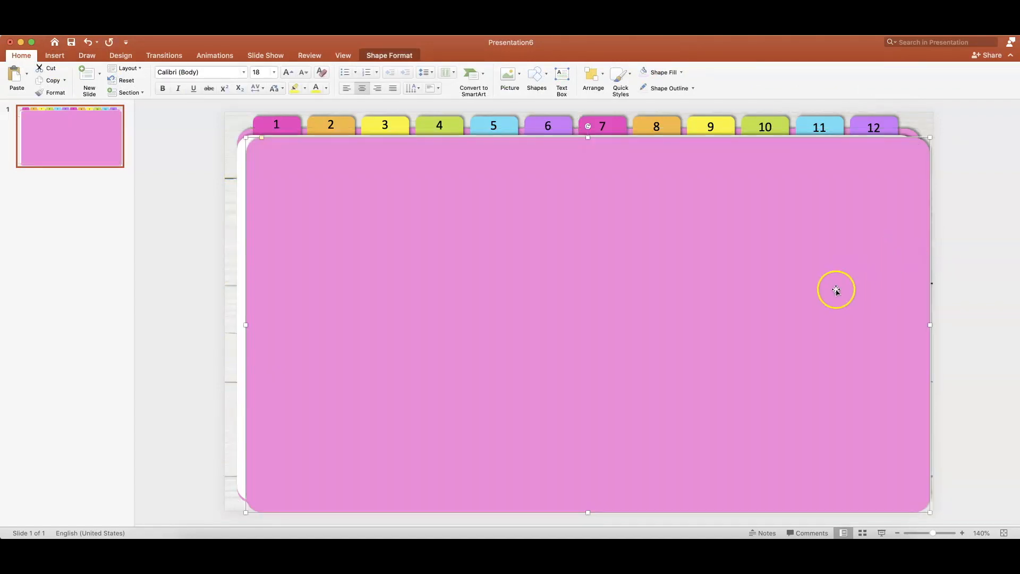
pyautogui.moveTo(836, 290); pyautogui.dragTo(827, 280)
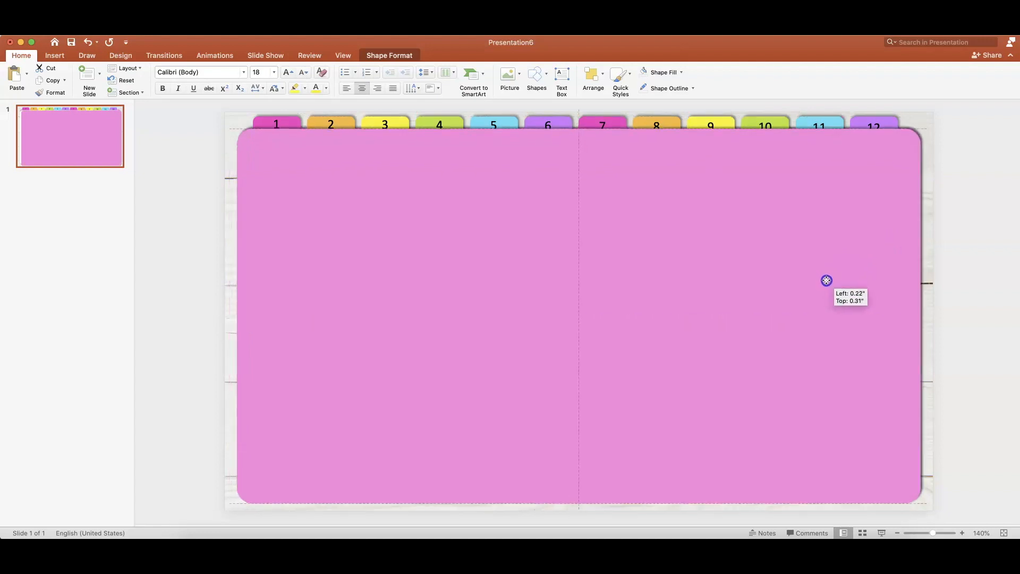
pyautogui.moveTo(826, 280); pyautogui.dragTo(824, 282)
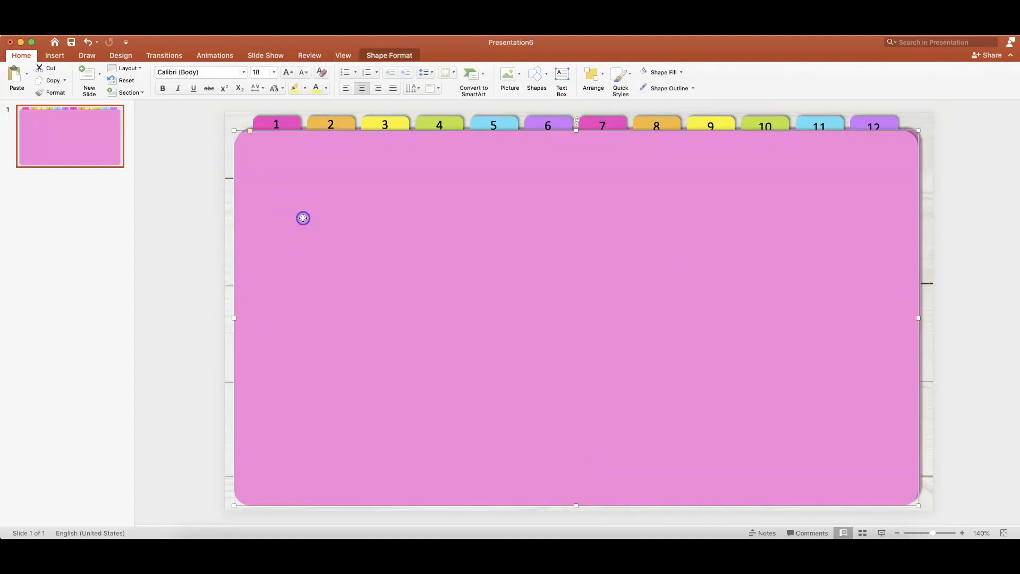
pyautogui.click(87, 77)
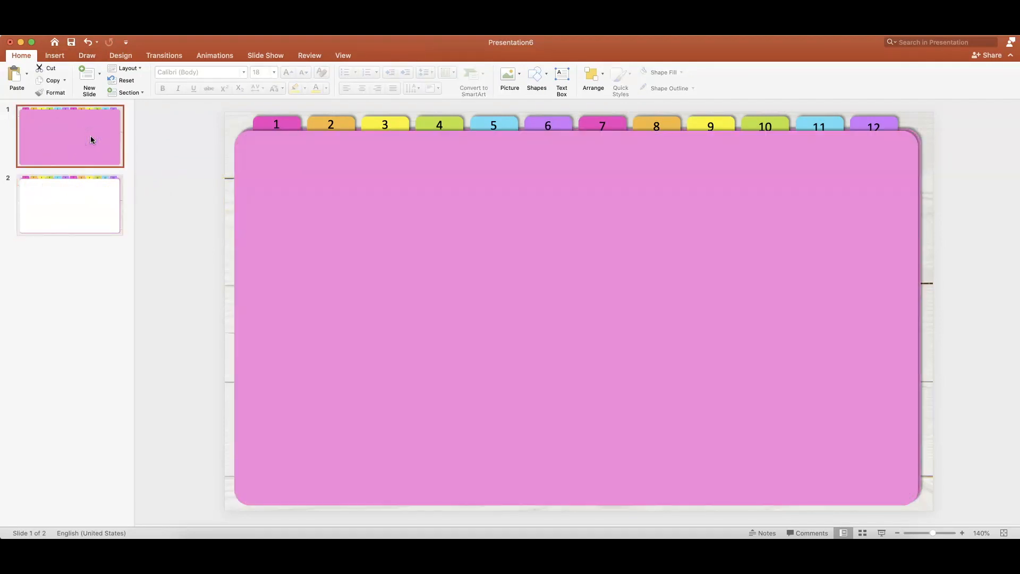
# Select slide 2, the copy showing the white notebook page with numbered tabs.
pyautogui.click(70, 205)
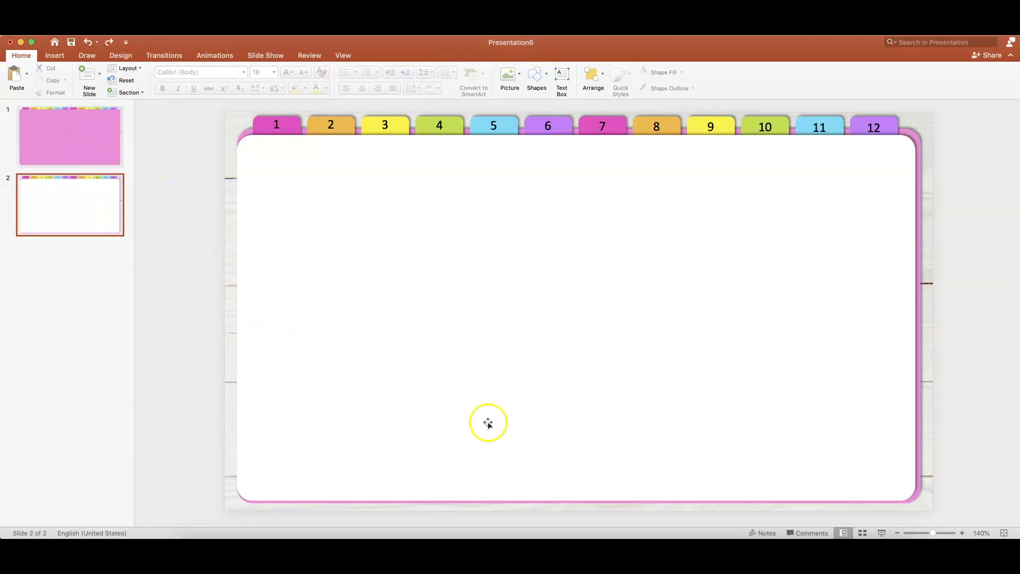
pyautogui.click(488, 423)
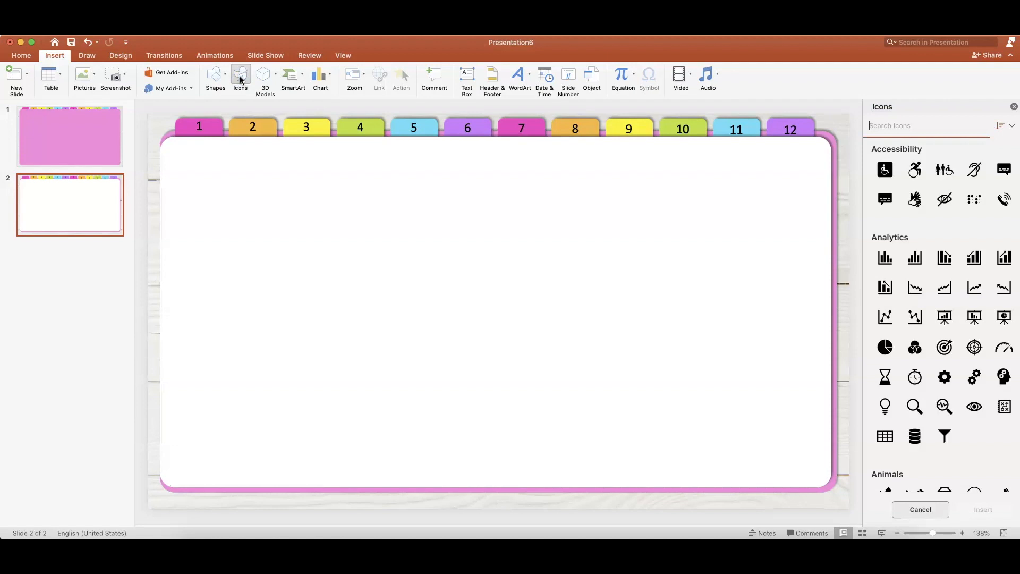
# Insert the curved return-arrow icon, shrink it, and place it at slide 2's top-right corner.
pyautogui.scroll(-3)
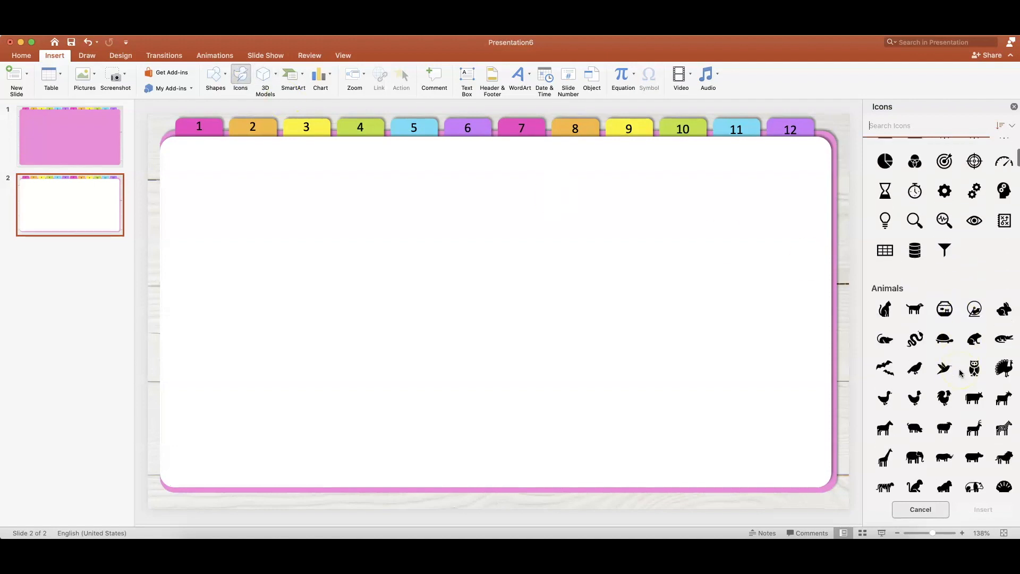
pyautogui.scroll(-3)
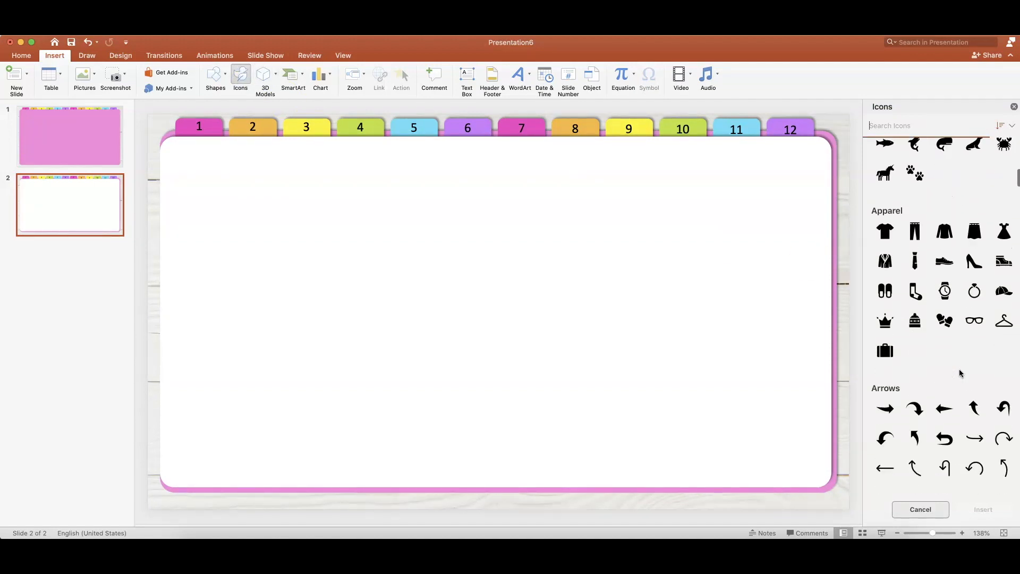
pyautogui.scroll(-3)
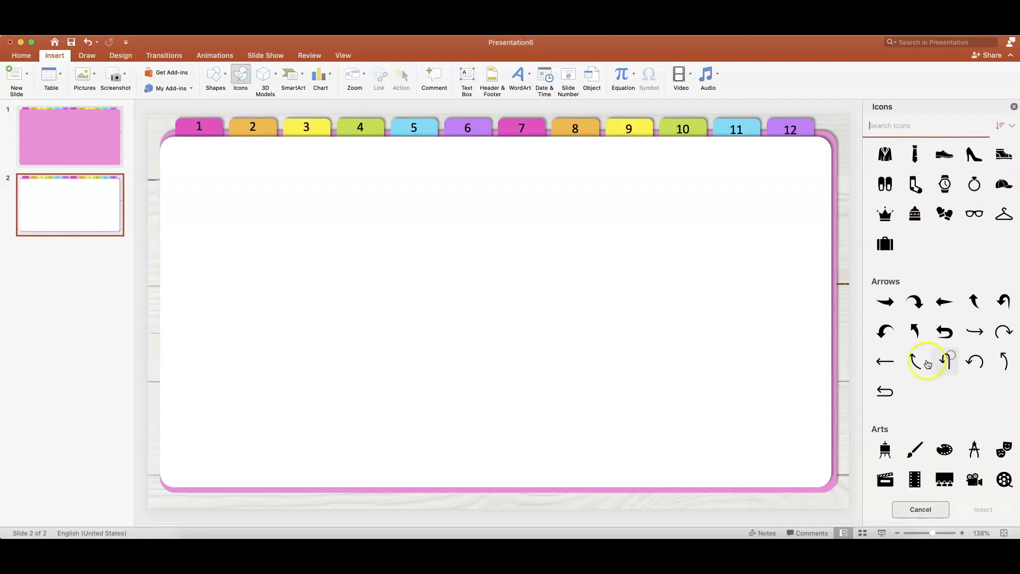
pyautogui.moveTo(900, 341)
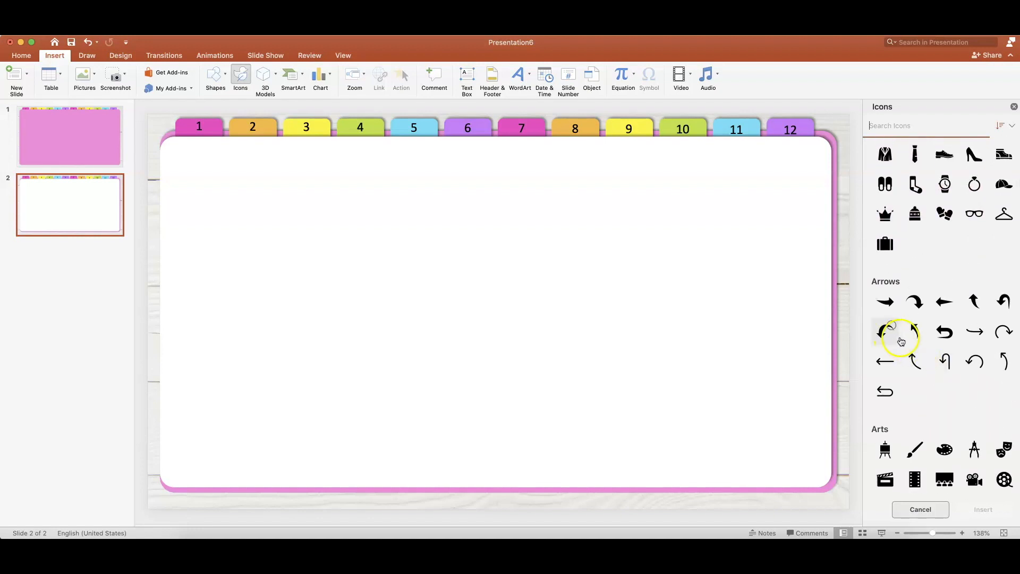
pyautogui.click(943, 332)
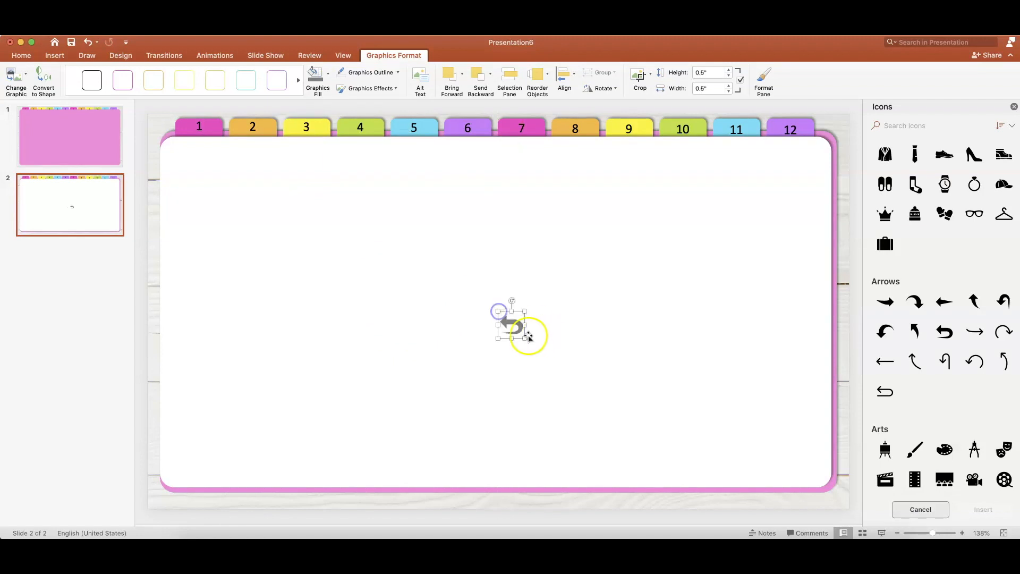
pyautogui.moveTo(512, 325); pyautogui.dragTo(170, 504)
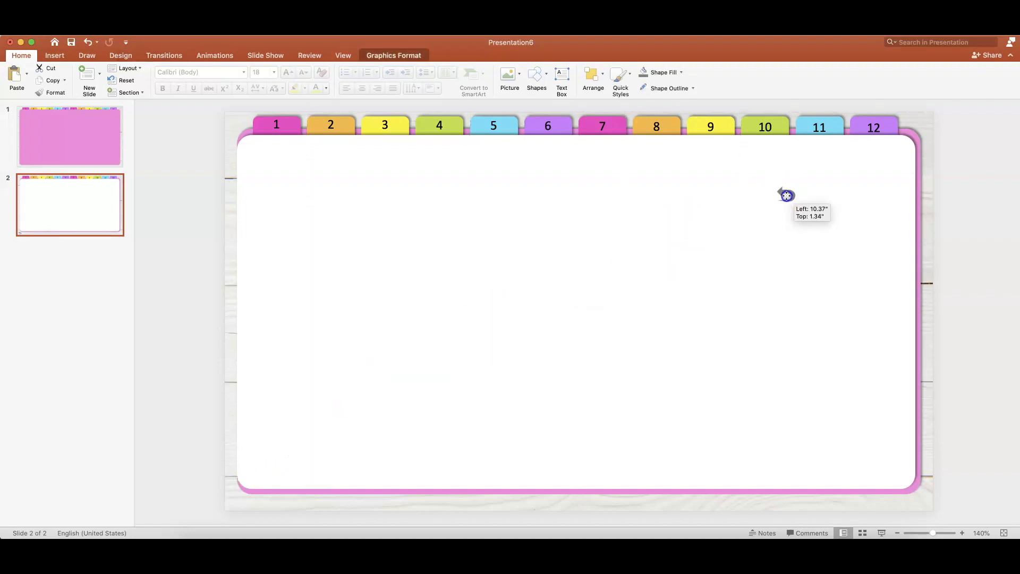
pyautogui.moveTo(785, 195); pyautogui.dragTo(921, 123)
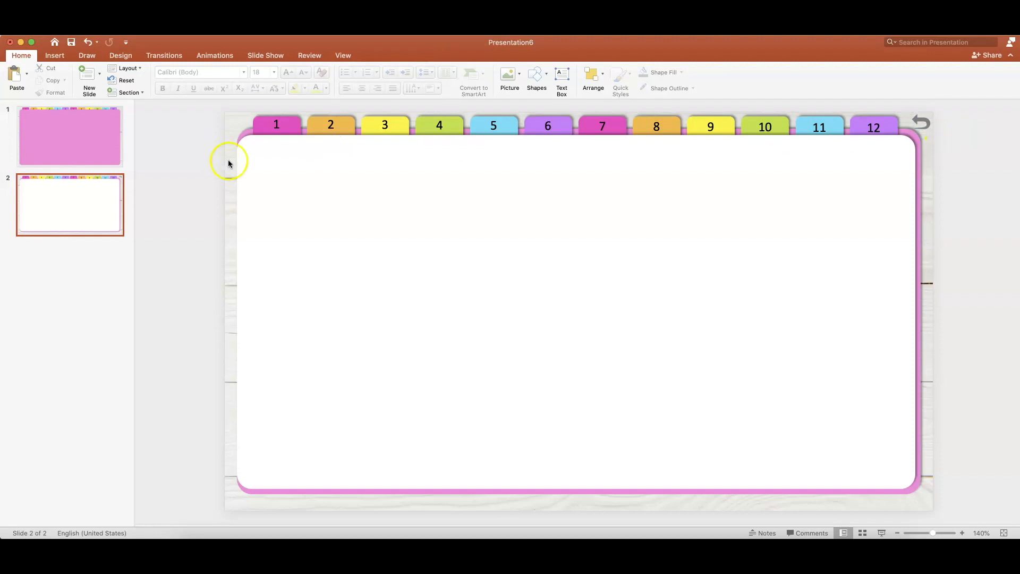
pyautogui.moveTo(132, 165)
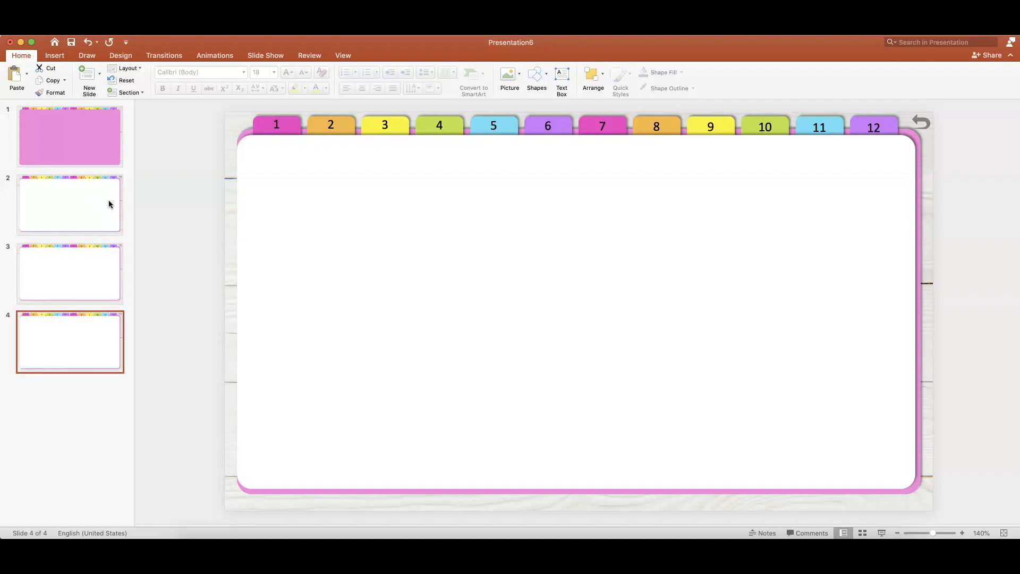
# Return to slide 2 after creating slides 3 and 4 as copies.
pyautogui.click(69, 205)
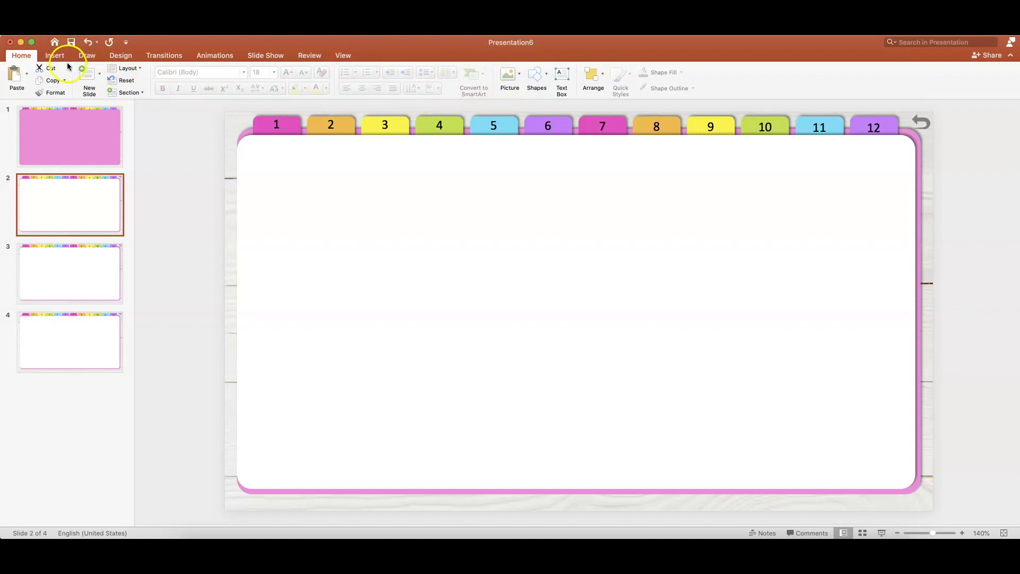
# Draw a text box at slide 2's top-left and type 'Index'.
pyautogui.moveTo(260, 151); pyautogui.dragTo(435, 193)
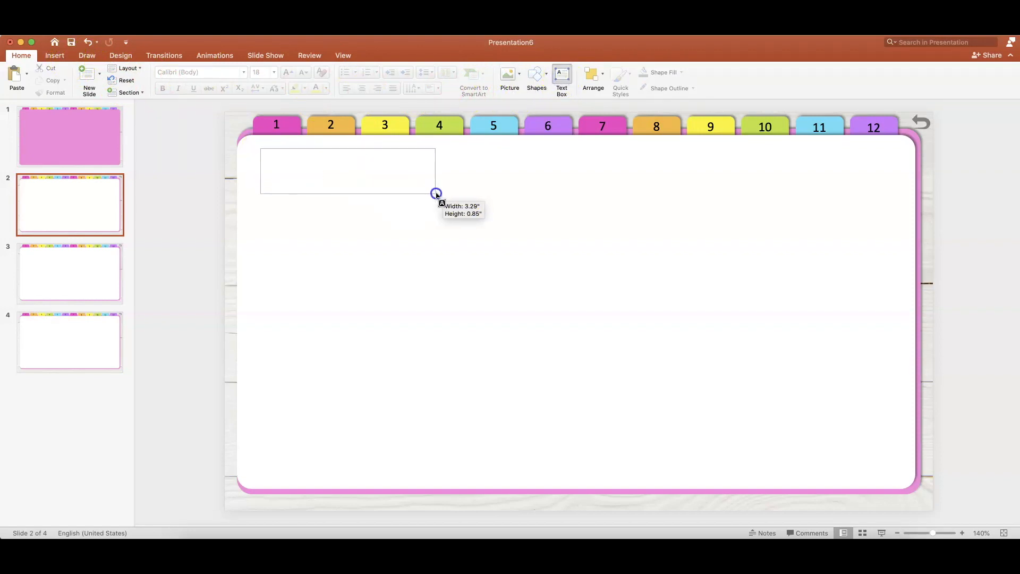
pyautogui.write('Index')
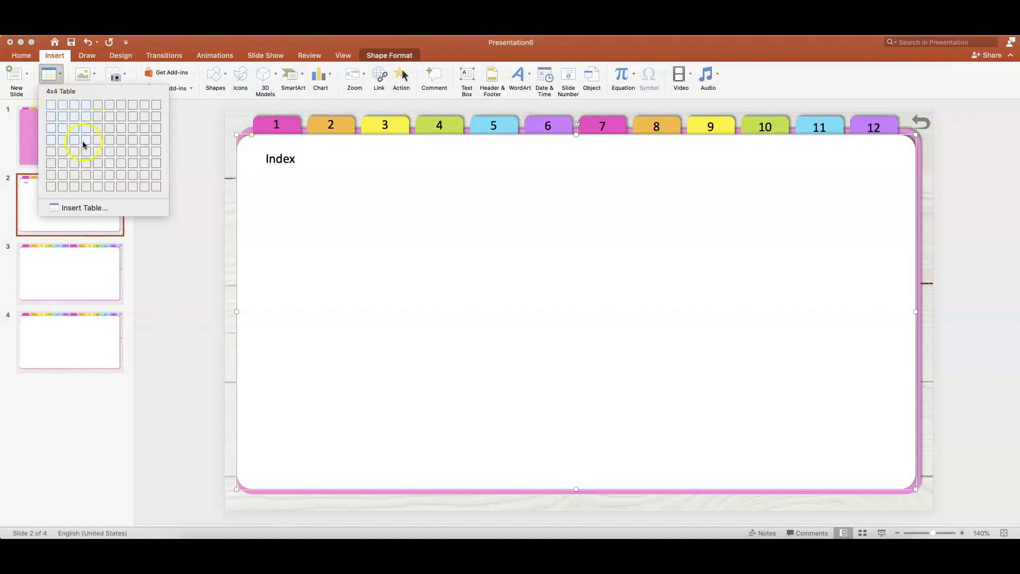
# Insert a four-column table beside the heading with Tab and Topic column headers.
pyautogui.click(83, 137)
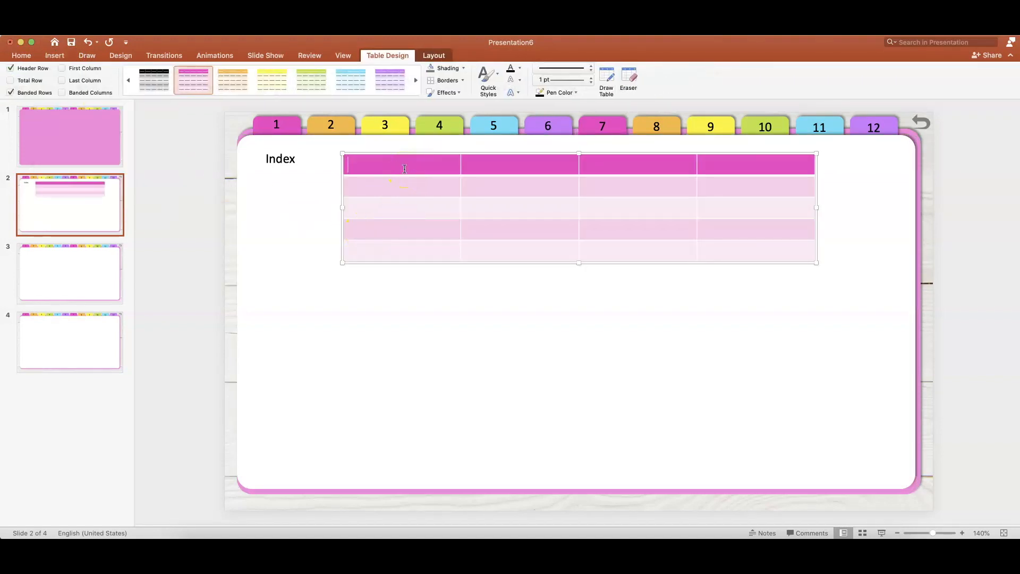
pyautogui.write('Tab')
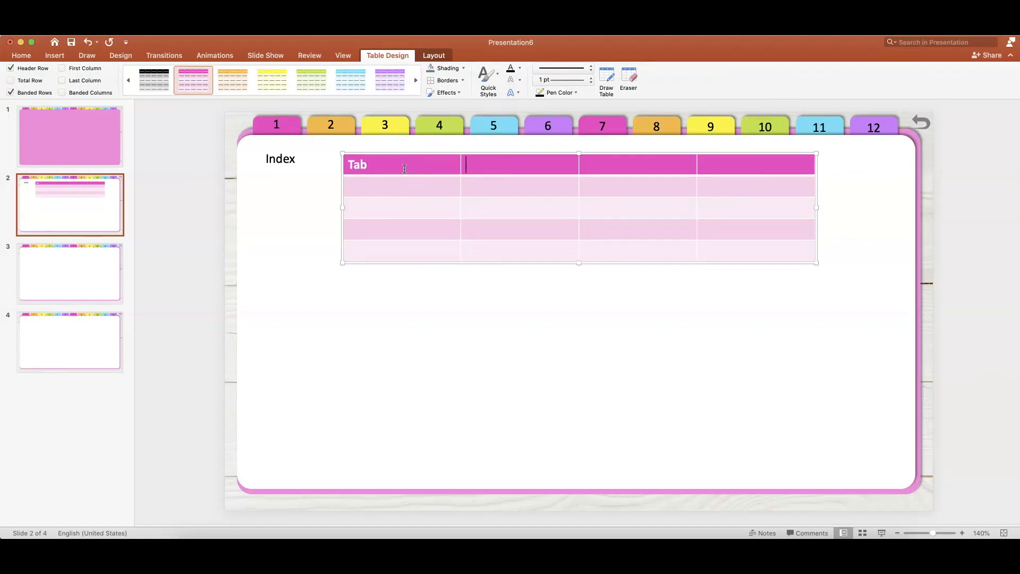
pyautogui.write('Topic\tTab')
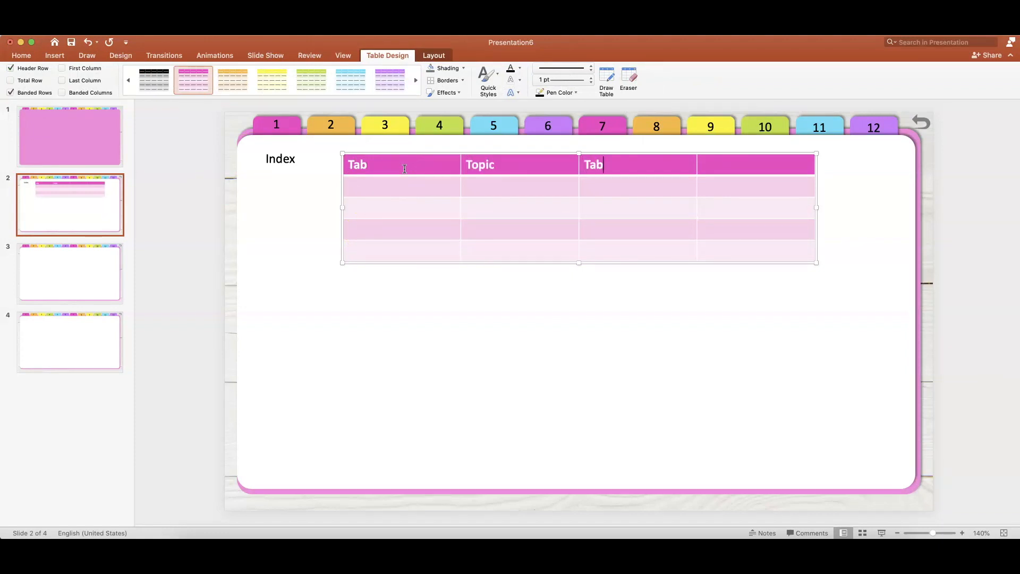
pyautogui.write('Topic')
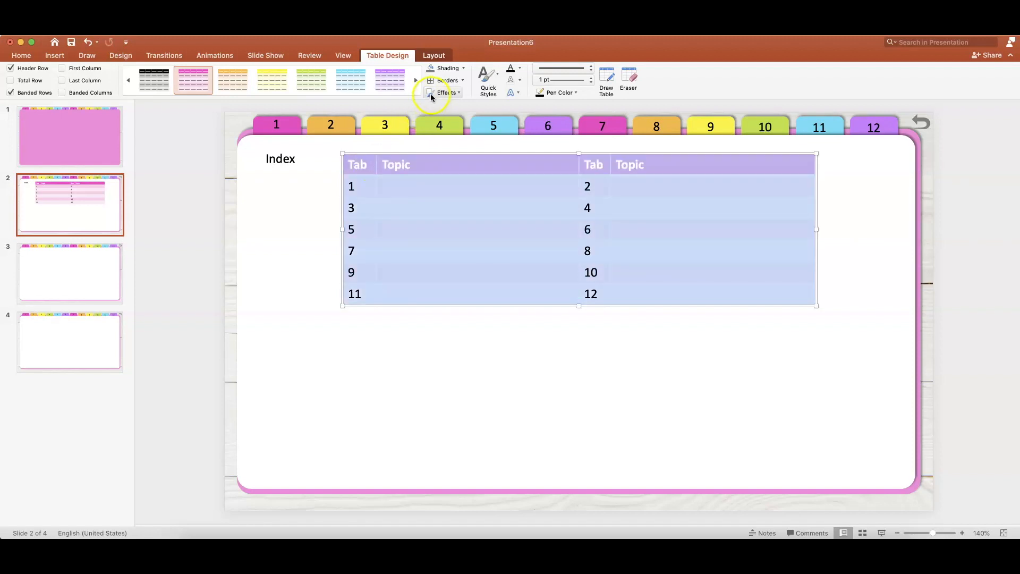
# Give the table a light style, All Borders, and horizontally and vertically centred text.
pyautogui.click(462, 68)
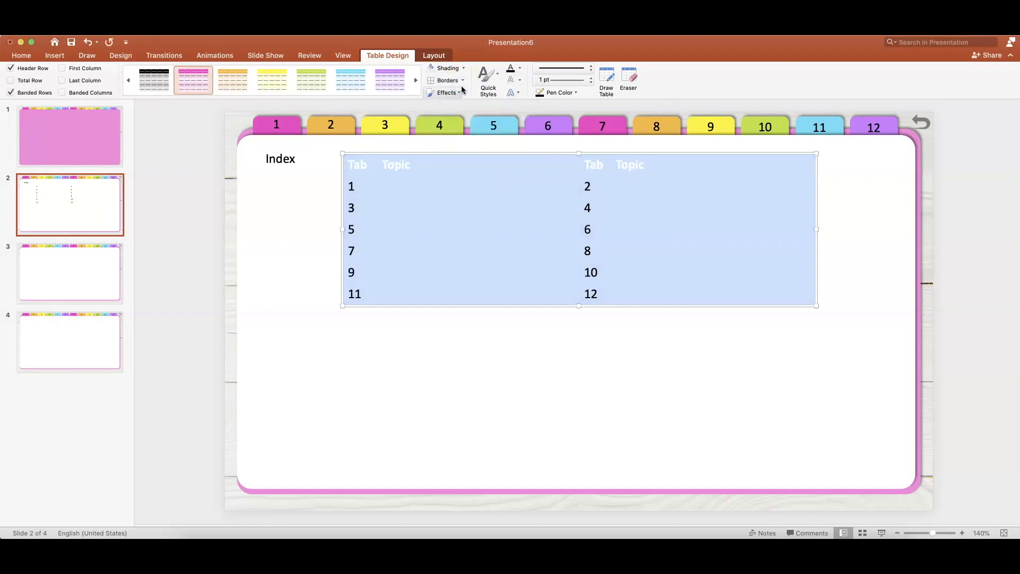
pyautogui.click(448, 80)
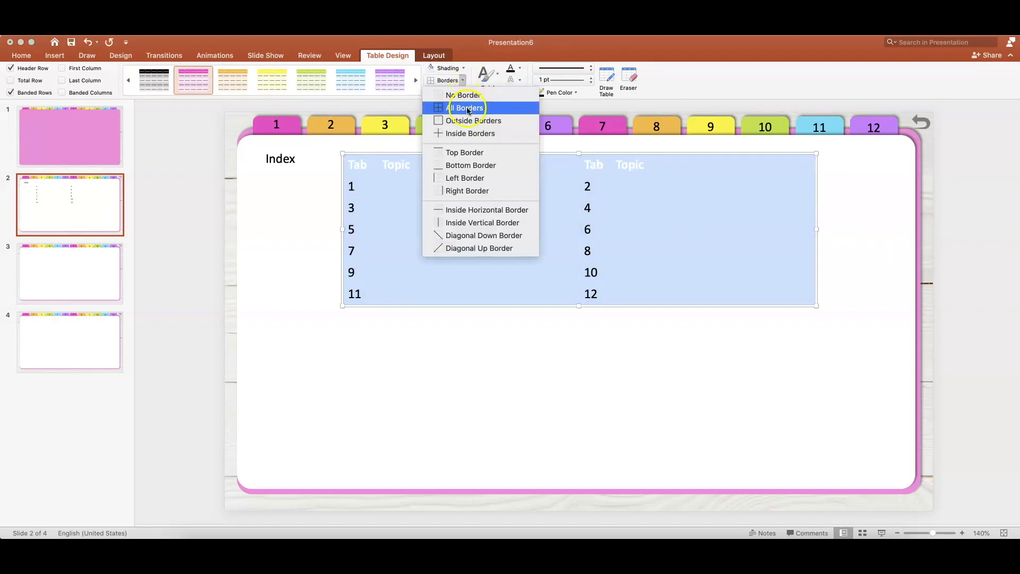
pyautogui.click(464, 108)
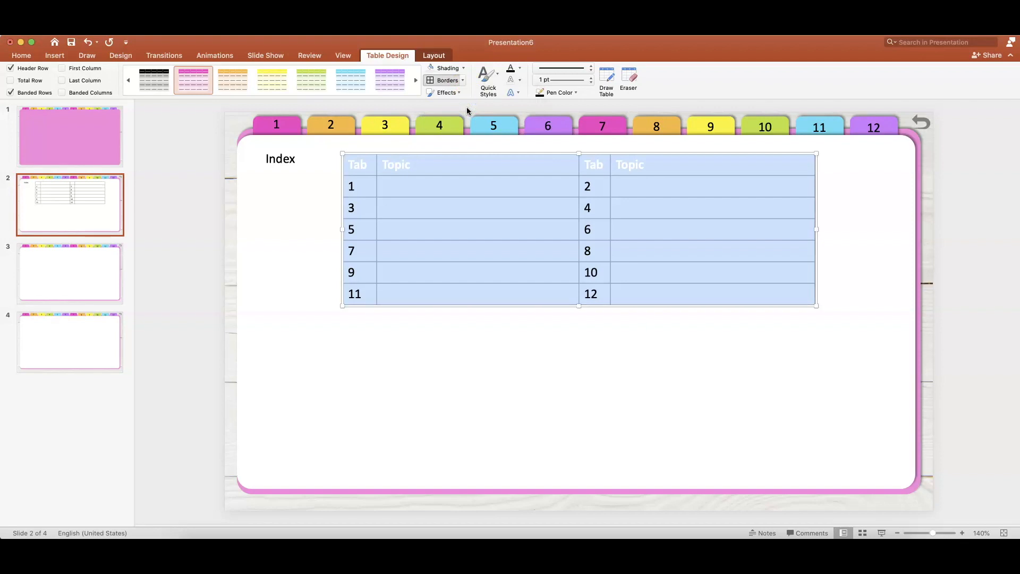
pyautogui.click(433, 55)
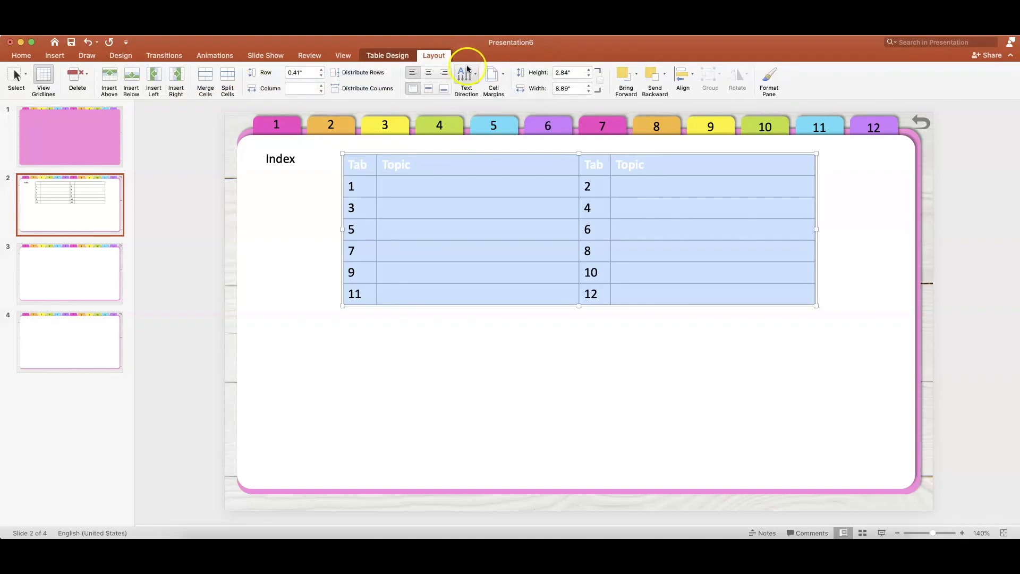
pyautogui.click(427, 72)
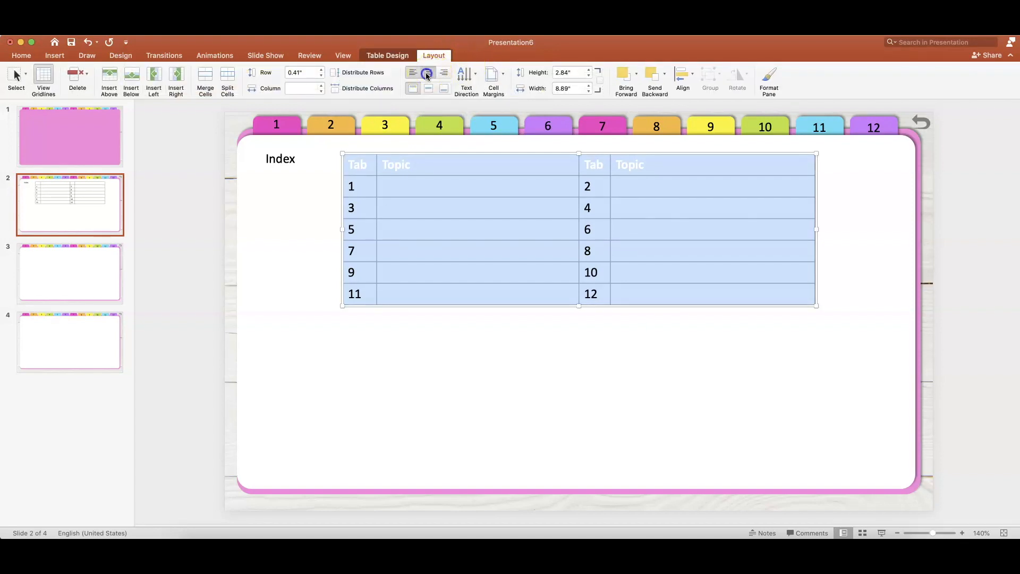
pyautogui.click(428, 72)
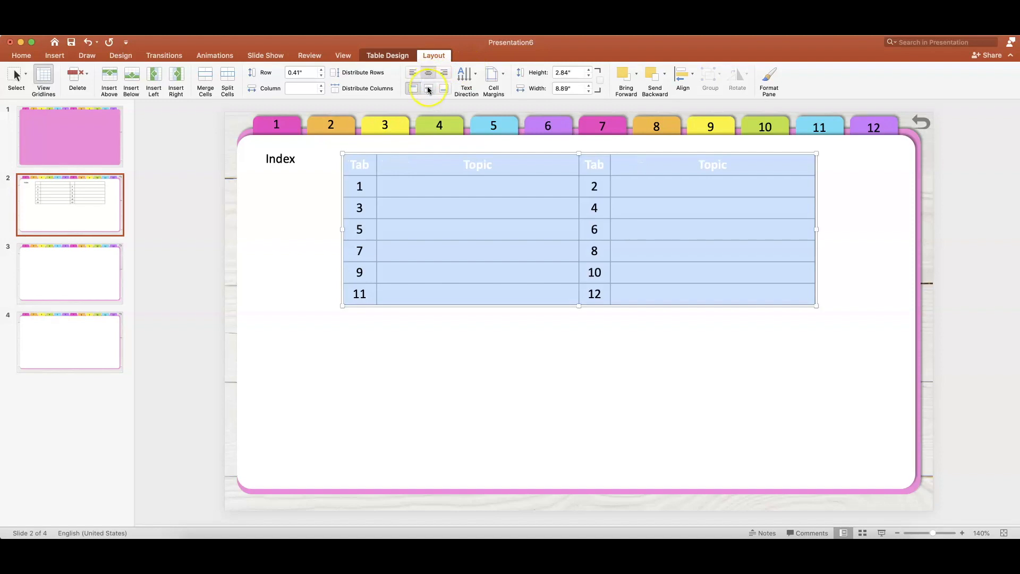
pyautogui.click(428, 89)
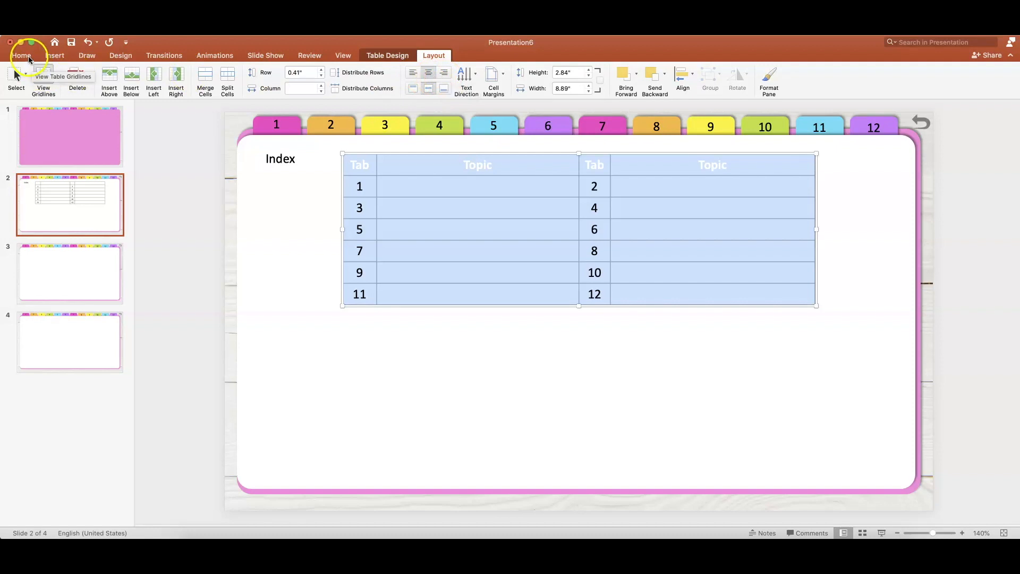
# Make the table text black, remove its shading, lower it below the heading, then open slide 3.
pyautogui.click(21, 56)
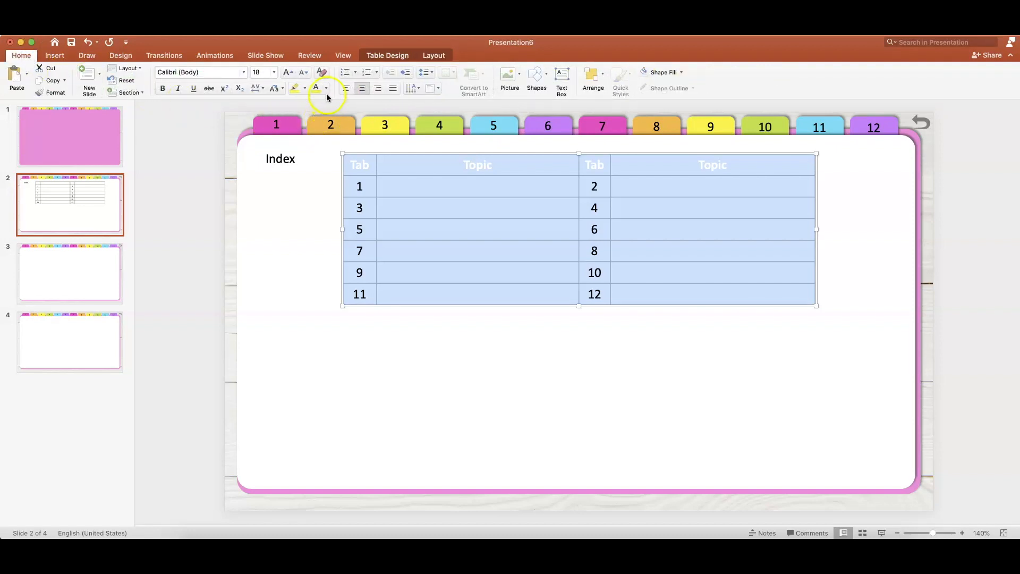
pyautogui.click(325, 88)
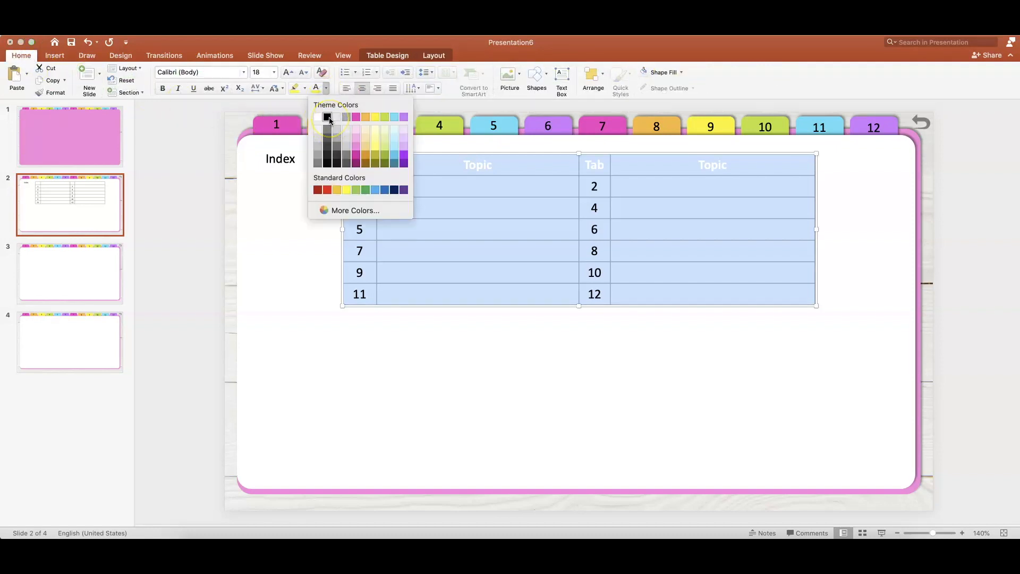
pyautogui.click(328, 117)
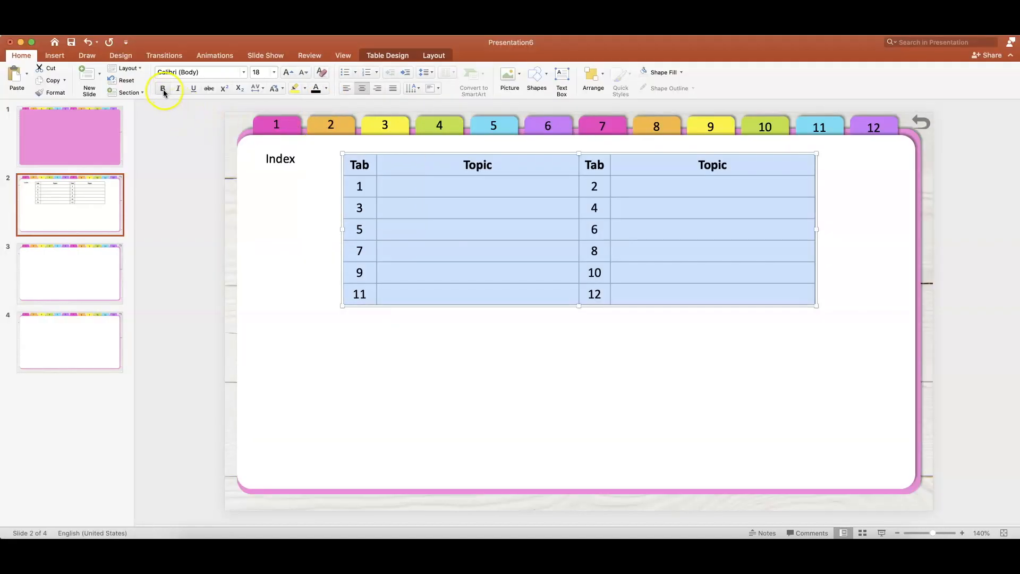
pyautogui.click(162, 88)
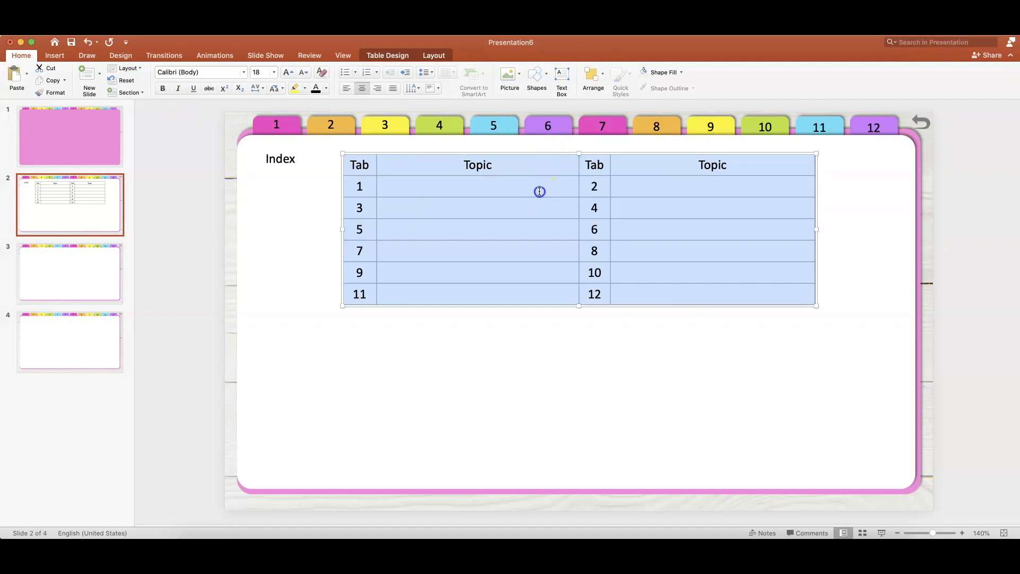
pyautogui.moveTo(539, 191); pyautogui.dragTo(518, 200)
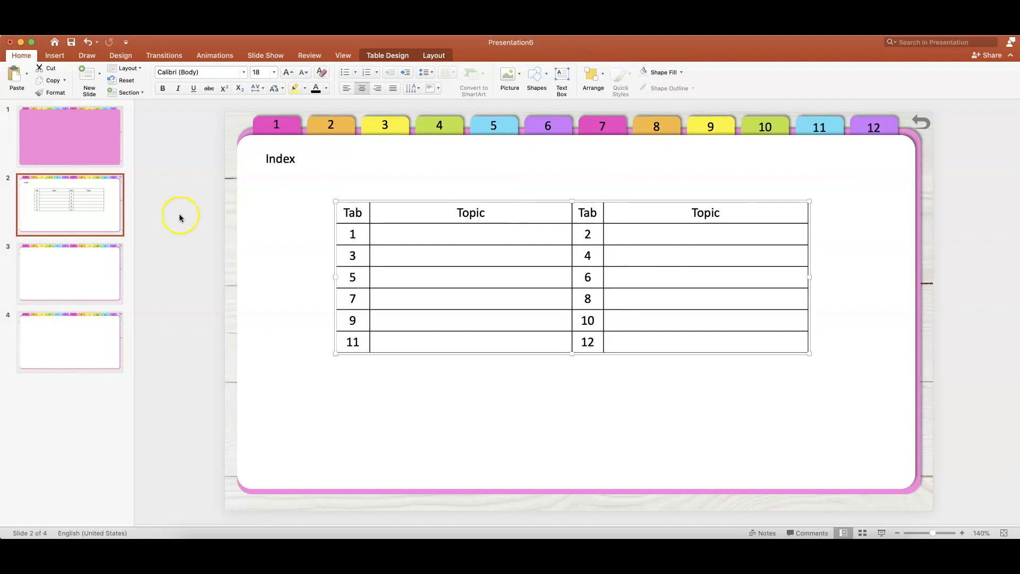
pyautogui.moveTo(97, 259)
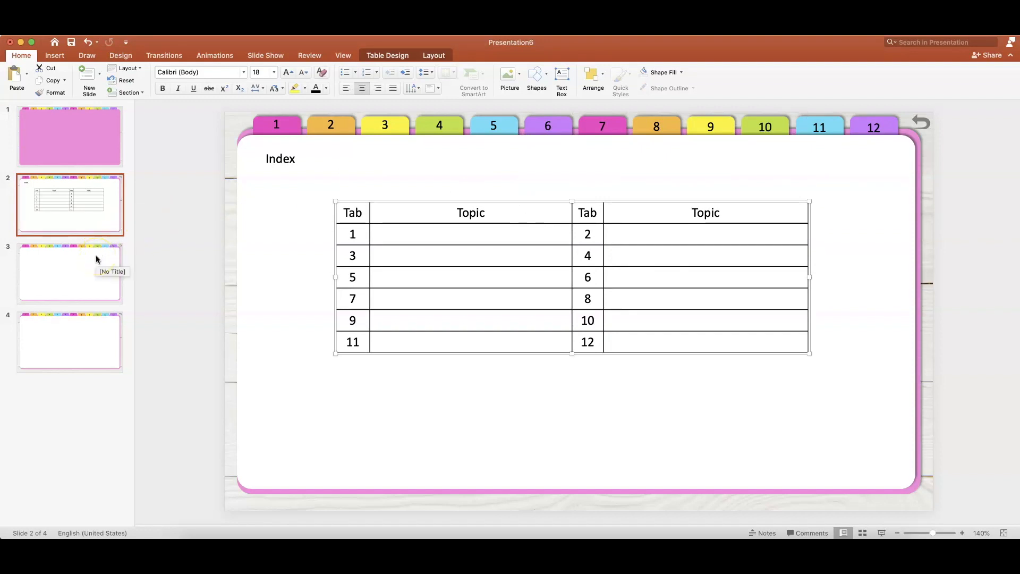
pyautogui.click(70, 273)
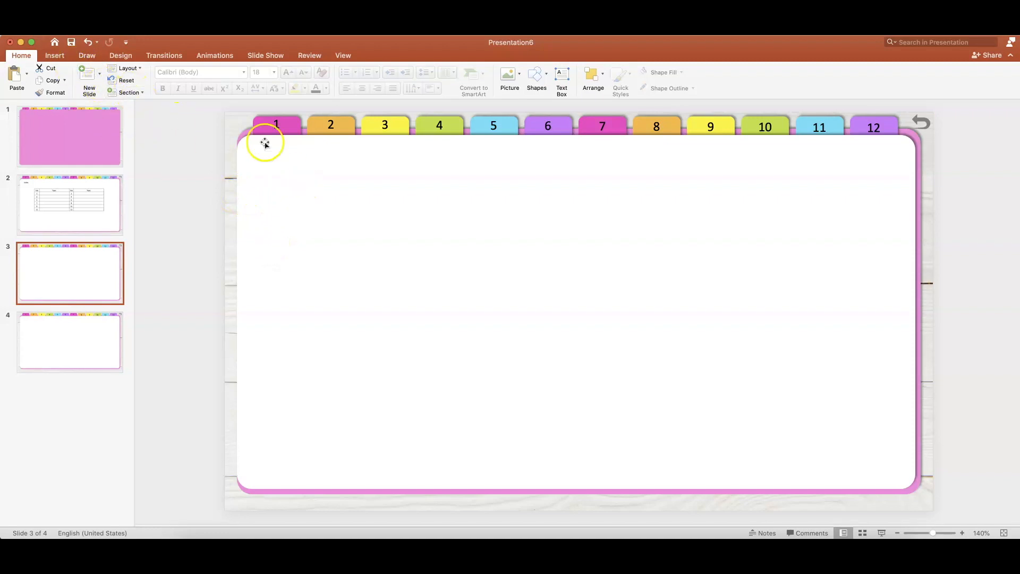
pyautogui.moveTo(348, 246)
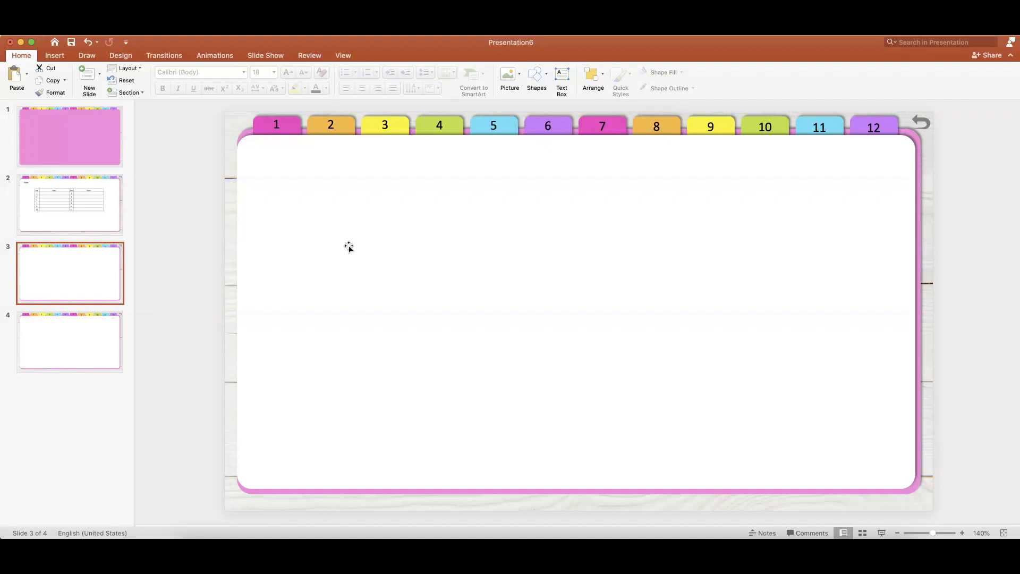
pyautogui.click(69, 136)
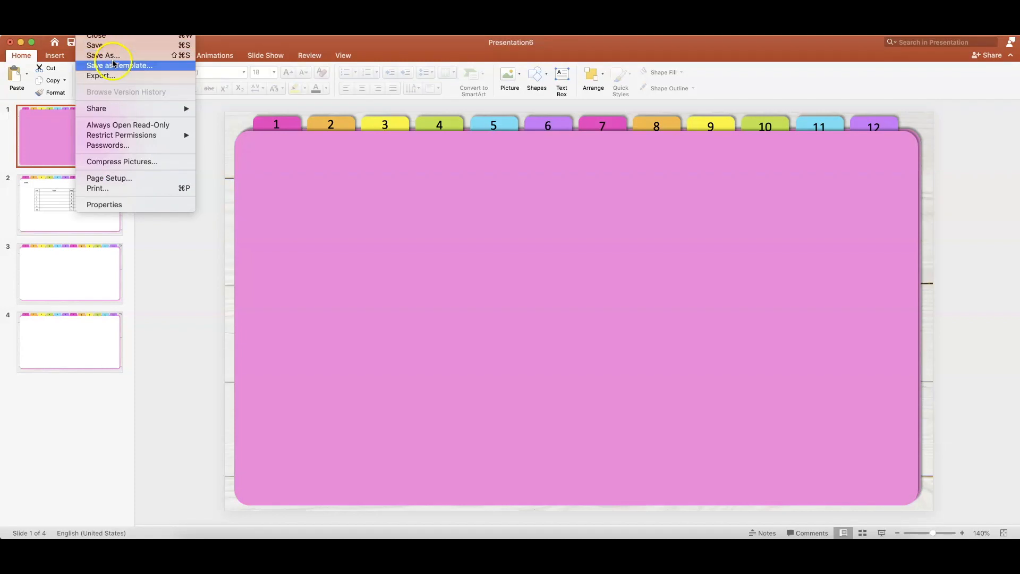
pyautogui.moveTo(107, 56)
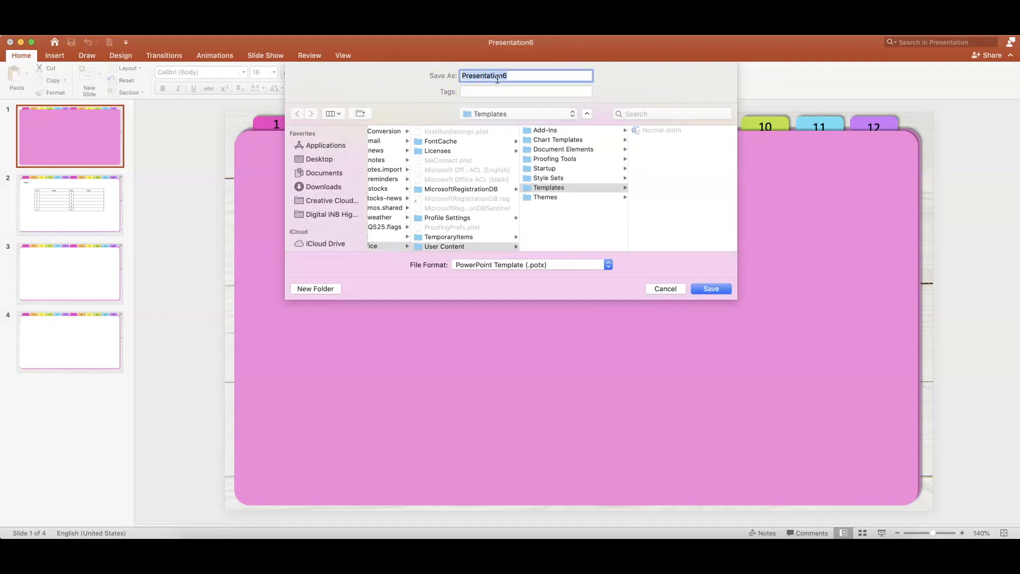
# Save the deck under its existing name as a .potx template in Templates.
pyautogui.click(711, 288)
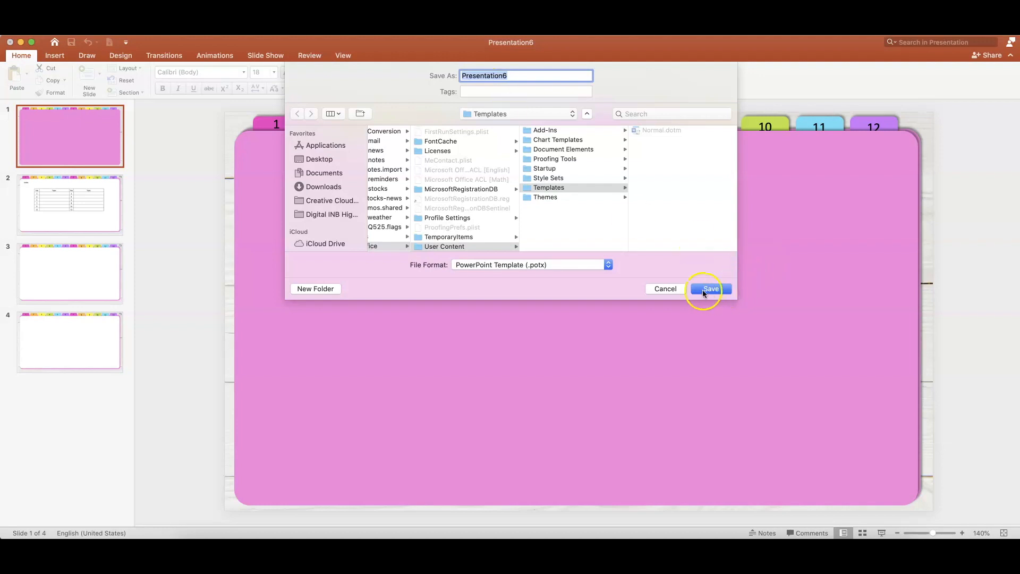
pyautogui.click(710, 289)
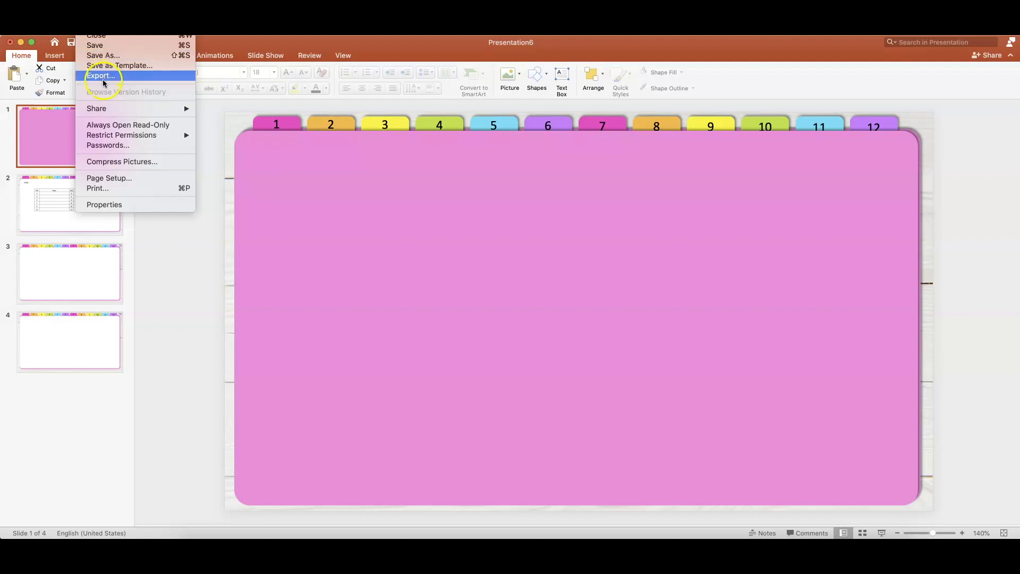
# Export all slides as separate PNG files to the Presentation6 desktop folder and confirm.
pyautogui.click(101, 75)
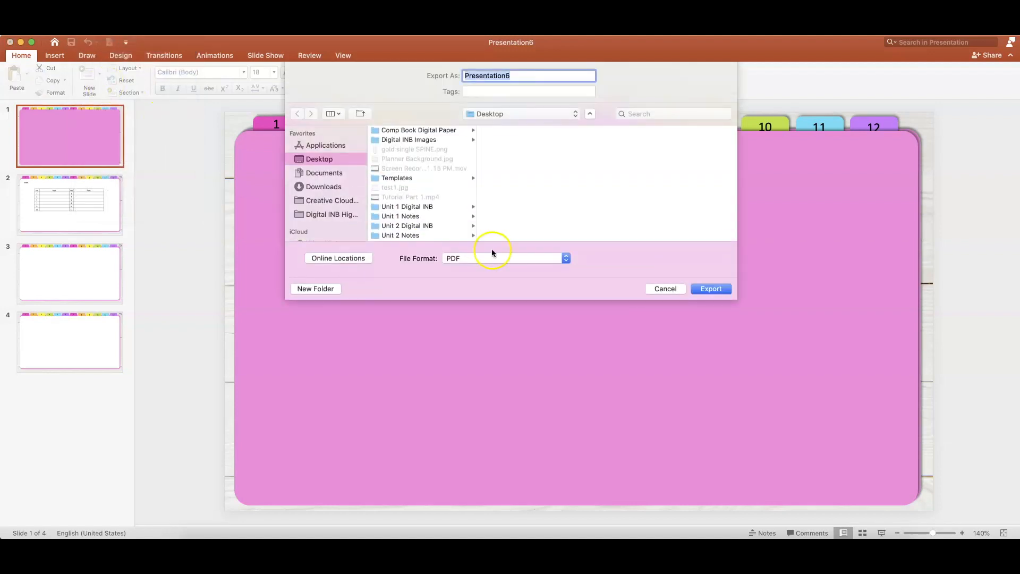
pyautogui.click(506, 258)
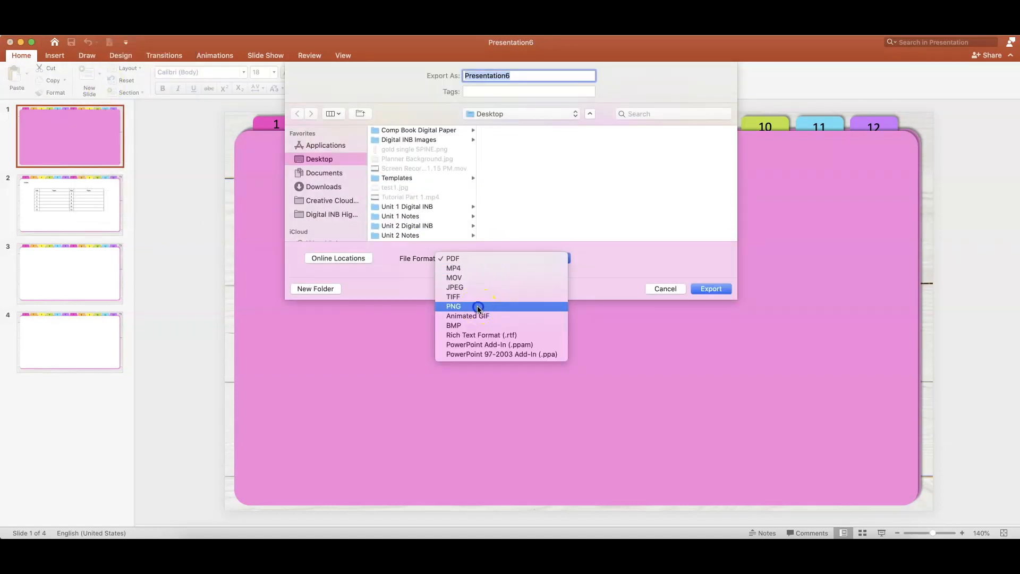
pyautogui.click(453, 306)
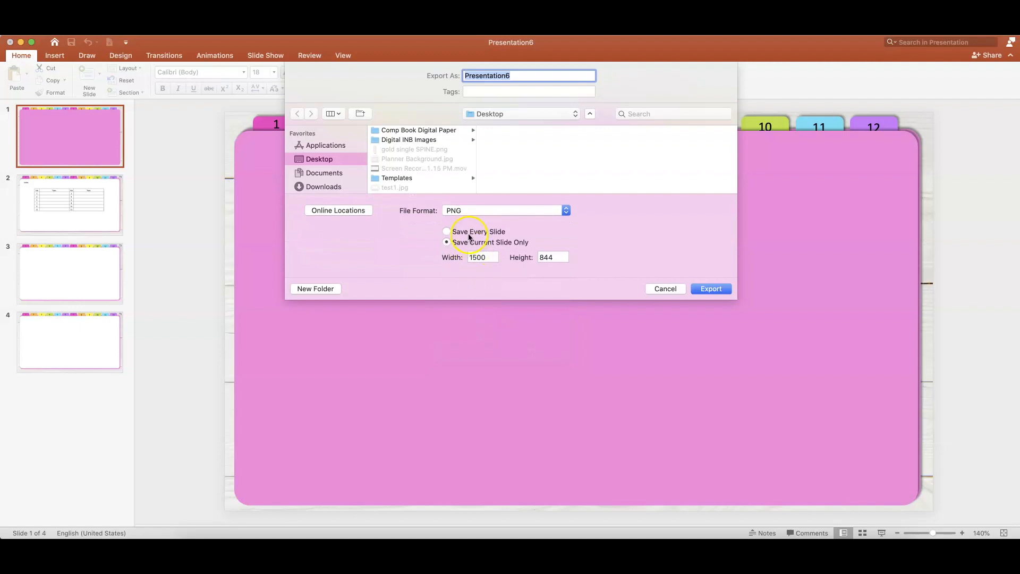
pyautogui.click(446, 231)
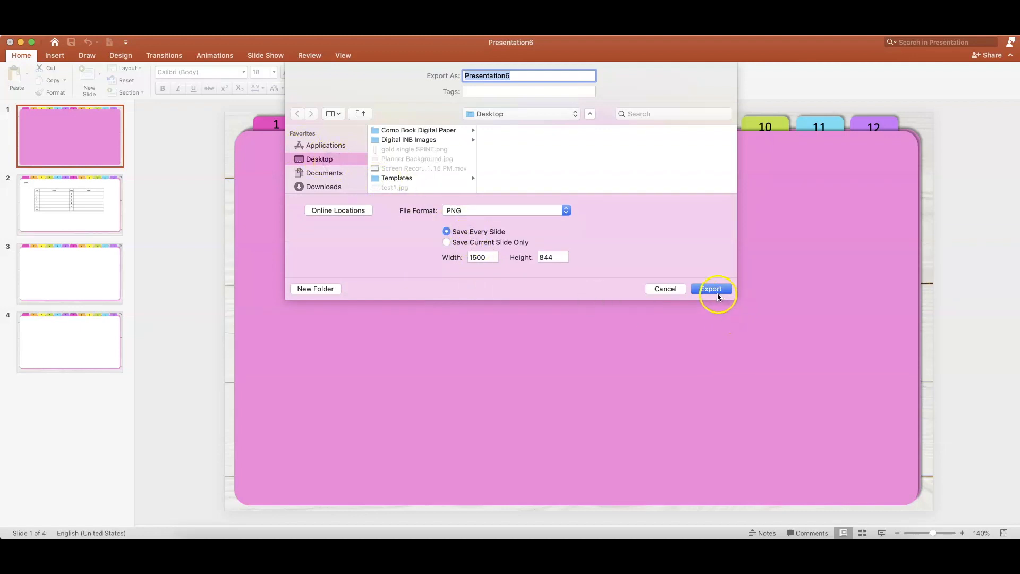
pyautogui.click(711, 288)
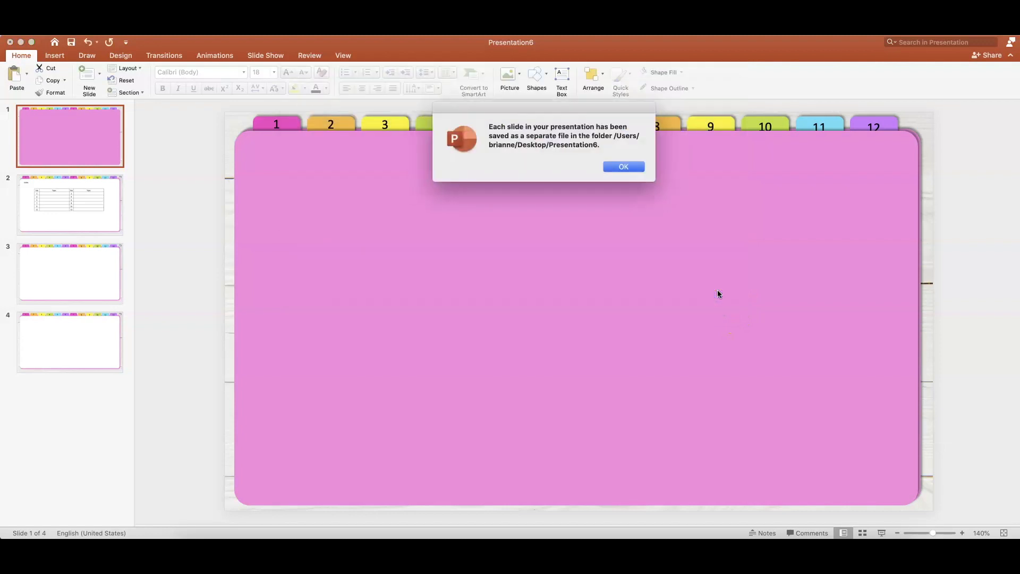
pyautogui.click(623, 167)
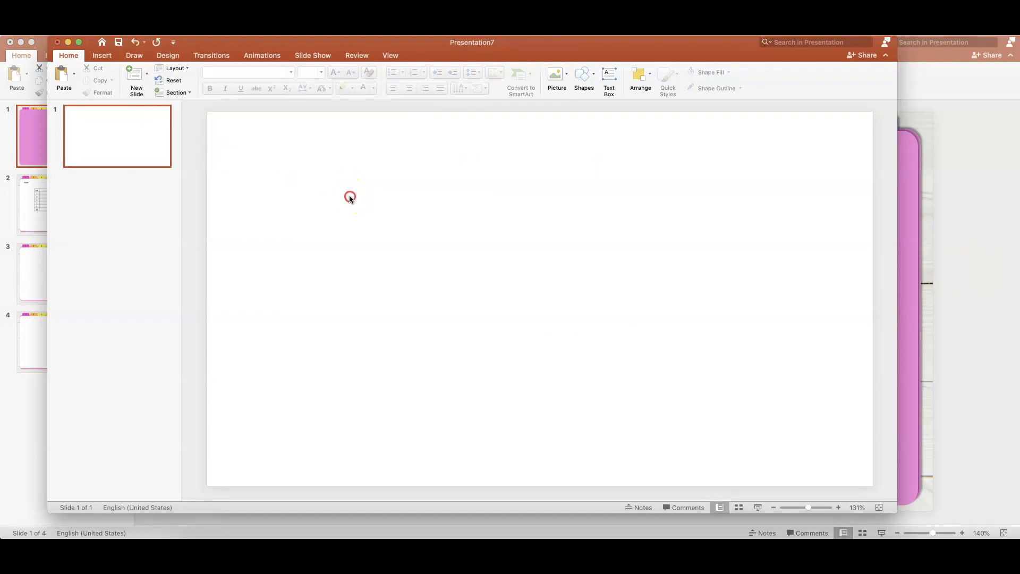
# Fill the first two slides' backgrounds with the pink cover and index table images.
pyautogui.rightClick(350, 197)
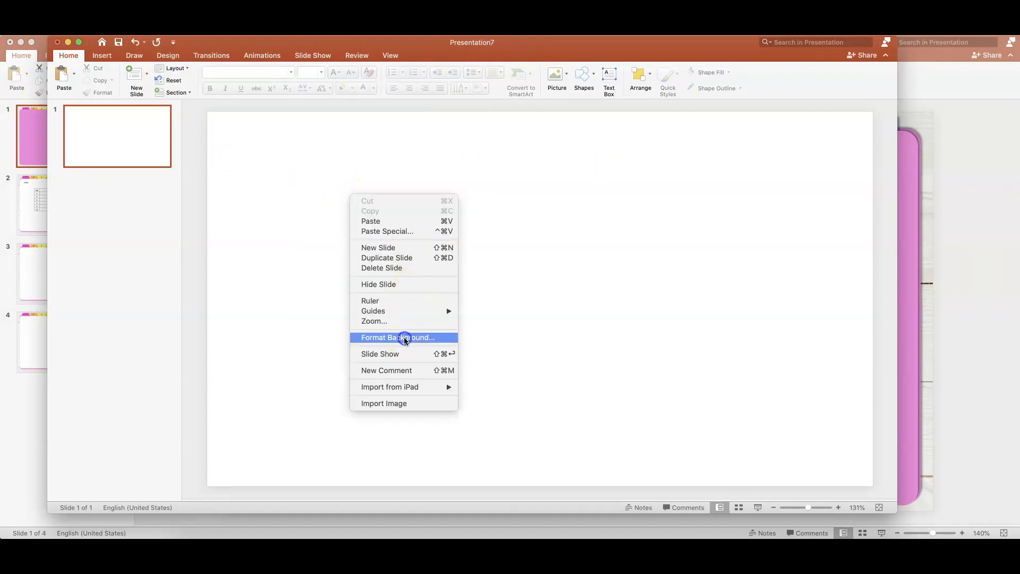
pyautogui.click(405, 337)
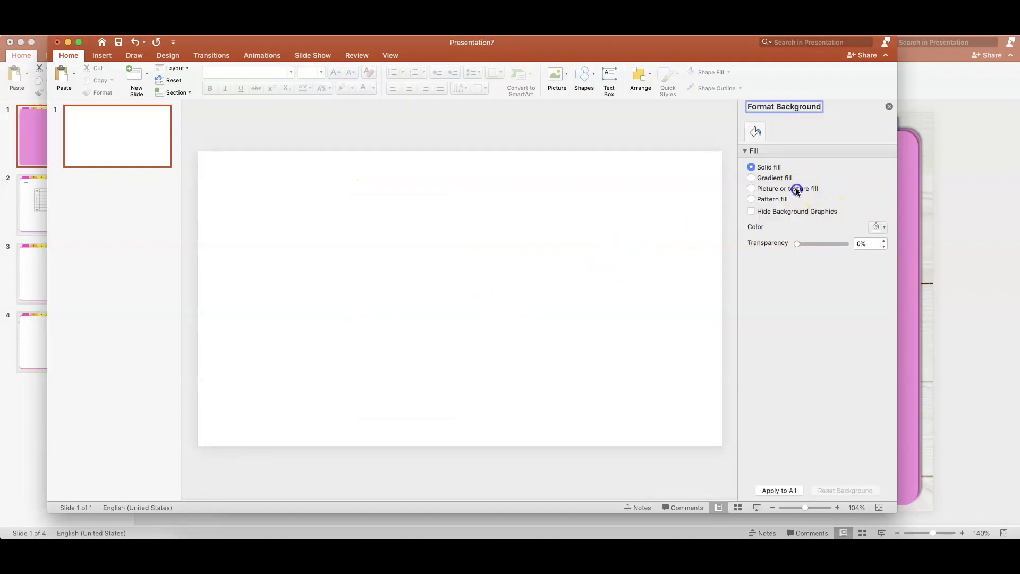
pyautogui.click(751, 189)
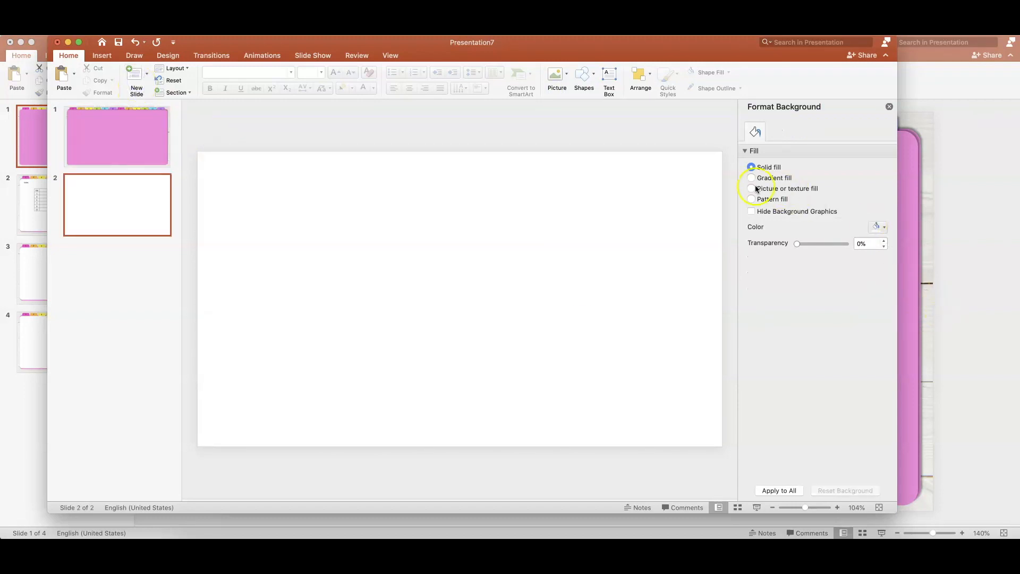
pyautogui.click(751, 188)
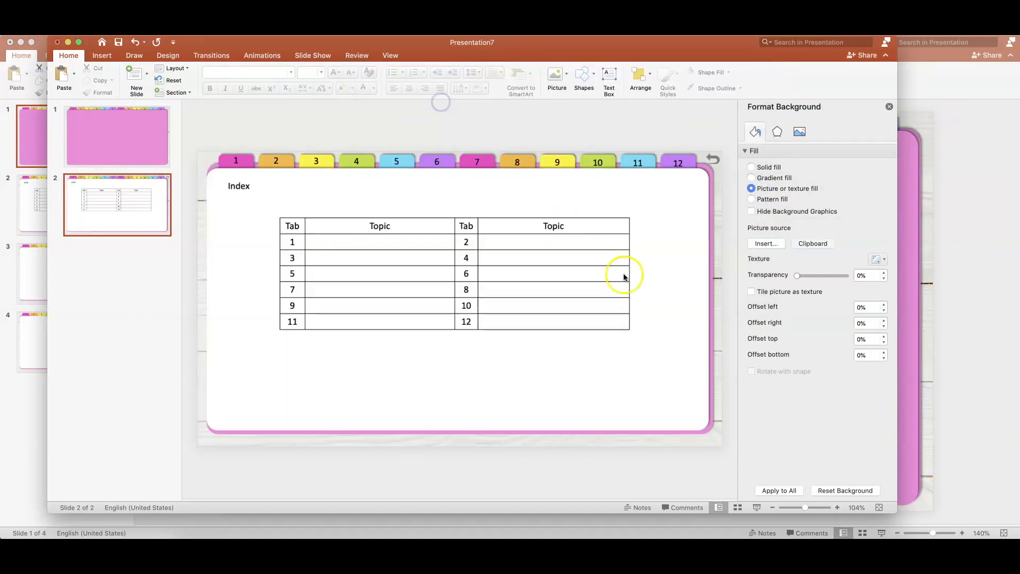
# Add a third slide with the blank tabbed page image as its background.
pyautogui.click(136, 77)
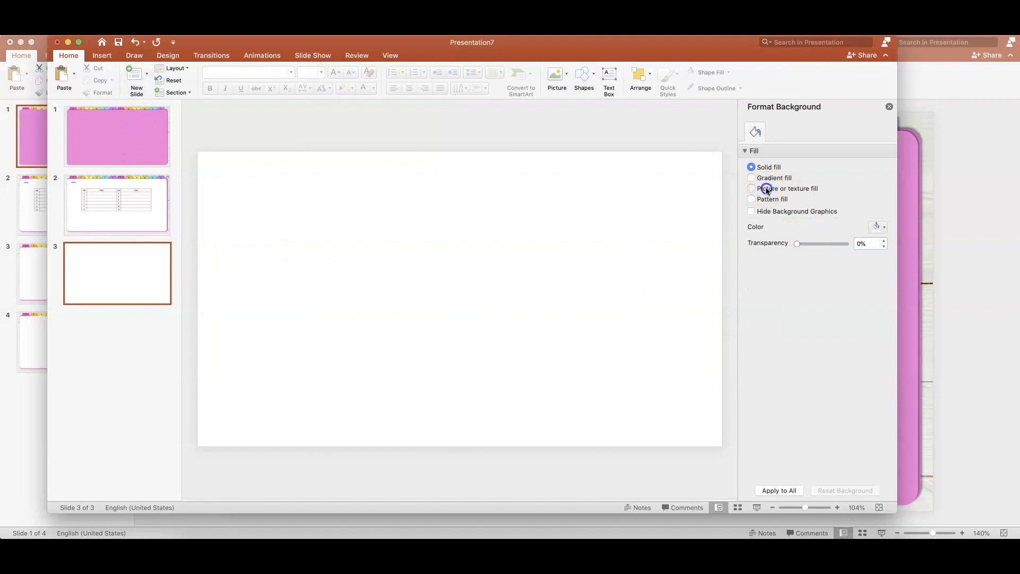
pyautogui.click(766, 189)
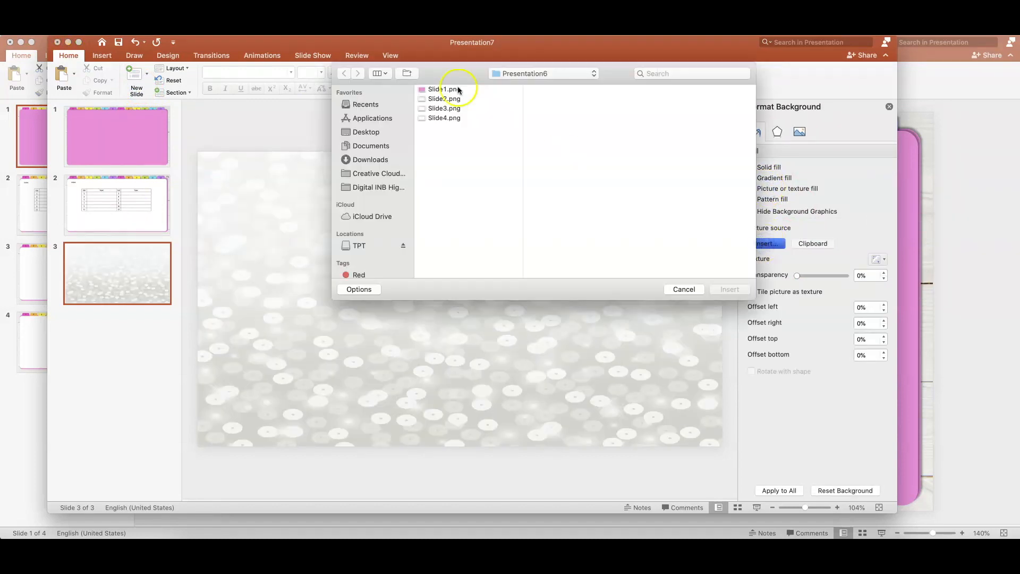
pyautogui.click(436, 88)
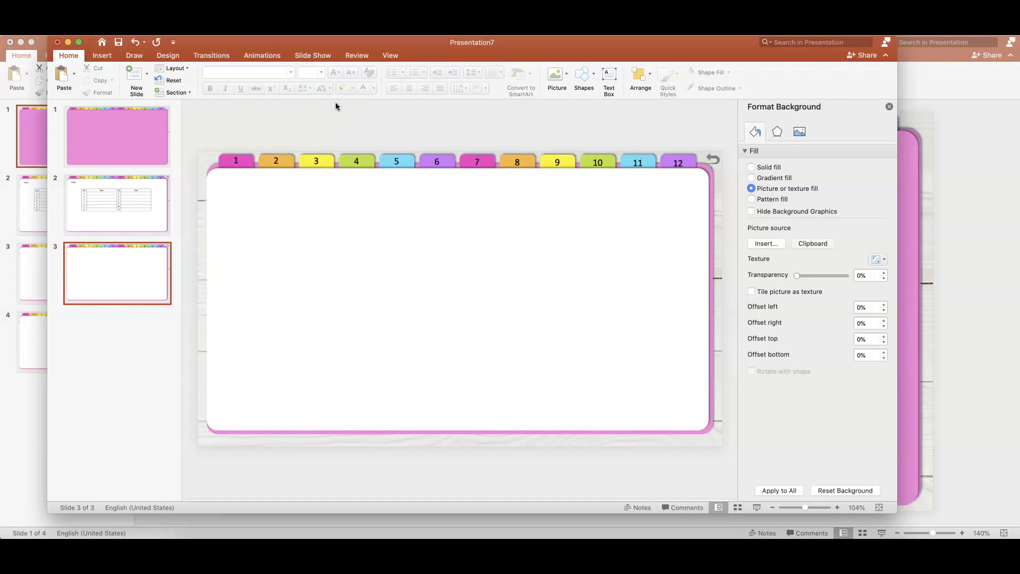
pyautogui.click(237, 160)
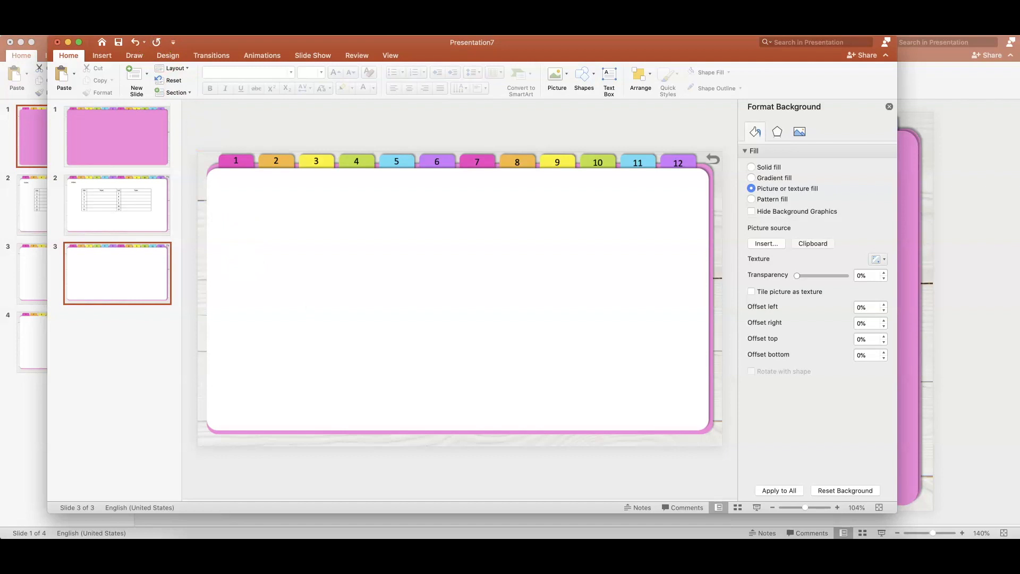
# Use Save As to store the image-backed deck on the Desktop as 'Presentation 6 SECURED'.
pyautogui.click(110, 56)
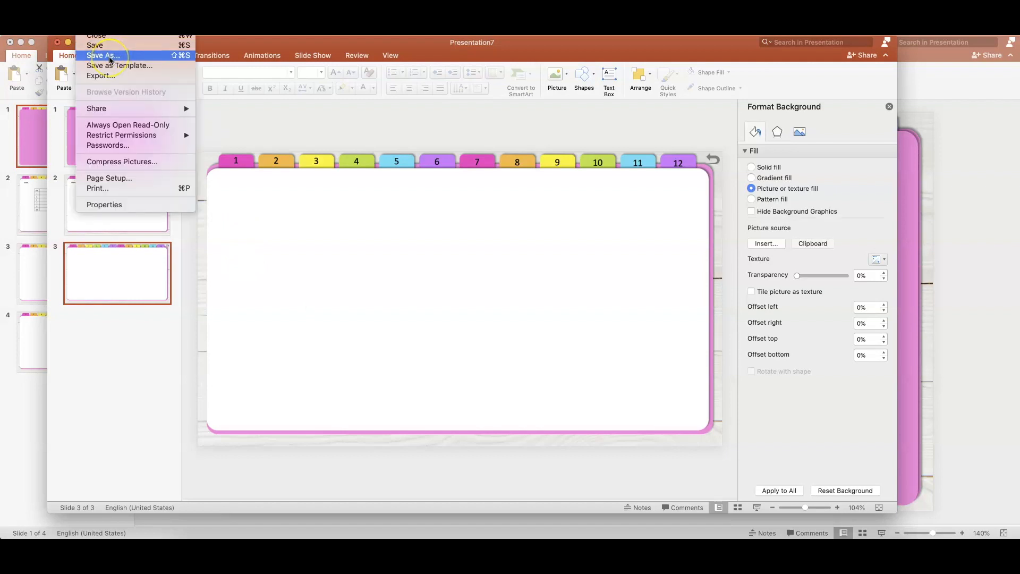
pyautogui.click(105, 55)
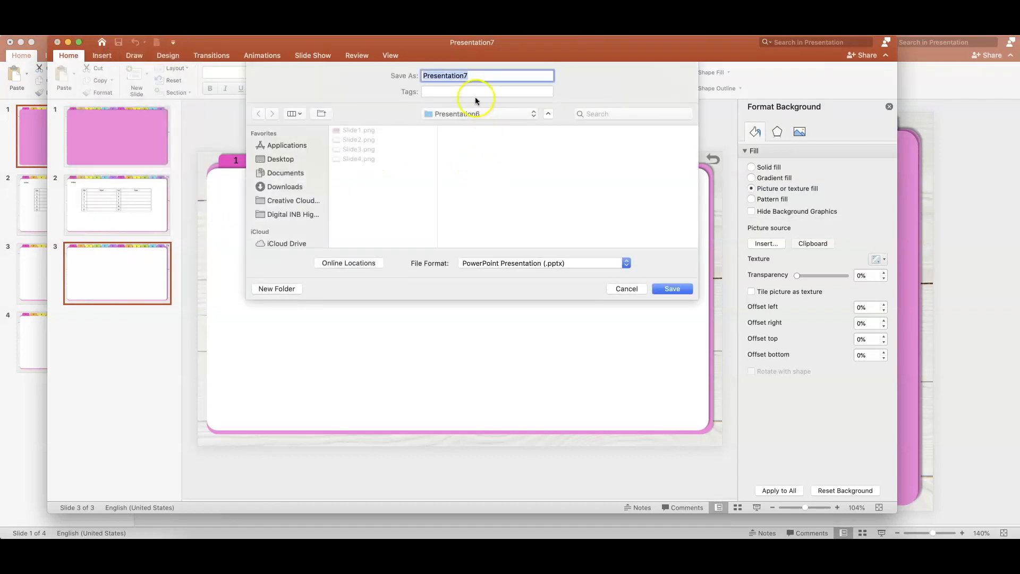
pyautogui.write('Prese')
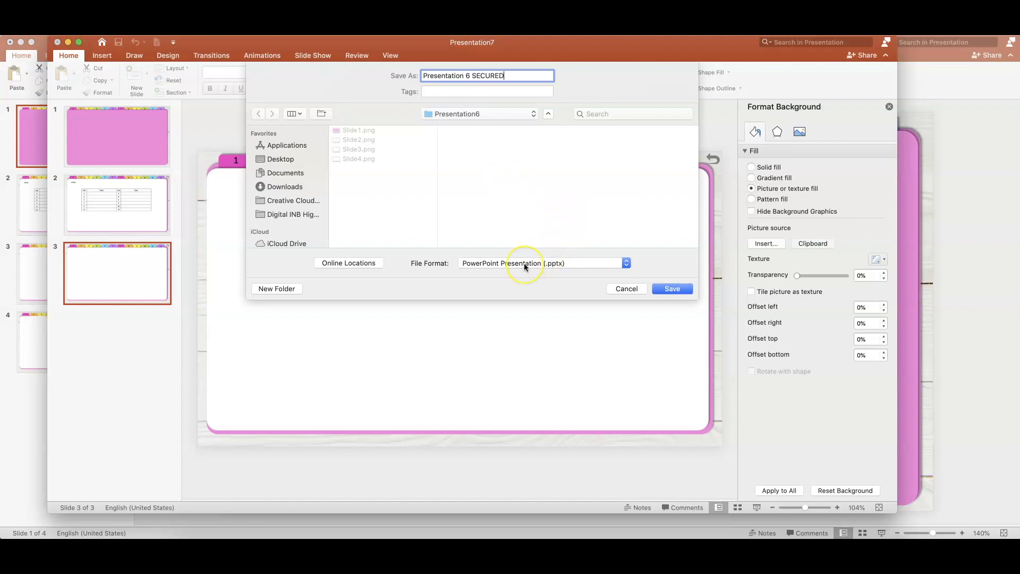
pyautogui.click(479, 114)
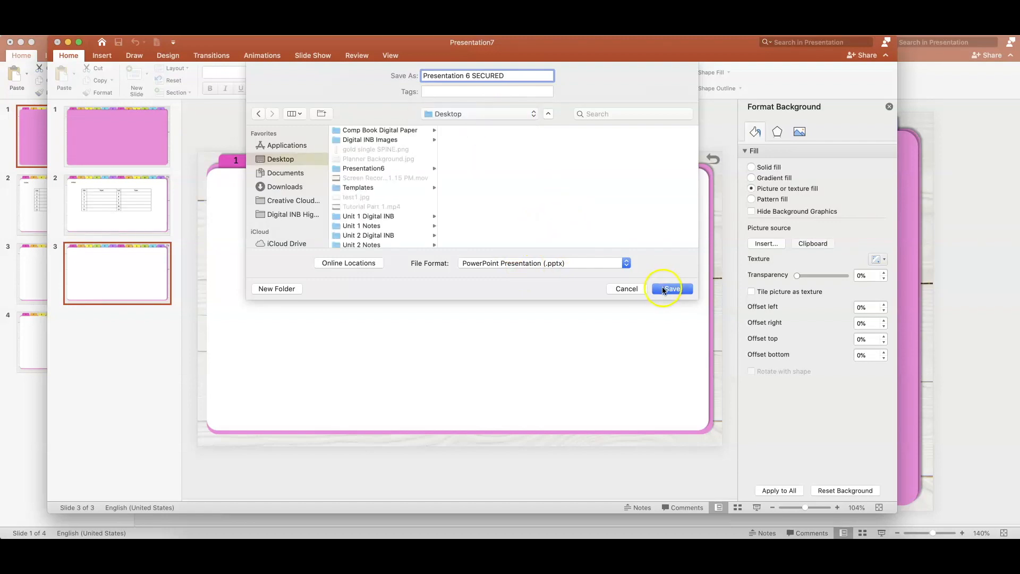
pyautogui.click(671, 289)
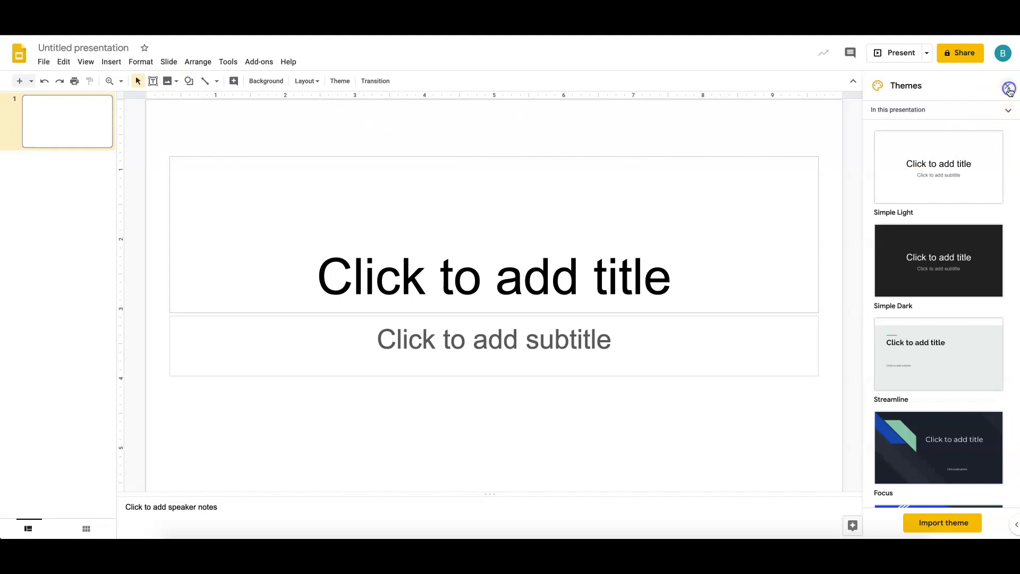
# Close the Themes panel and import all three slides from Presentation 6 SECURED.
pyautogui.click(1006, 85)
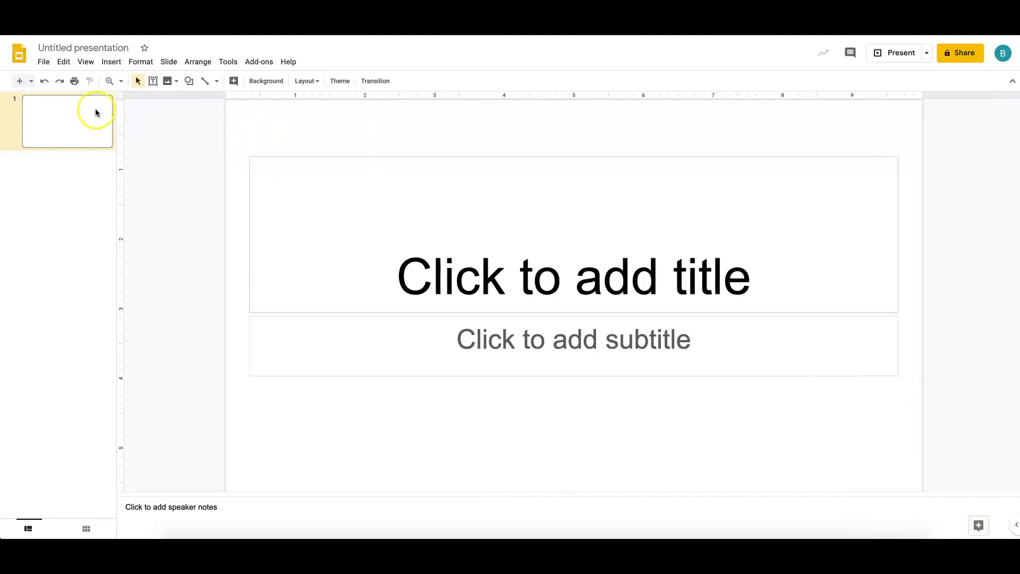
pyautogui.click(43, 62)
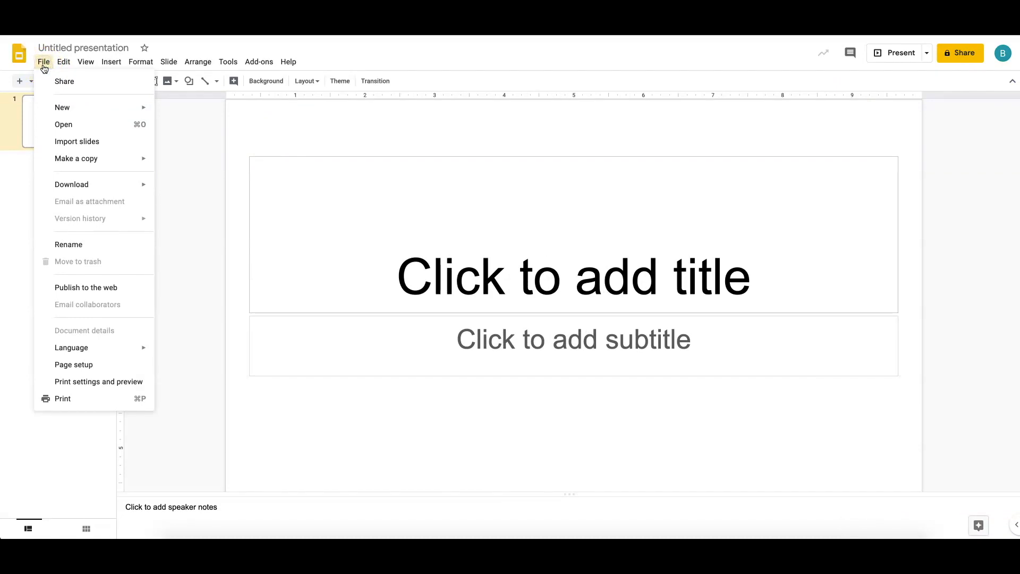
pyautogui.click(77, 142)
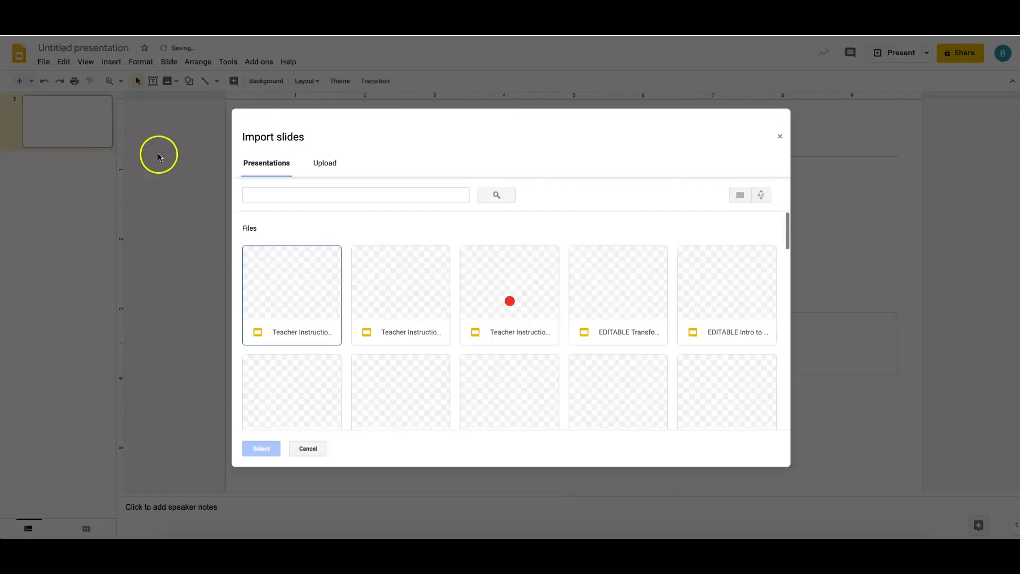
pyautogui.click(324, 163)
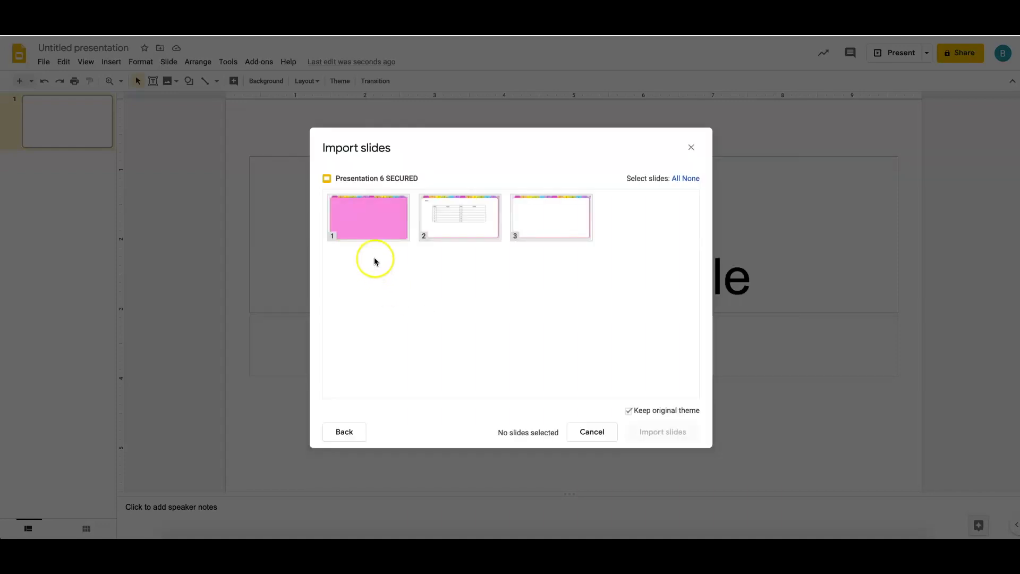
pyautogui.click(678, 178)
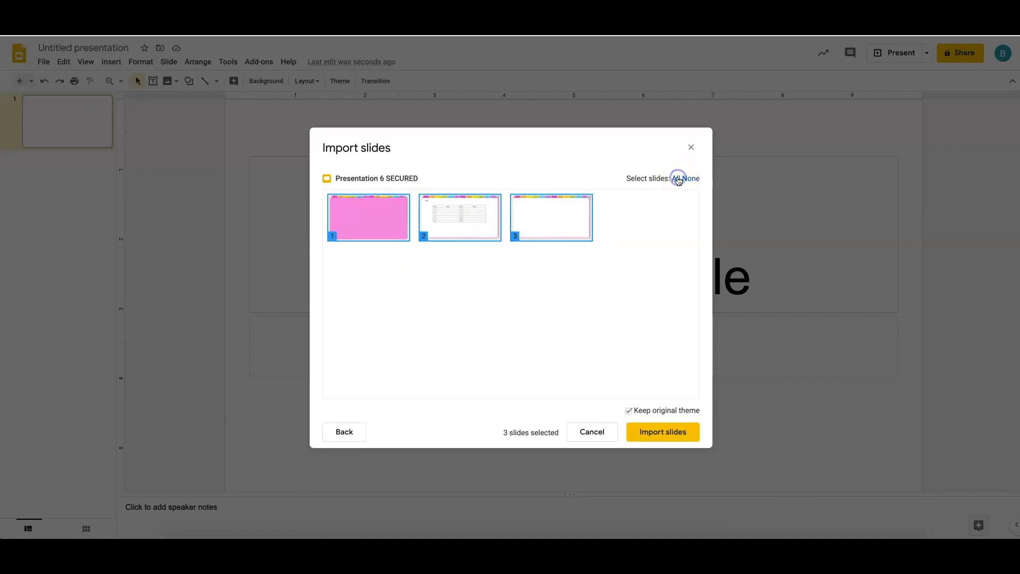
pyautogui.click(662, 432)
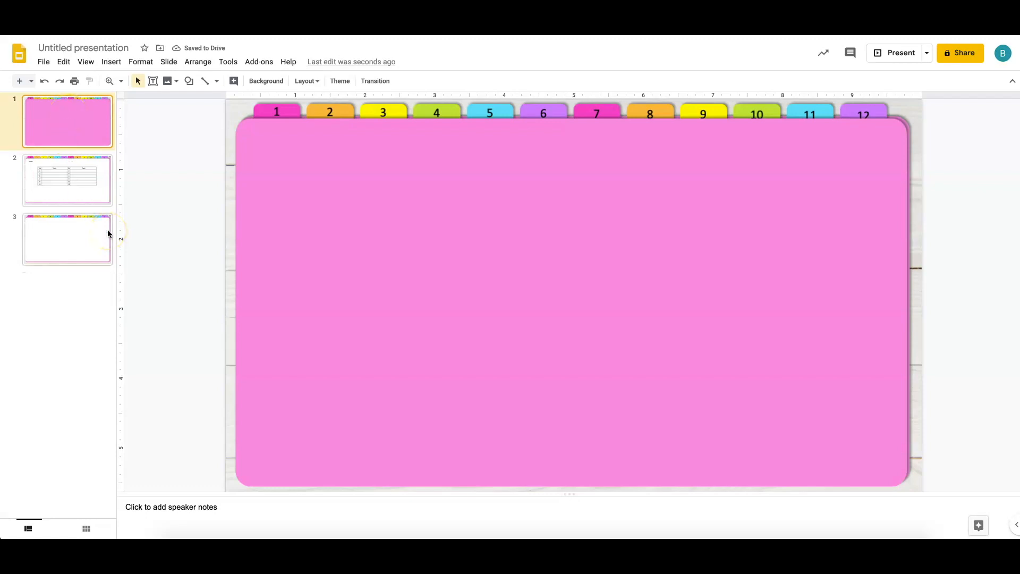
# Add a text box reading 'Fill in blank' in tab 1's Topic cell on the index slide.
pyautogui.click(68, 181)
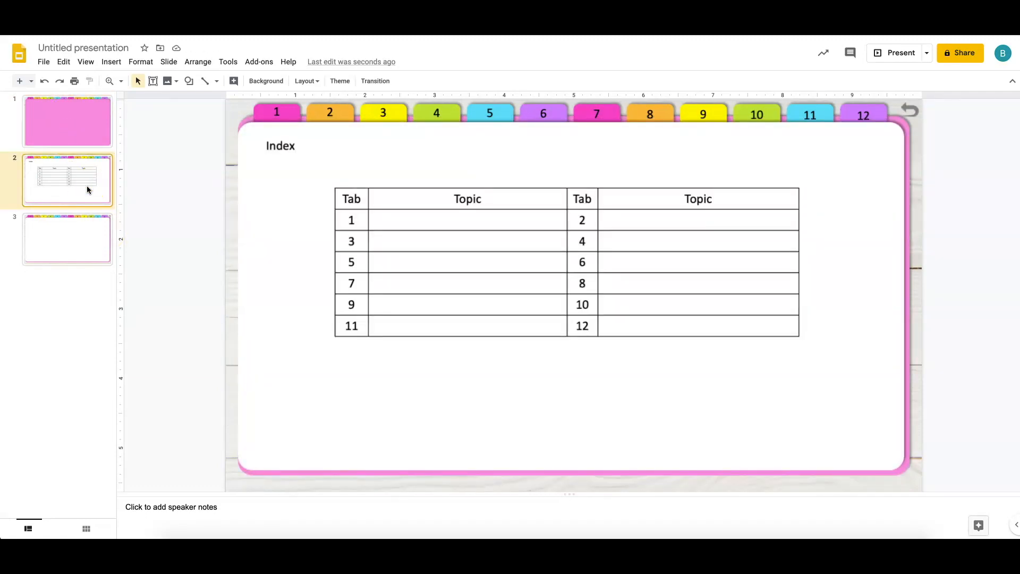
pyautogui.moveTo(155, 103)
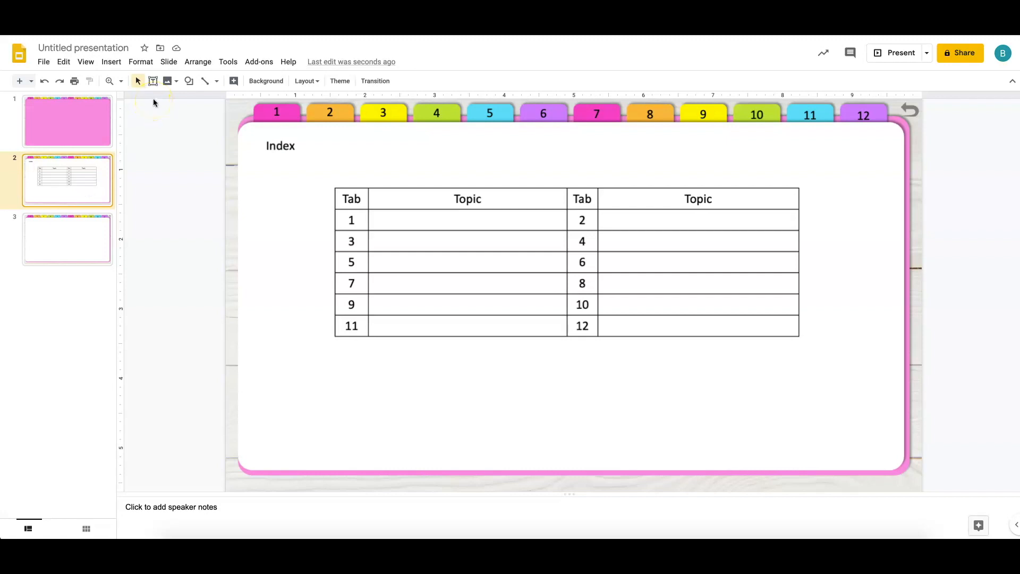
pyautogui.click(153, 80)
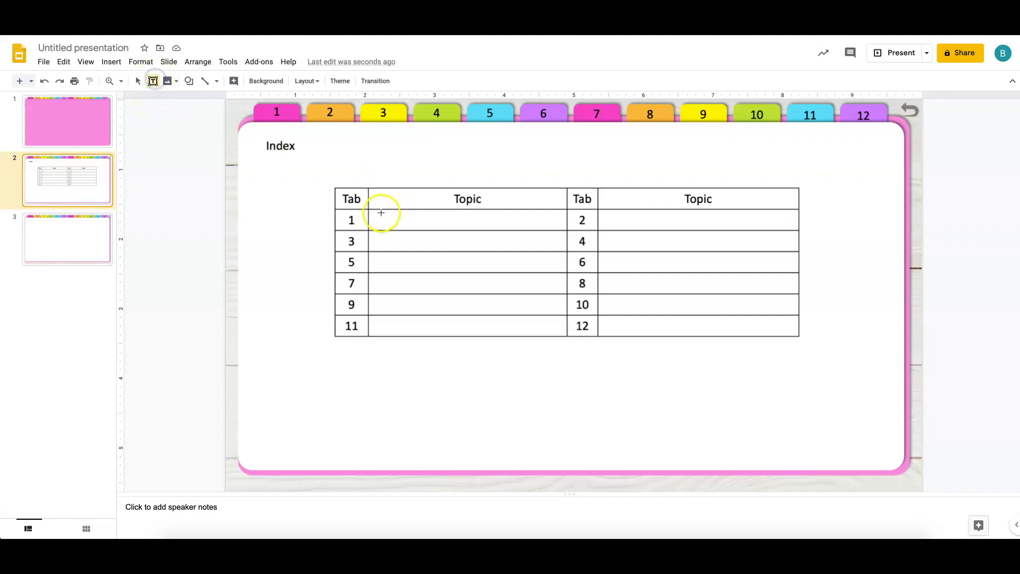
pyautogui.click(467, 220)
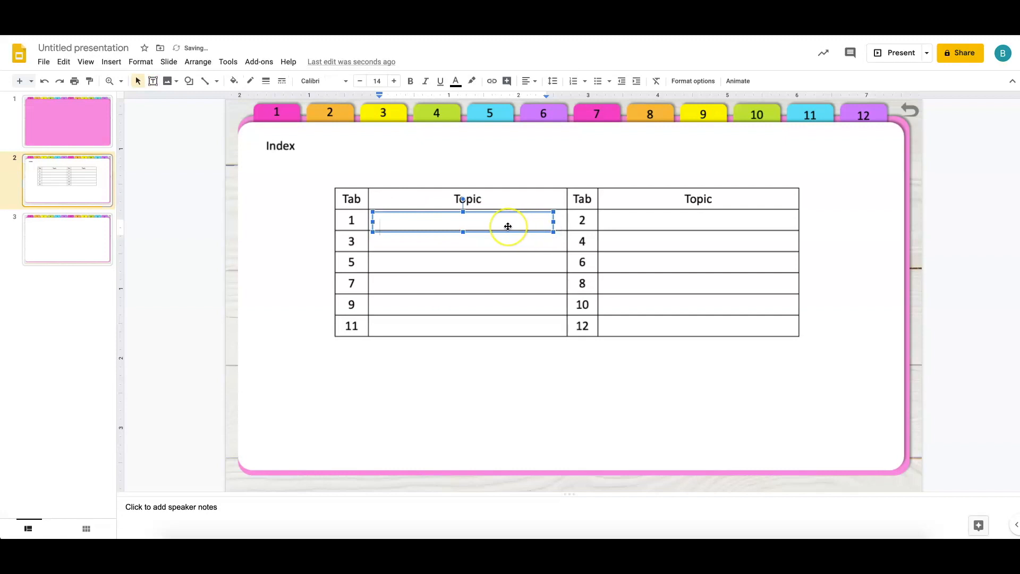
pyautogui.write('Fill in blank')
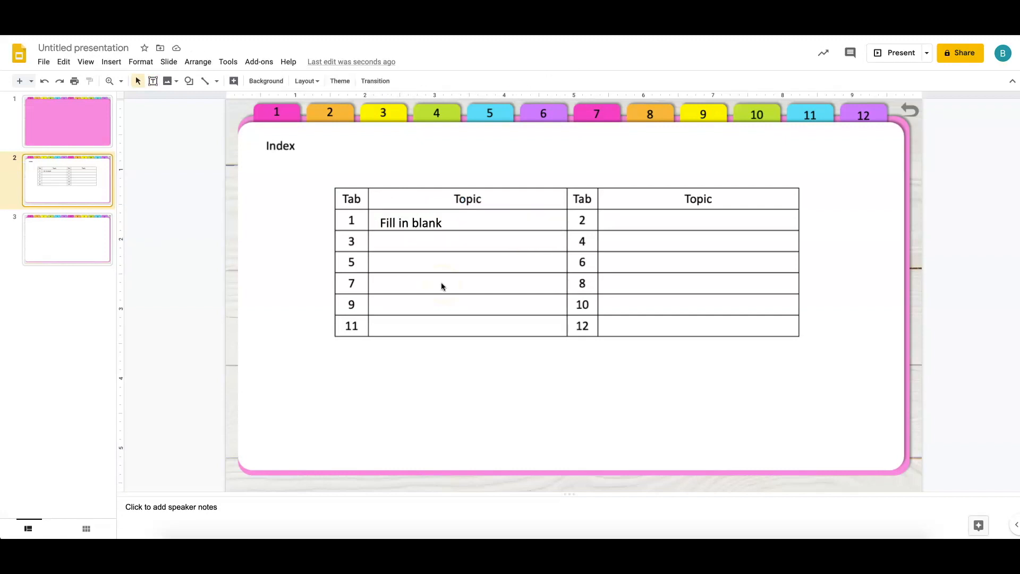
pyautogui.click(216, 80)
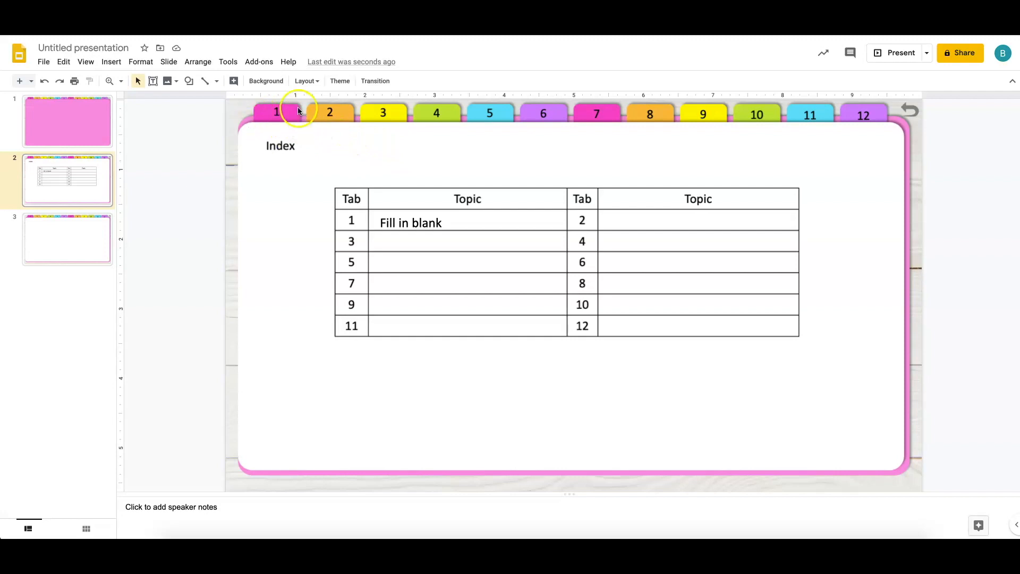
pyautogui.moveTo(111, 61)
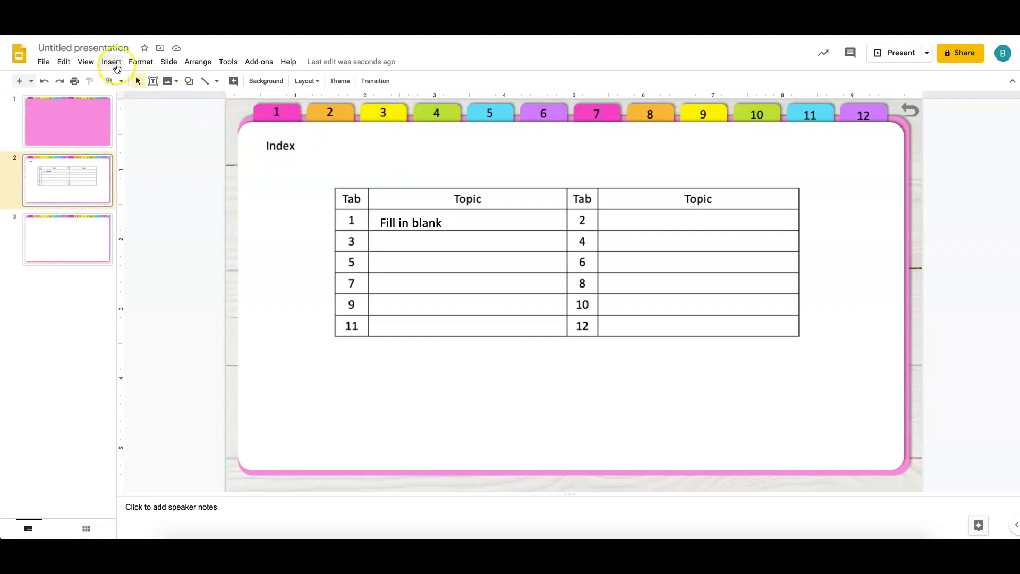
# Draw a rectangle over tab 1 and make its fill and border transparent.
pyautogui.click(111, 61)
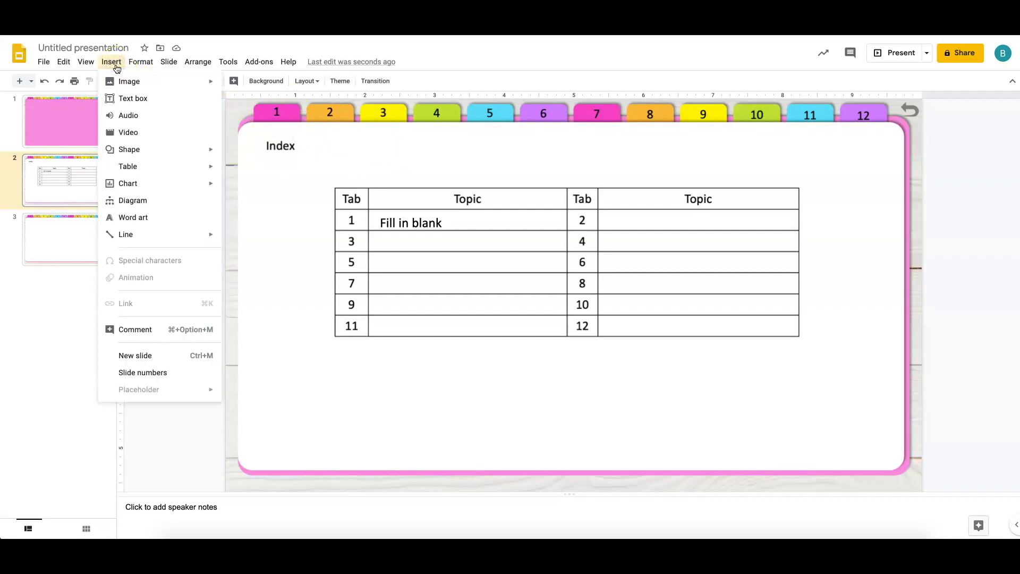
pyautogui.click(129, 149)
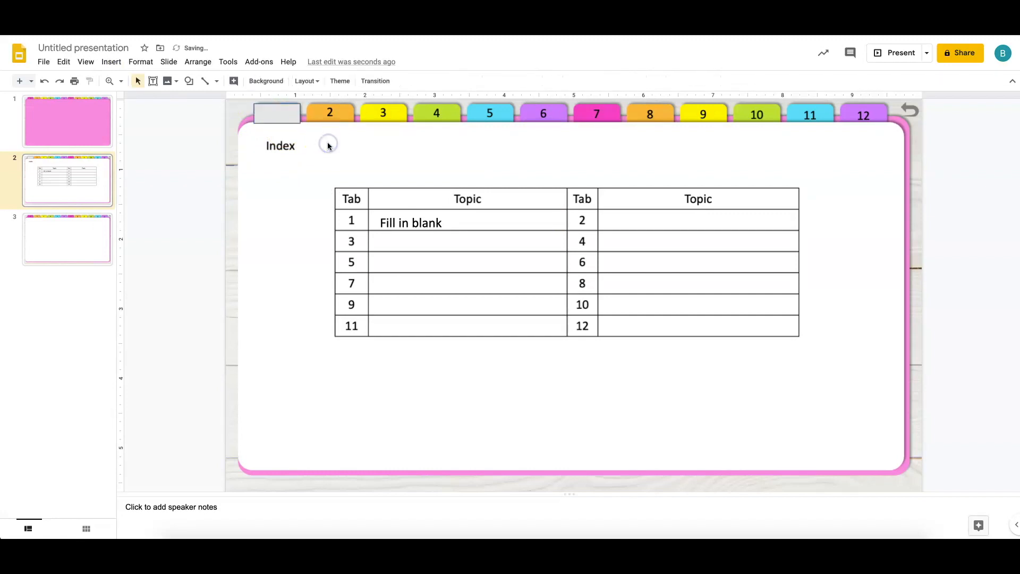
pyautogui.click(277, 113)
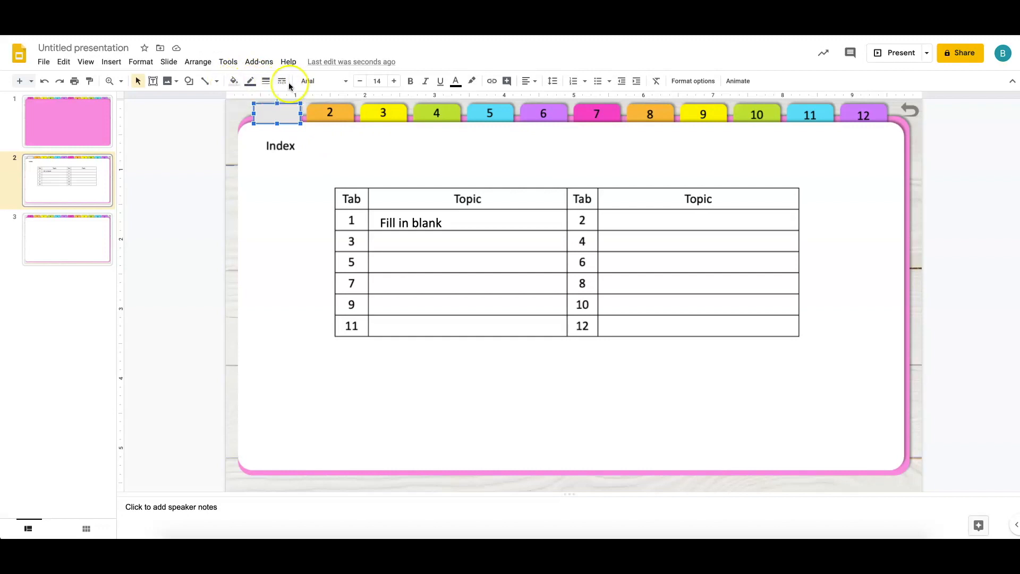
pyautogui.click(234, 81)
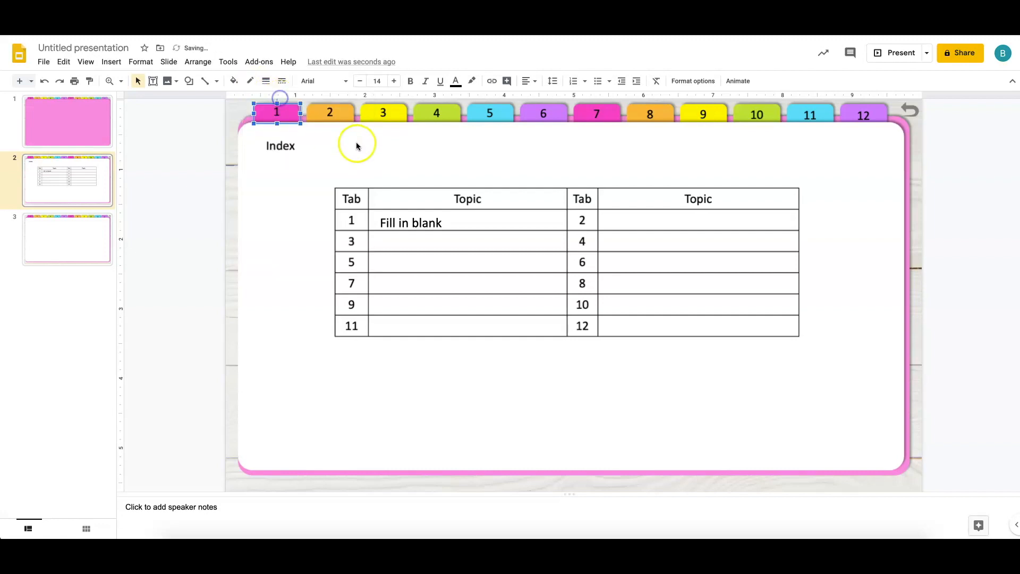
pyautogui.moveTo(283, 116)
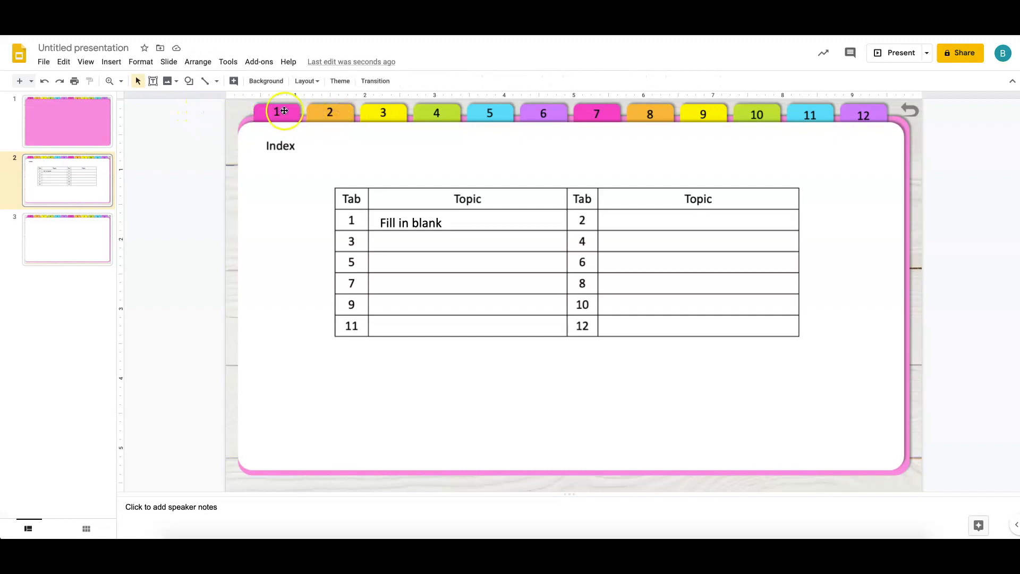
# Duplicate the transparent rectangle and drag copies over tabs 2 through 12.
pyautogui.click(275, 110)
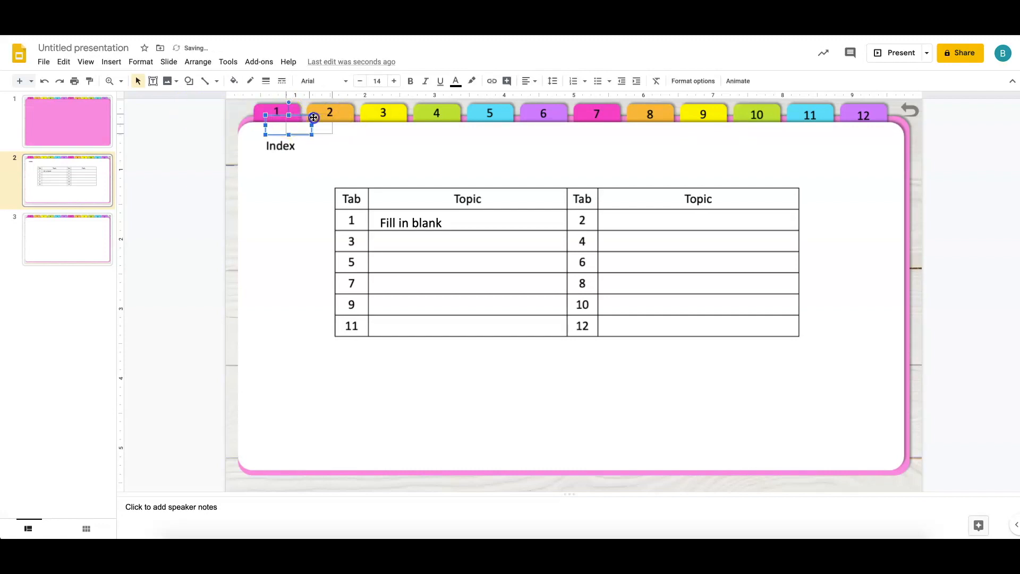
pyautogui.click(329, 112)
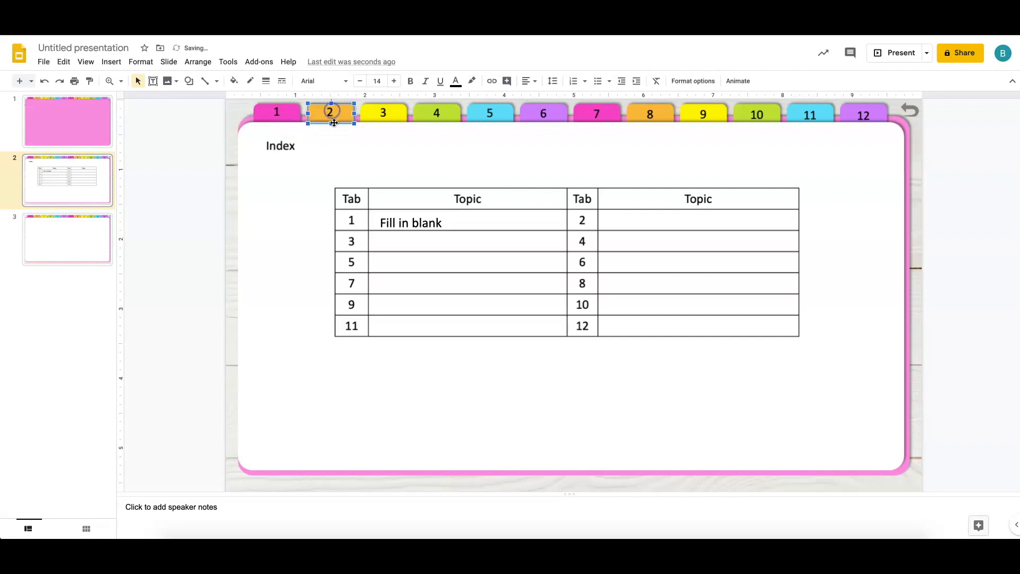
pyautogui.moveTo(330, 112); pyautogui.dragTo(342, 128)
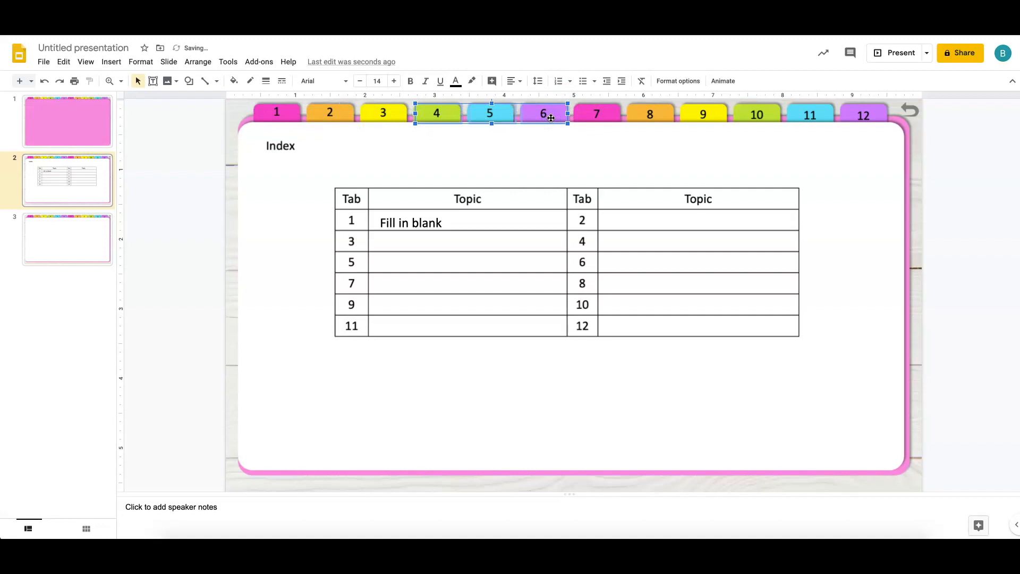
pyautogui.moveTo(550, 117); pyautogui.dragTo(561, 128)
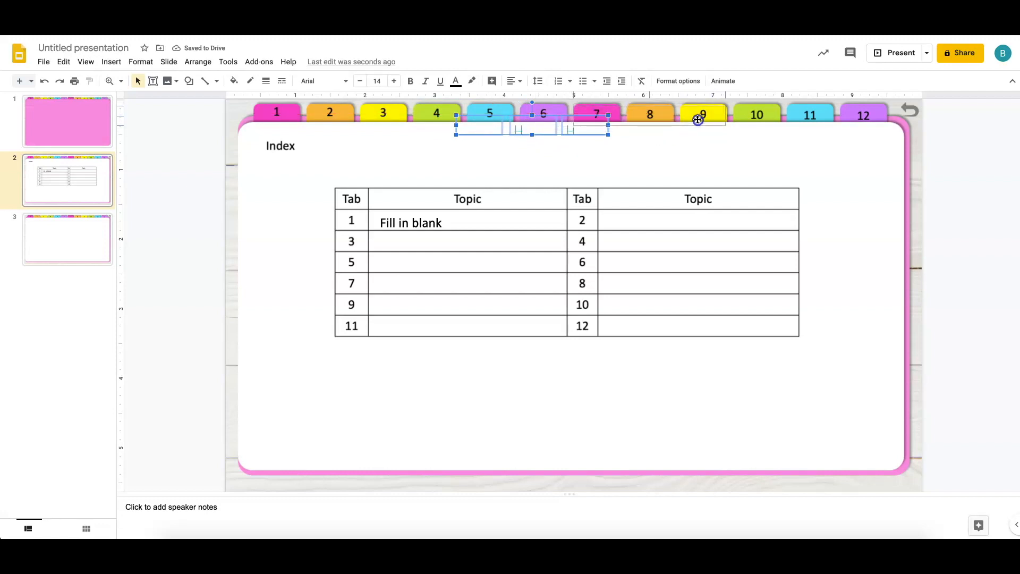
pyautogui.moveTo(533, 121); pyautogui.dragTo(660, 125)
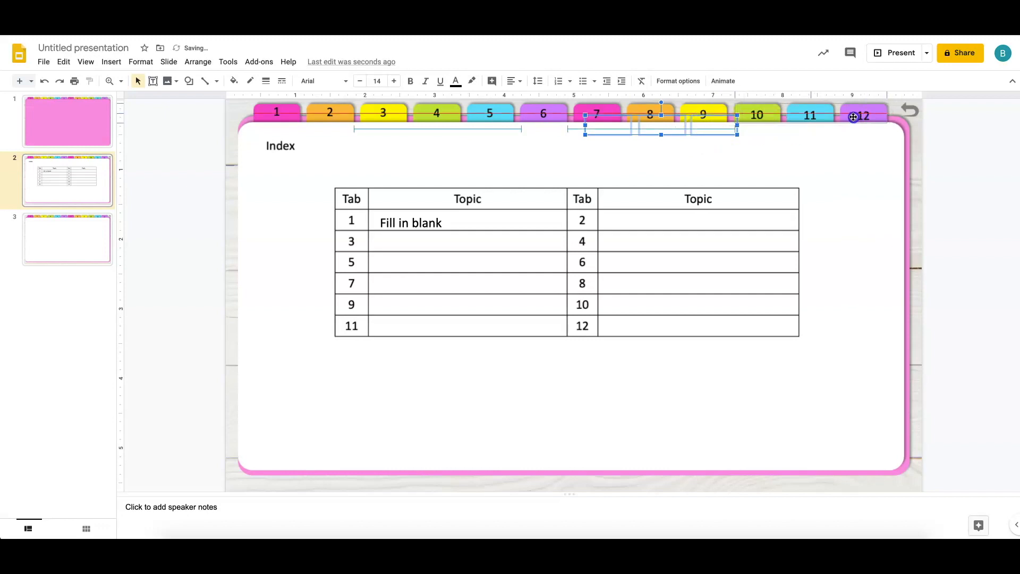
pyautogui.click(804, 153)
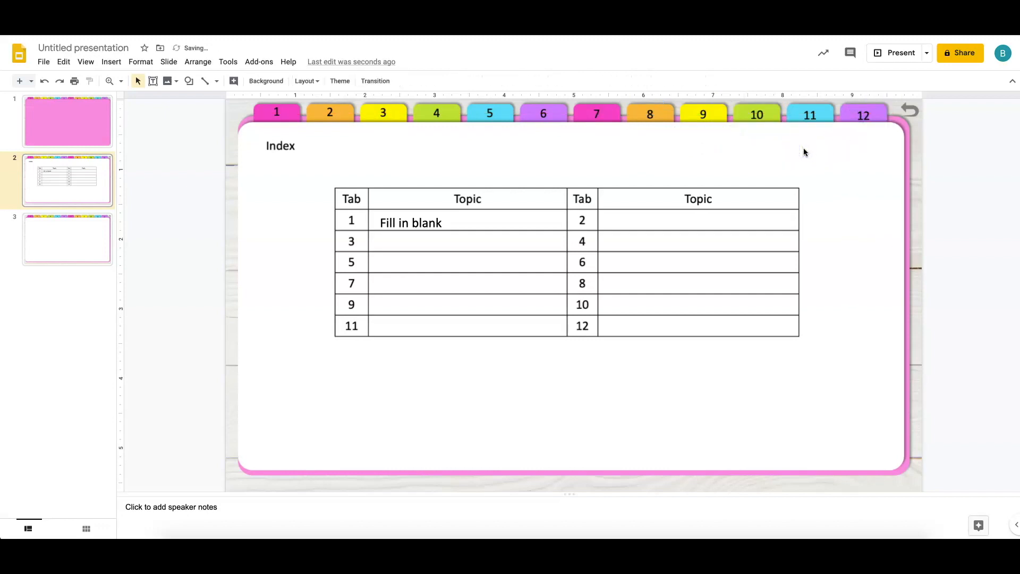
pyautogui.click(863, 115)
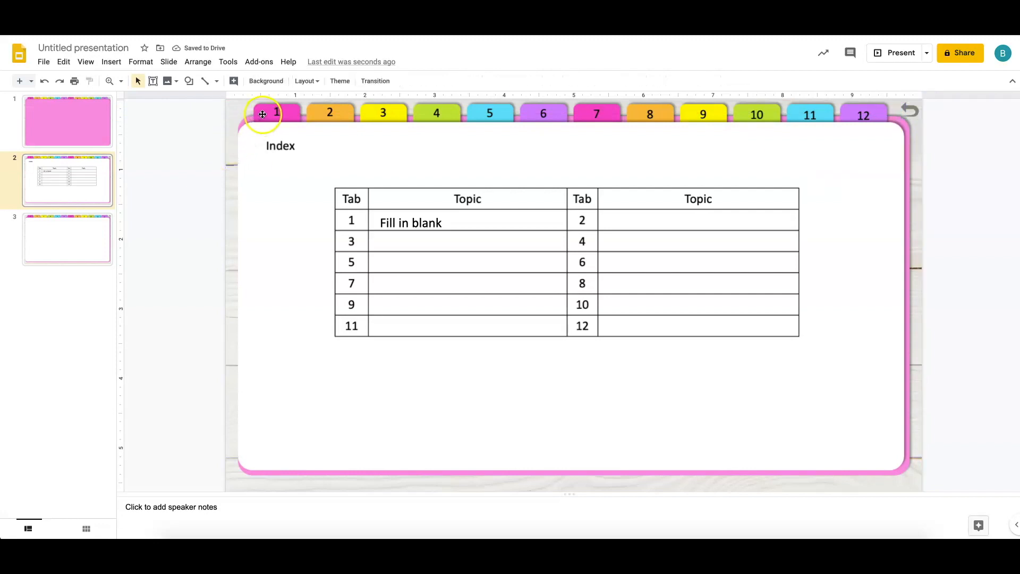
# Link the invisible rectangle on tab 1 to Slide 3.
pyautogui.rightClick(263, 115)
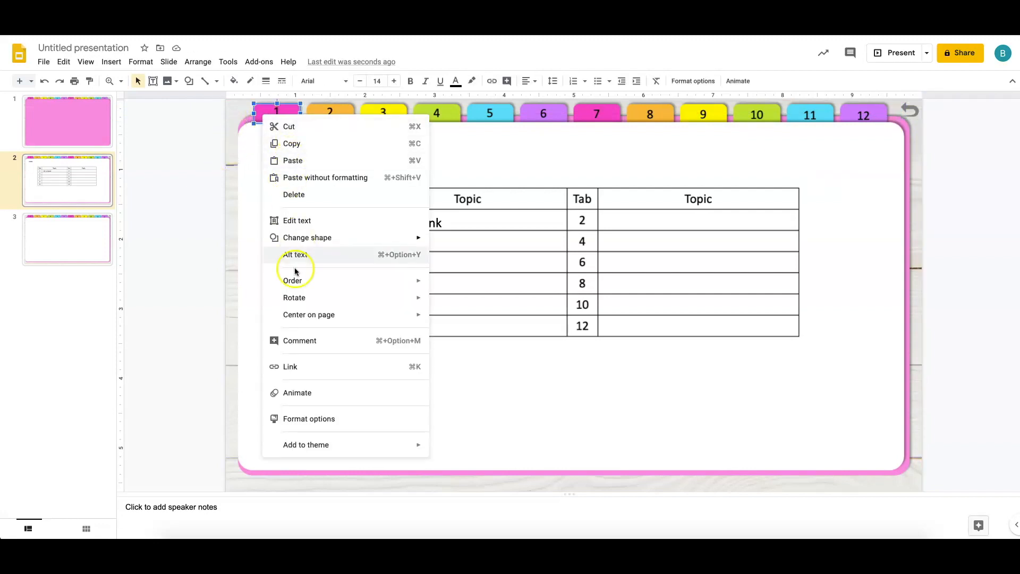
pyautogui.moveTo(304, 374)
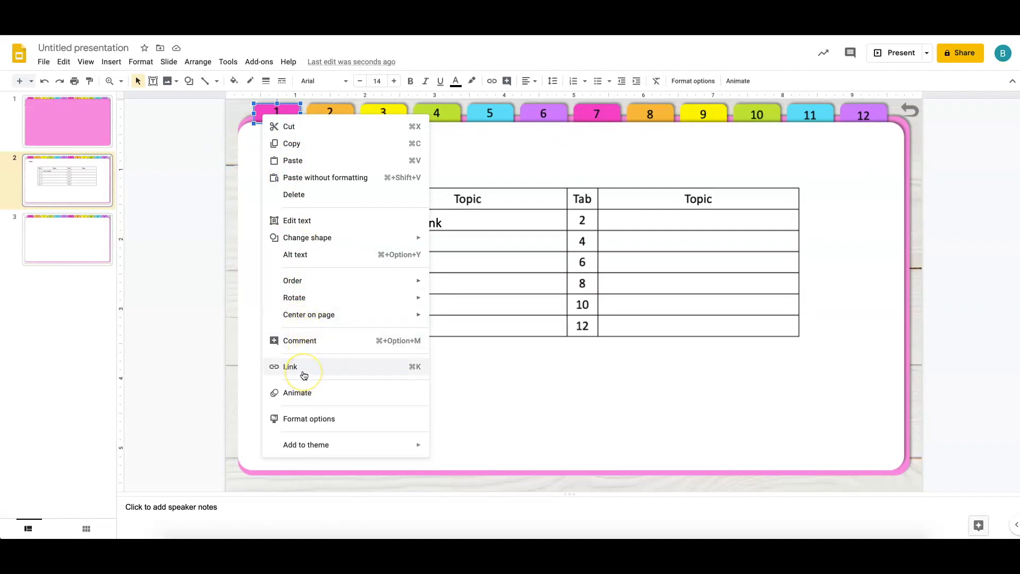
pyautogui.click(291, 366)
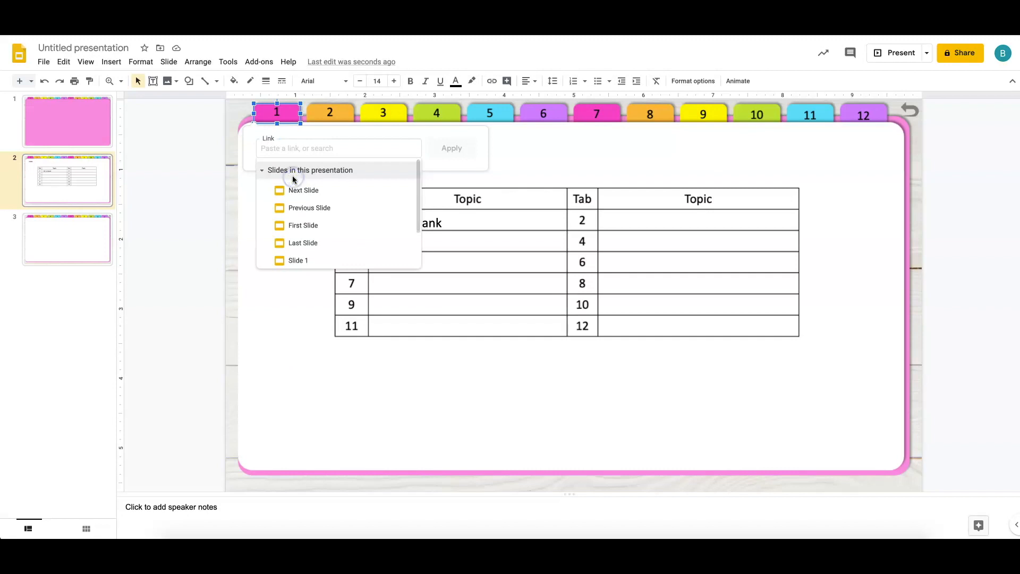
pyautogui.scroll(-3)
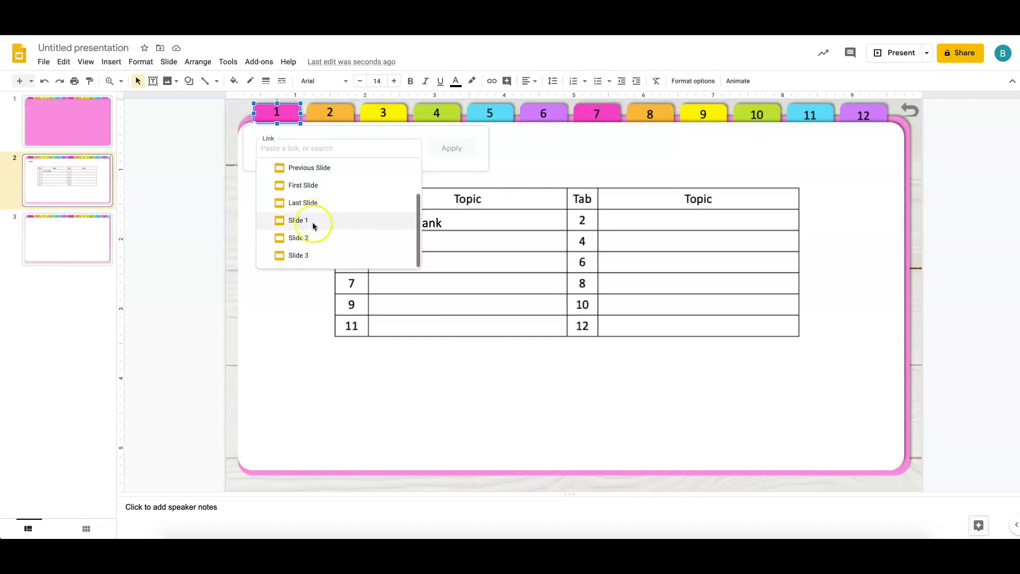
pyautogui.click(298, 255)
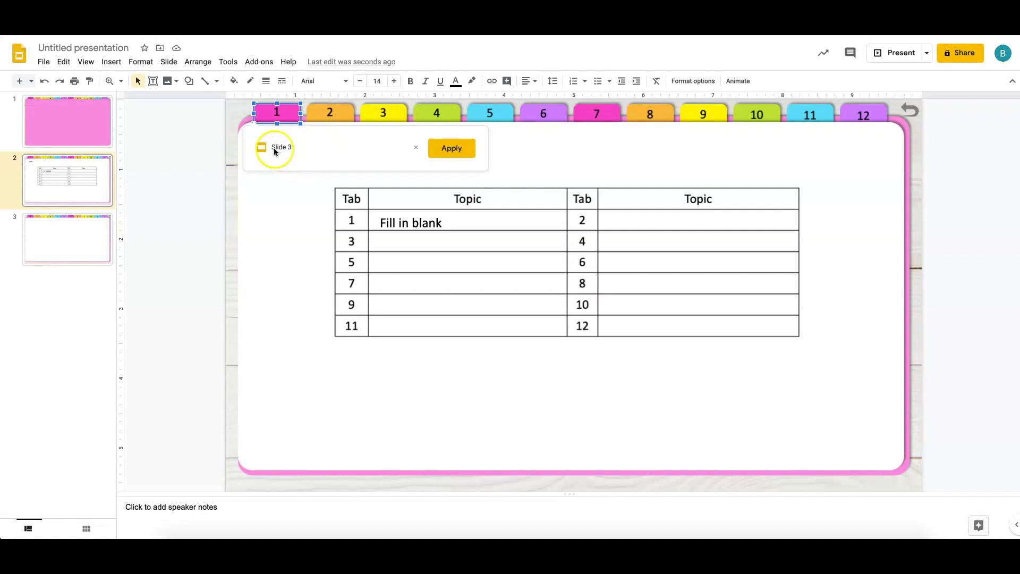
pyautogui.click(451, 149)
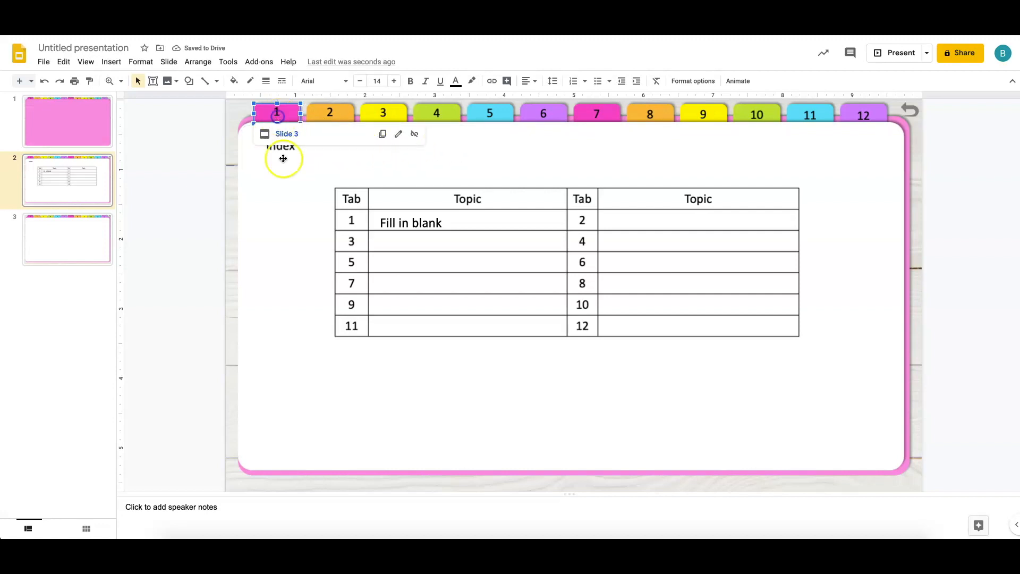
pyautogui.moveTo(287, 135)
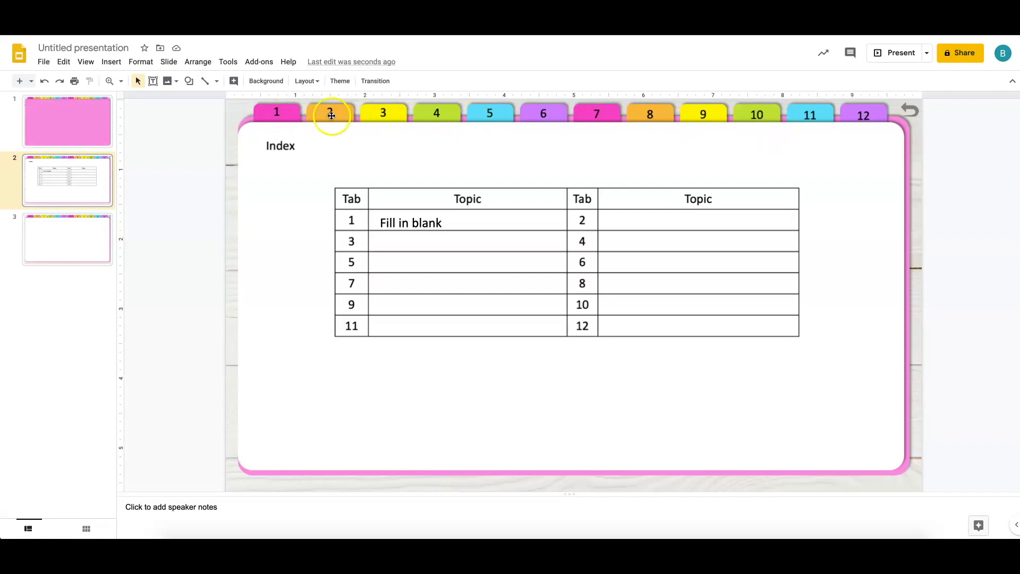
pyautogui.moveTo(842, 115)
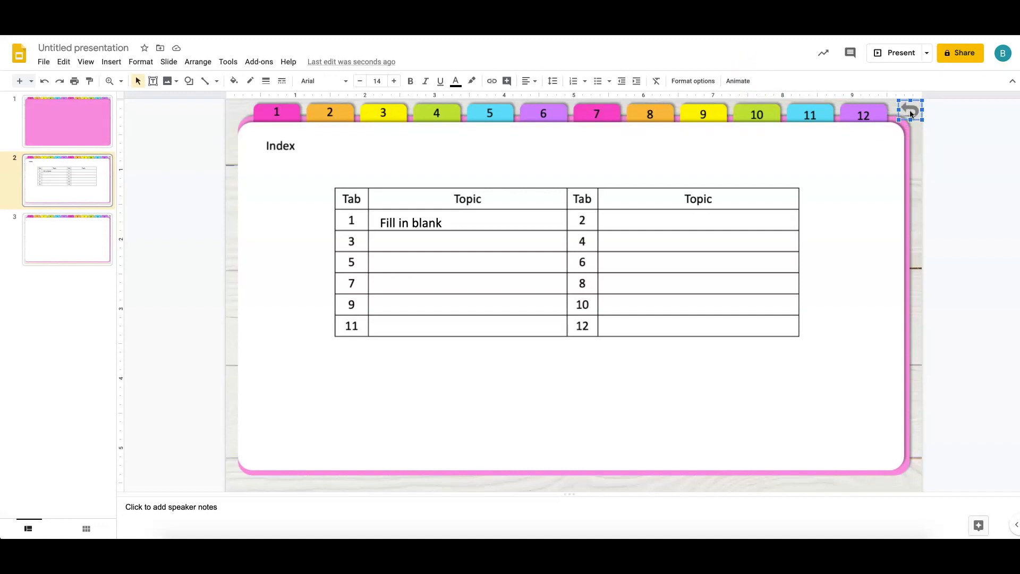
# Link the curved return arrow icon to the First Slide.
pyautogui.rightClick(909, 111)
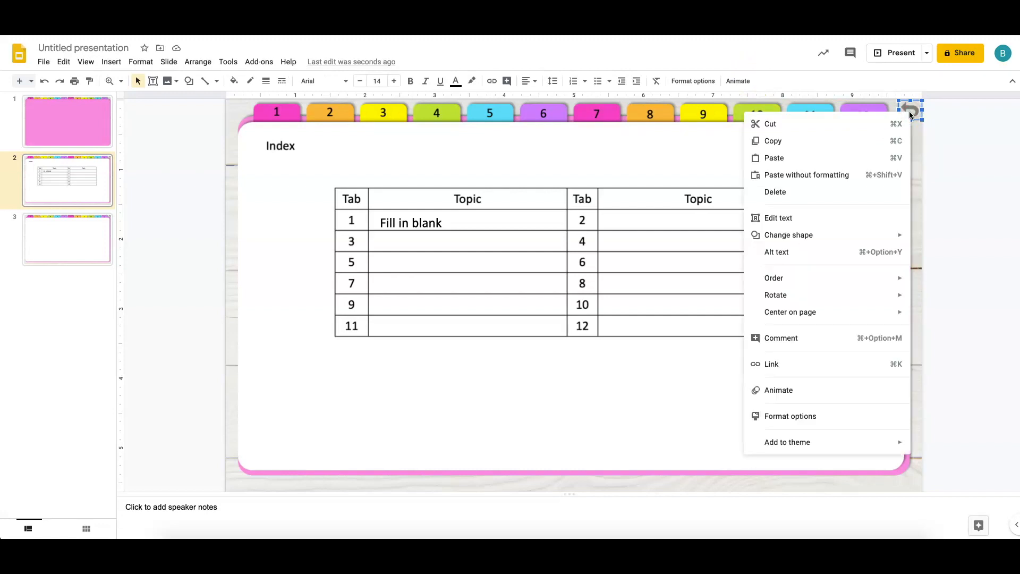
pyautogui.click(772, 364)
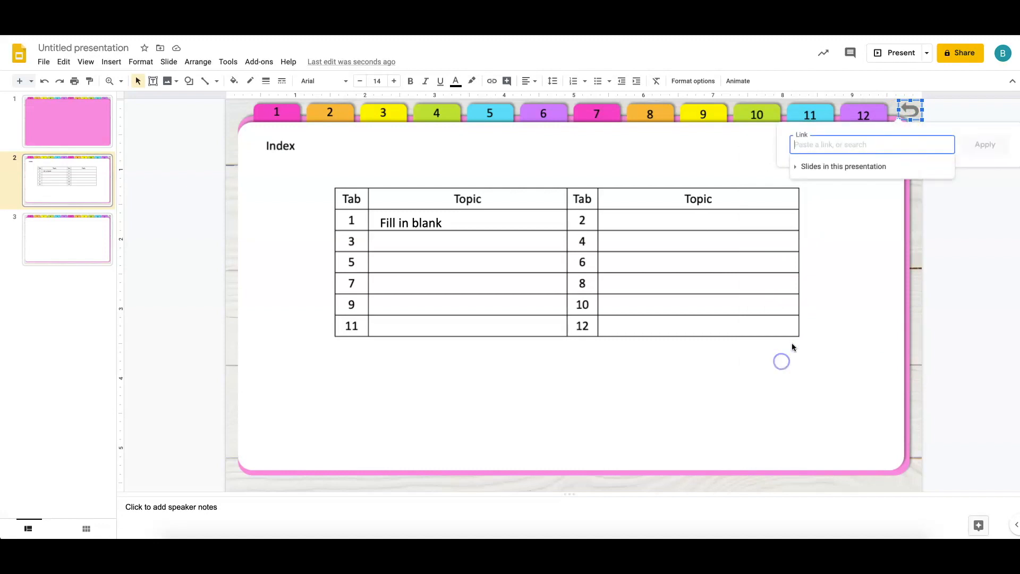
pyautogui.click(843, 166)
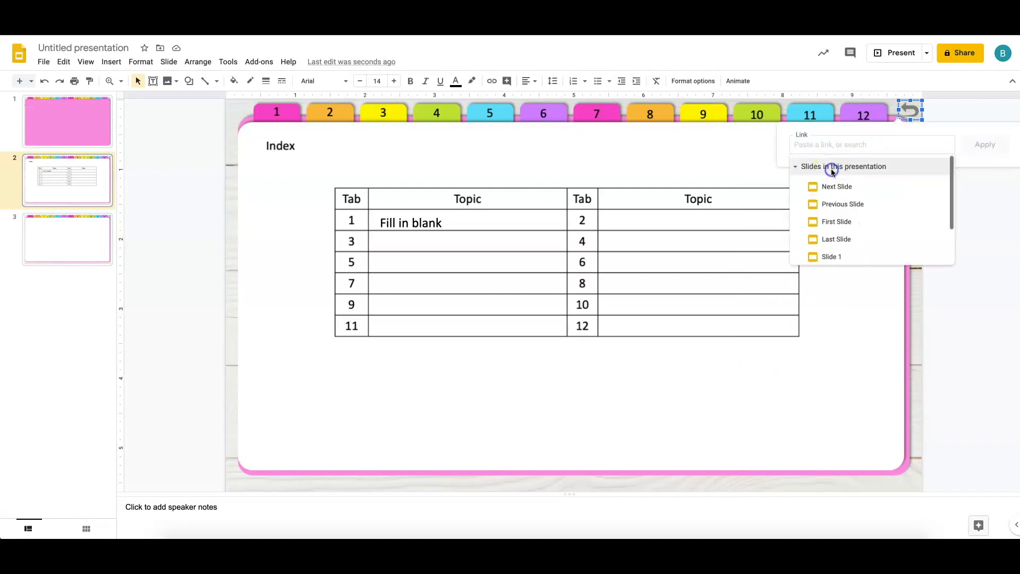
pyautogui.click(836, 222)
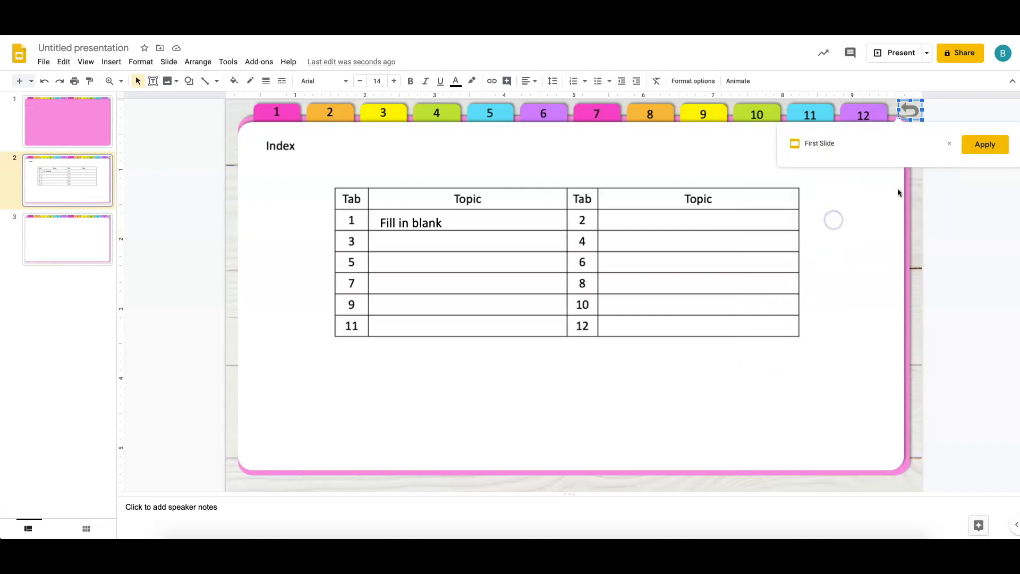
pyautogui.click(985, 144)
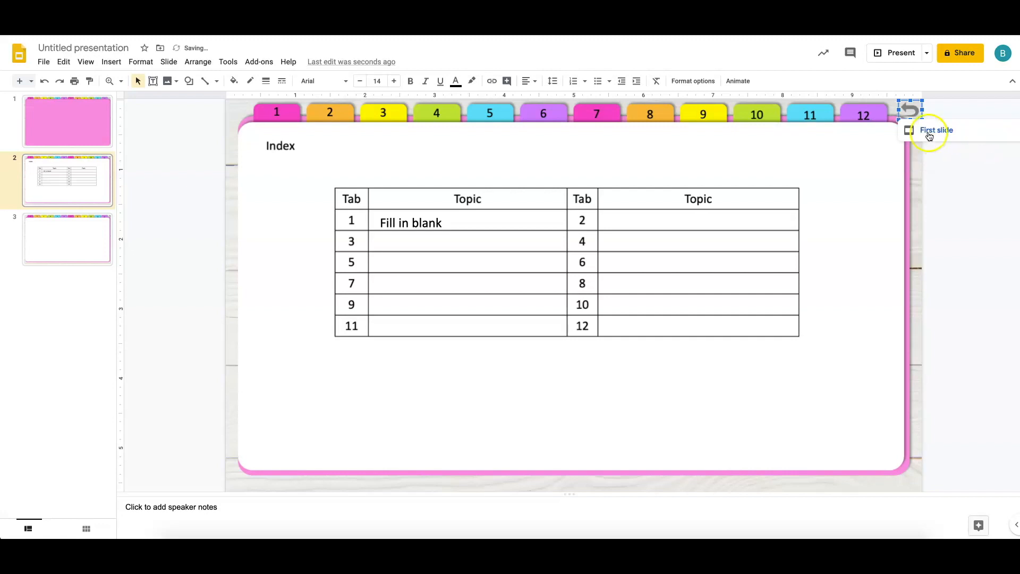
pyautogui.moveTo(216, 103)
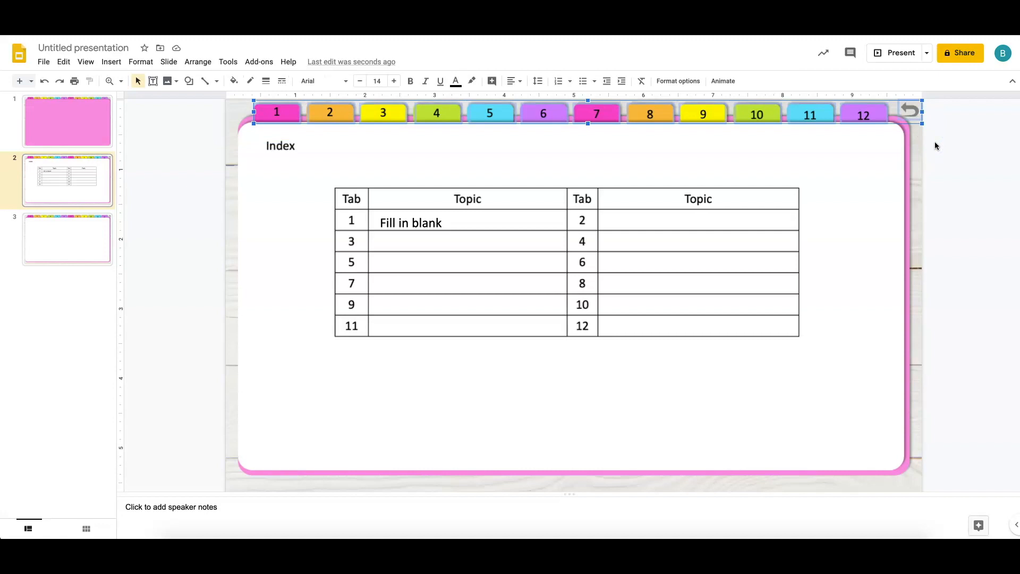
pyautogui.moveTo(96, 202)
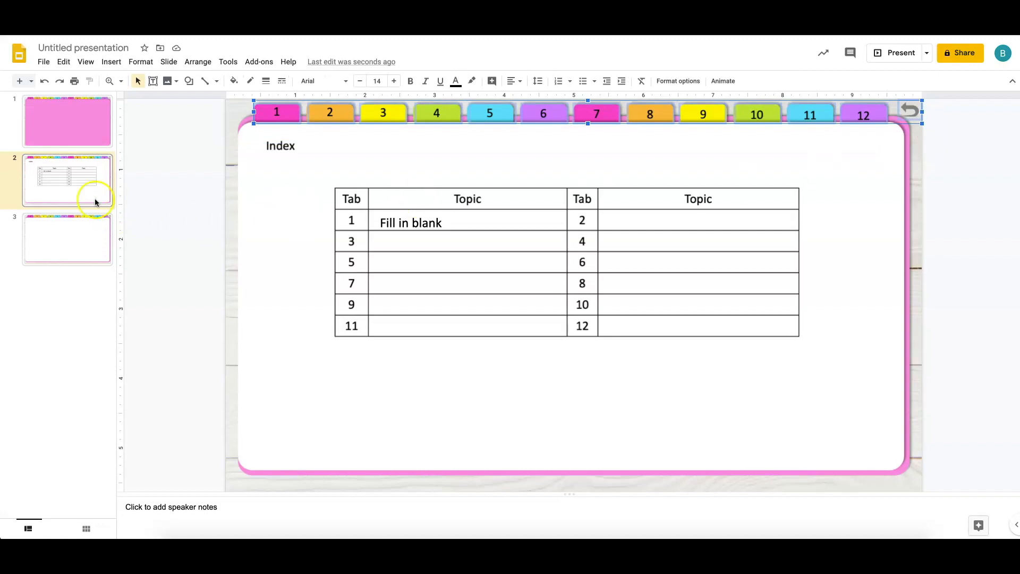
# Test the links by visiting the cover, tab 1 button, index slide, and slide 3.
pyautogui.click(68, 121)
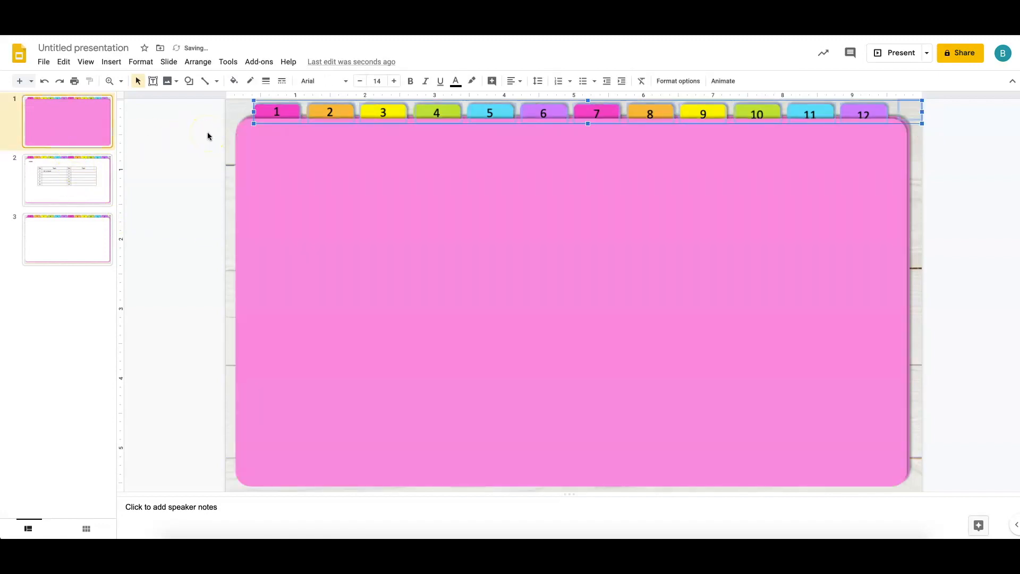
pyautogui.moveTo(98, 250)
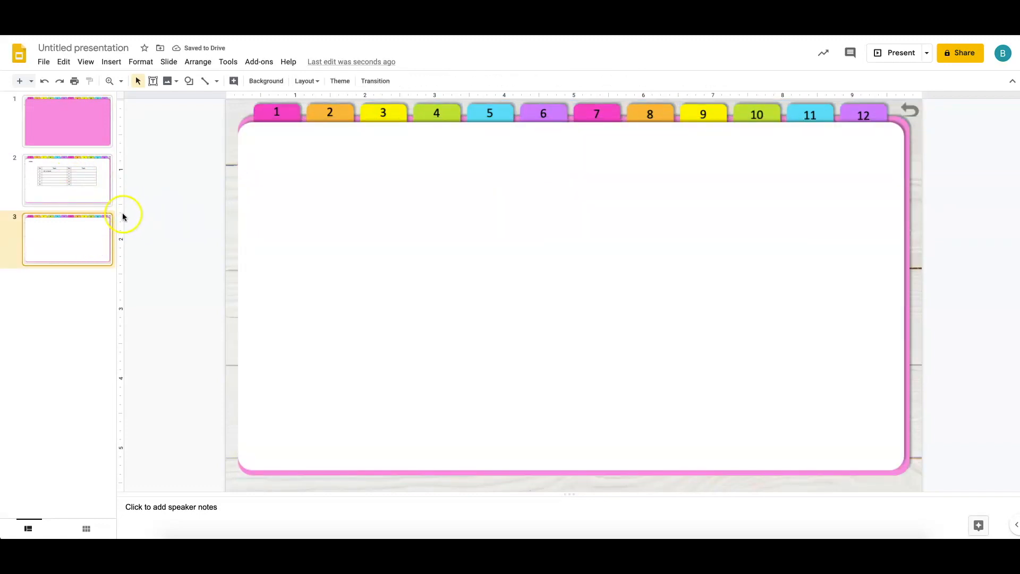
pyautogui.click(275, 112)
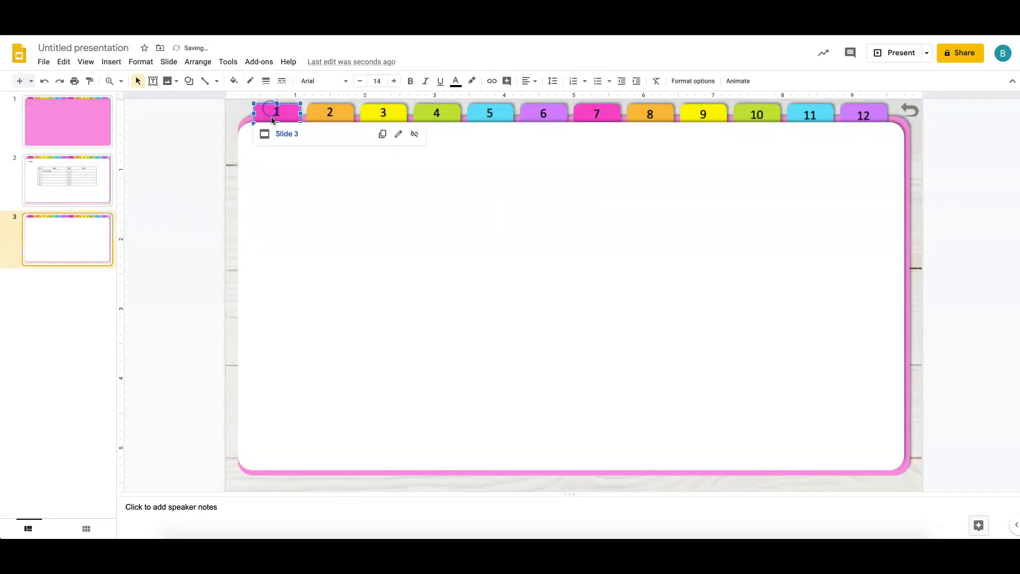
pyautogui.click(68, 181)
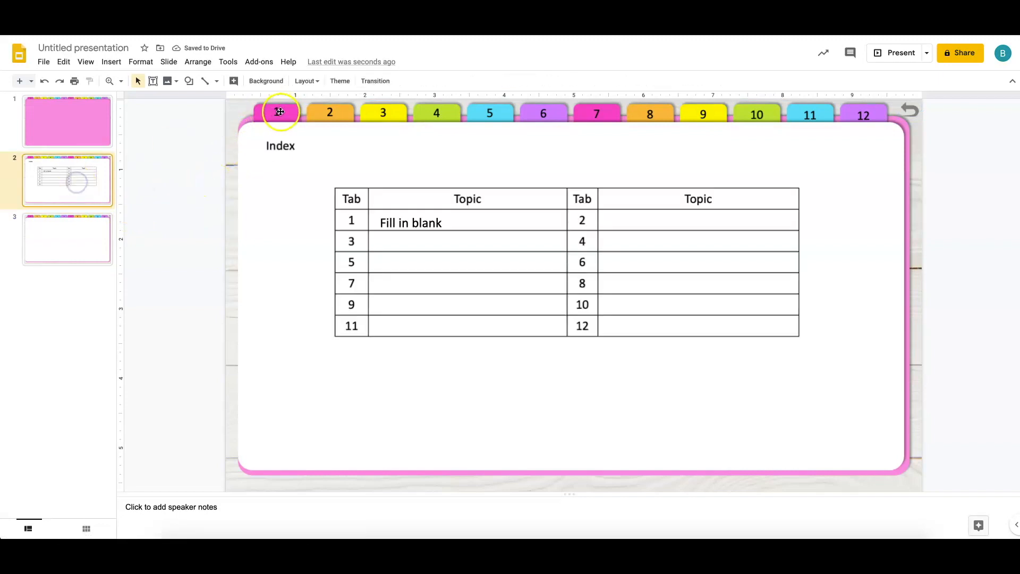
pyautogui.click(67, 239)
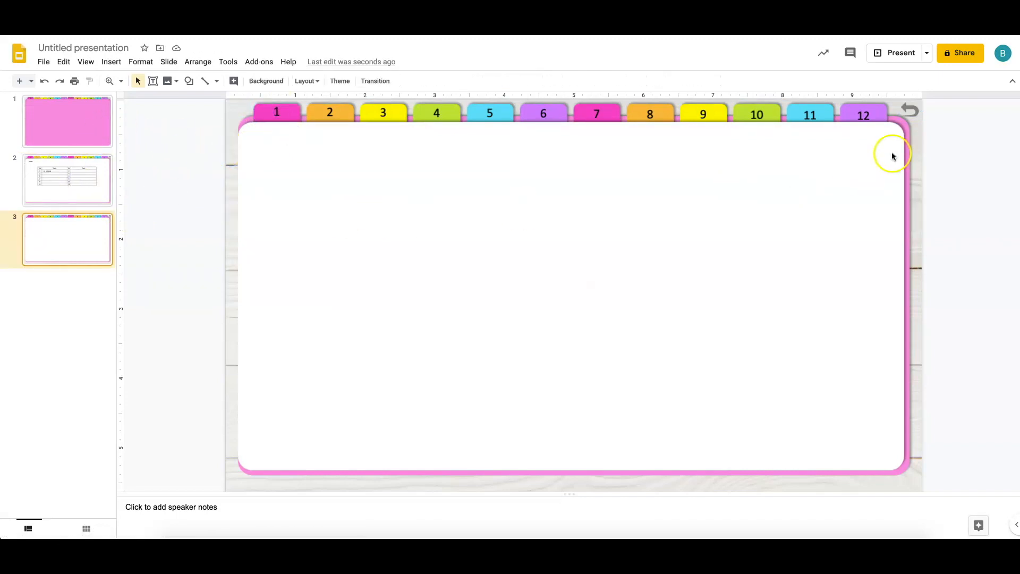
pyautogui.click(68, 190)
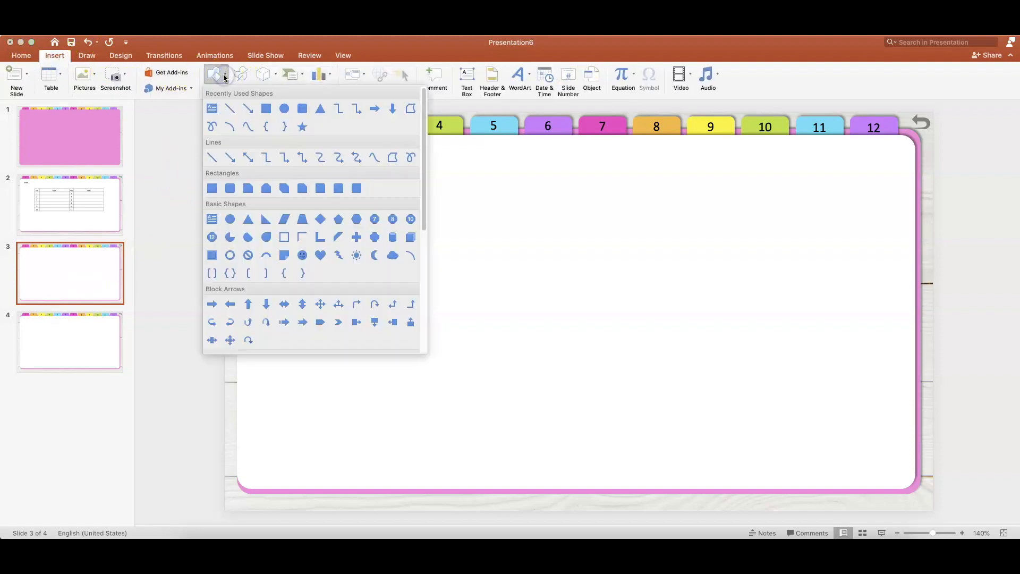
# Draw a thin pink bar on slide 3 at 50% transparency with no outline, then lower it.
pyautogui.moveTo(463, 209); pyautogui.dragTo(612, 215)
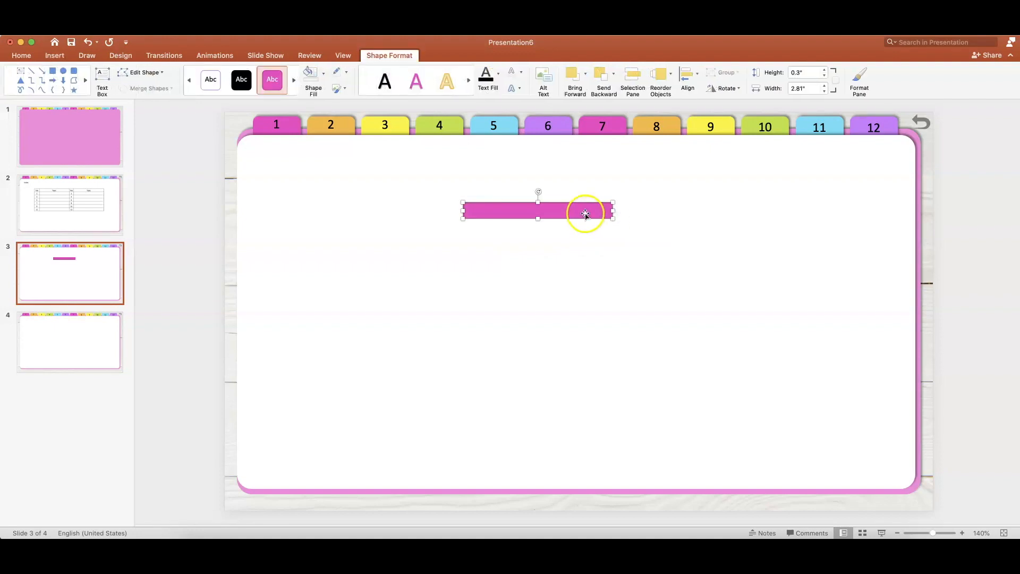
pyautogui.rightClick(585, 215)
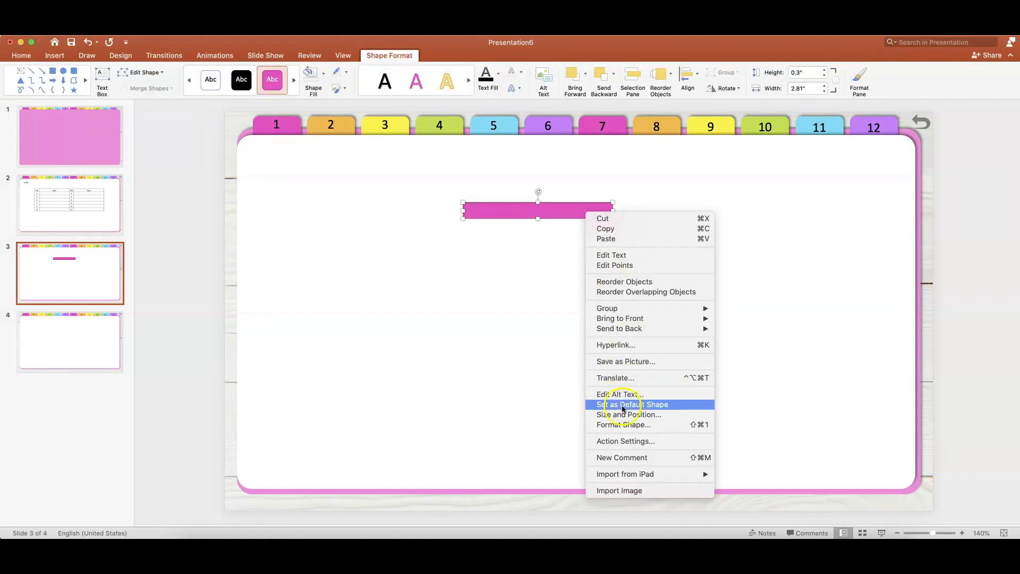
pyautogui.click(623, 424)
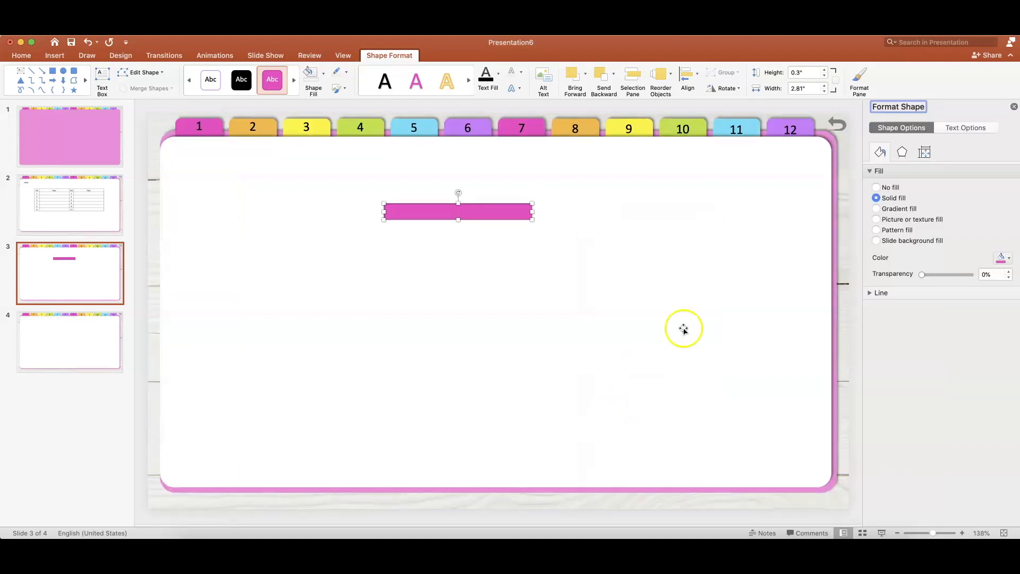
pyautogui.moveTo(910, 251)
pyautogui.write('50')
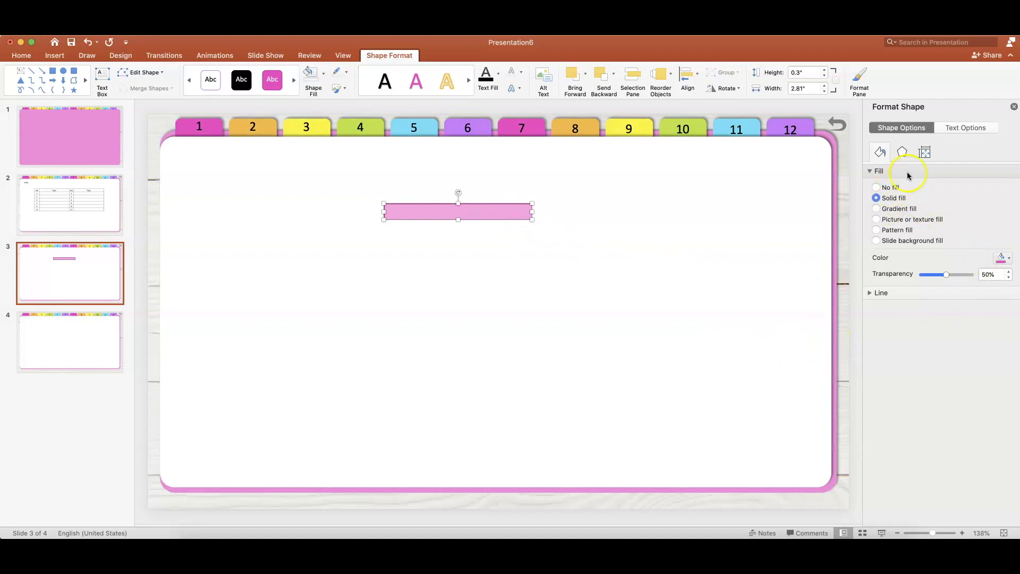
pyautogui.click(881, 293)
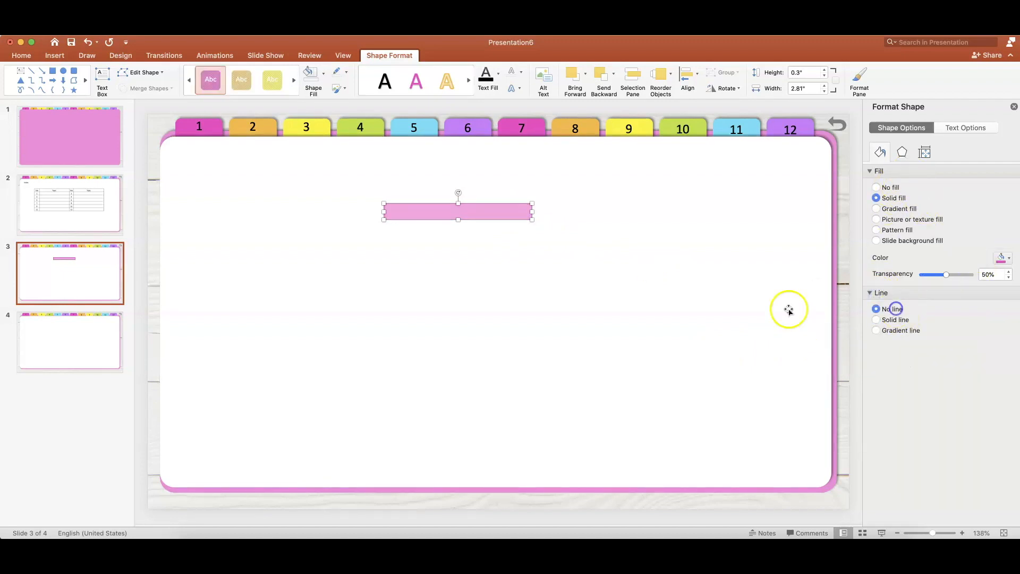
pyautogui.moveTo(457, 210); pyautogui.dragTo(478, 238)
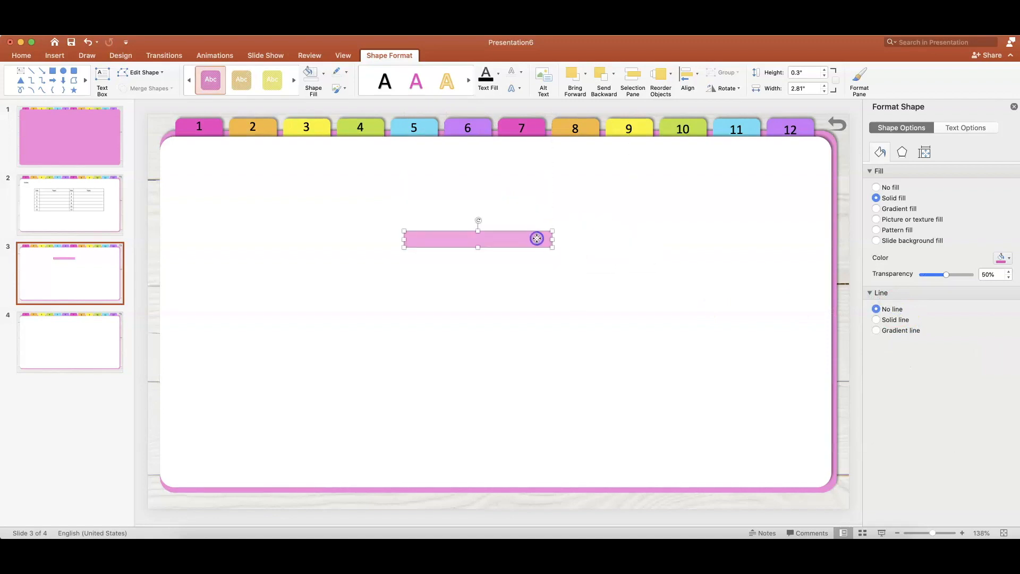
# Save the translucent pink rectangle from PowerPoint as a PNG picture on the Desktop.
pyautogui.rightClick(537, 238)
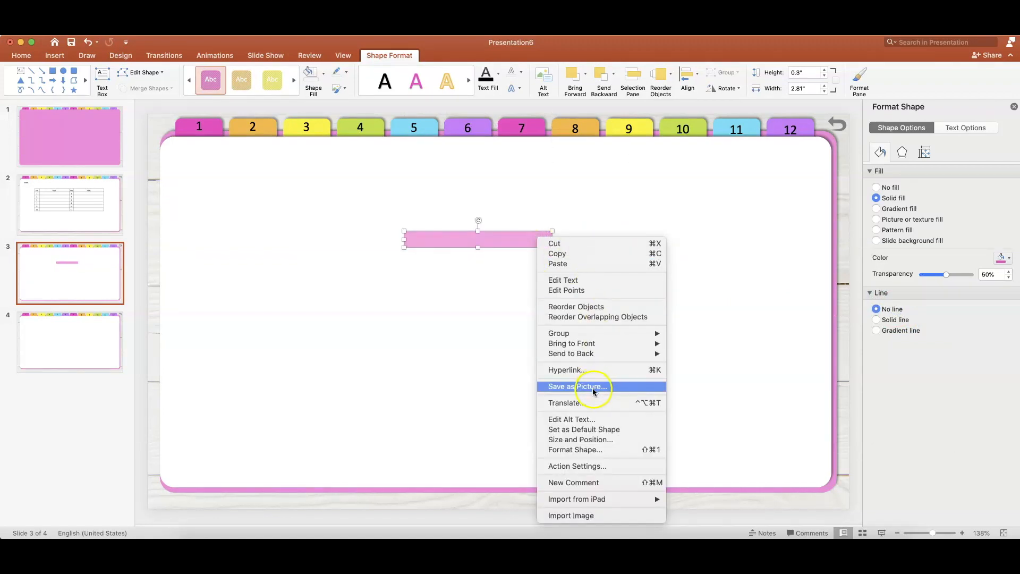
pyautogui.click(588, 386)
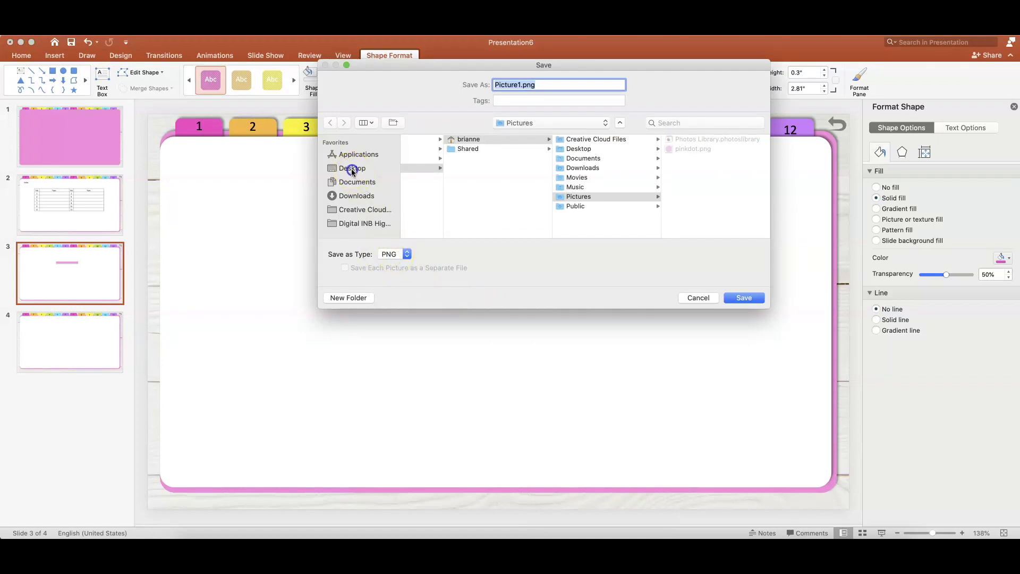
pyautogui.click(352, 168)
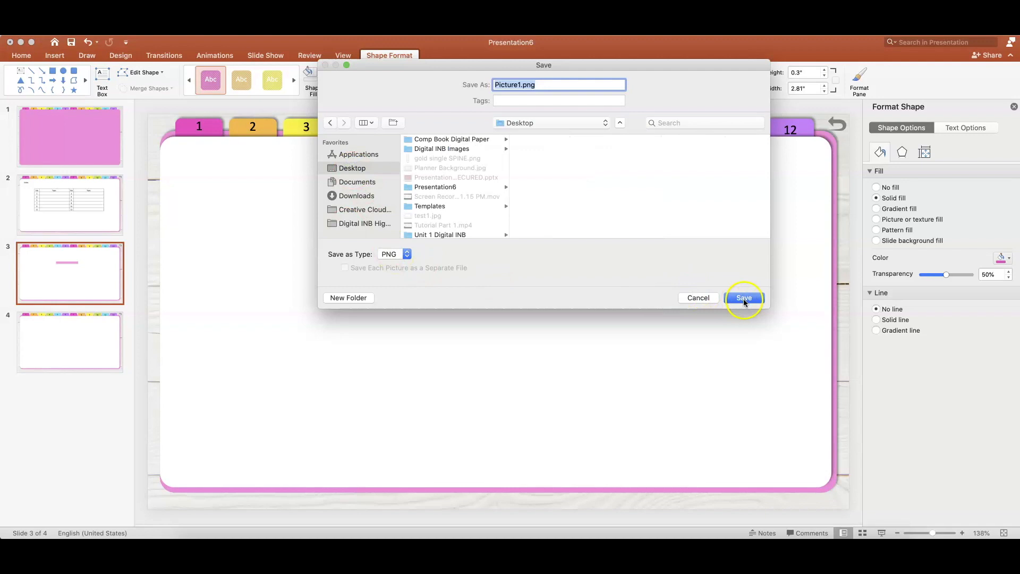
pyautogui.click(744, 298)
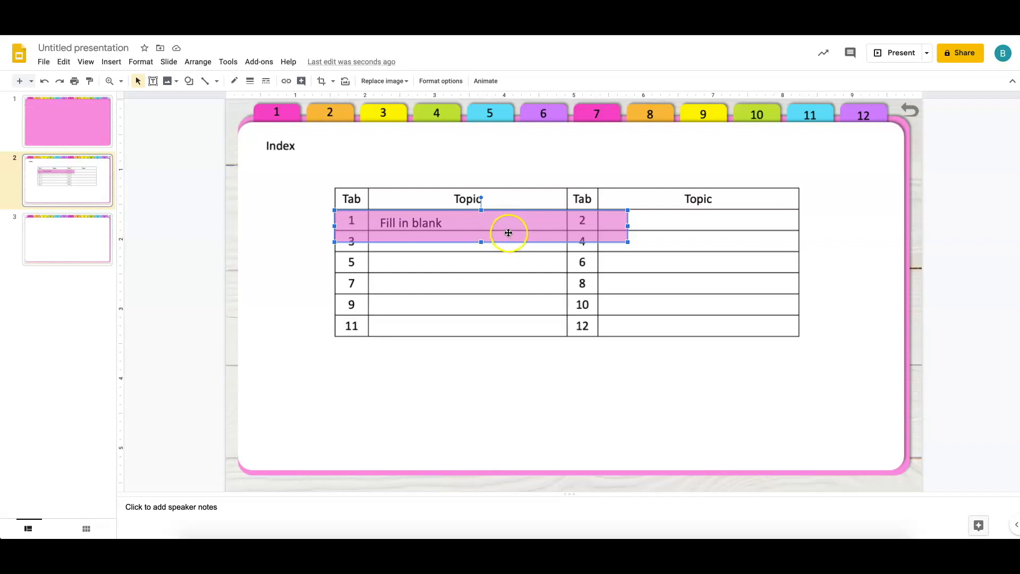
# Lock the aspect ratio of the highlighter picture under Format options, Size & Rotation.
pyautogui.rightClick(508, 233)
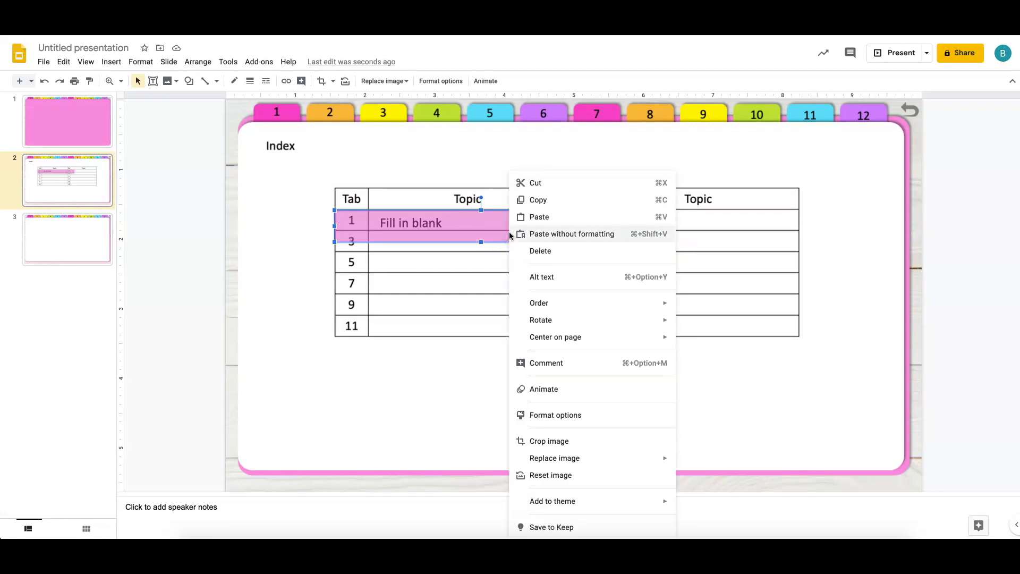
pyautogui.click(555, 415)
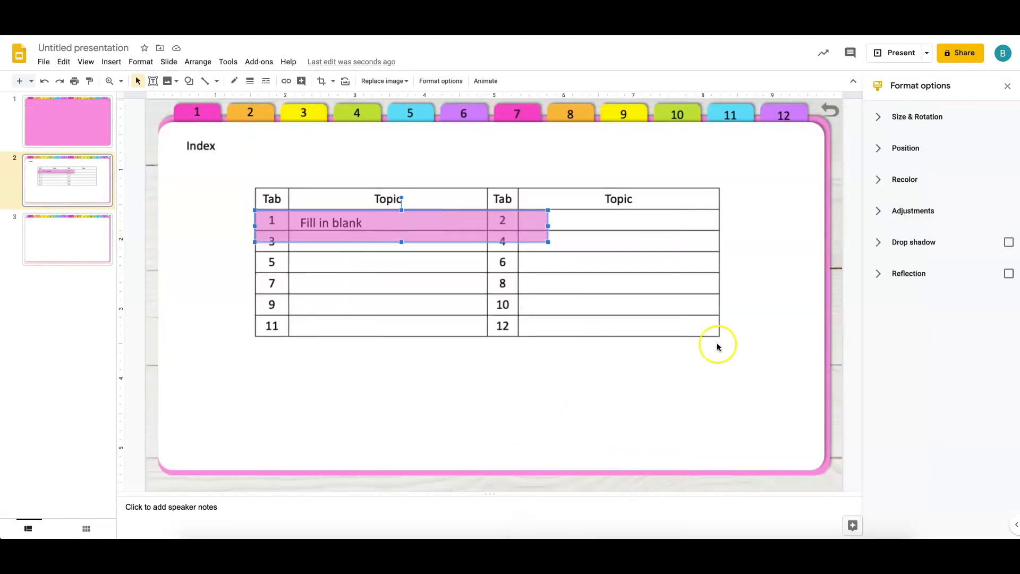
pyautogui.click(917, 117)
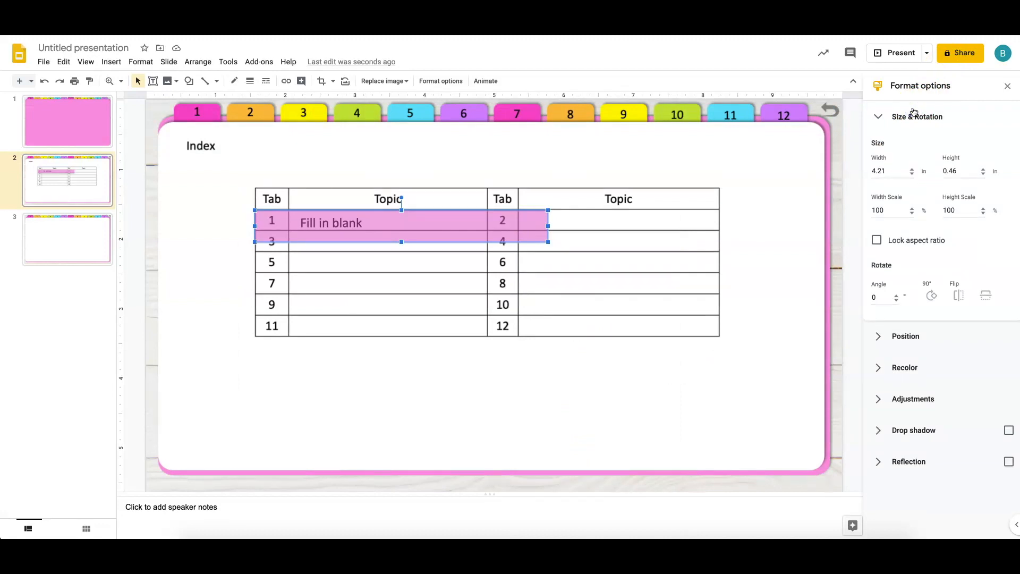
pyautogui.click(877, 241)
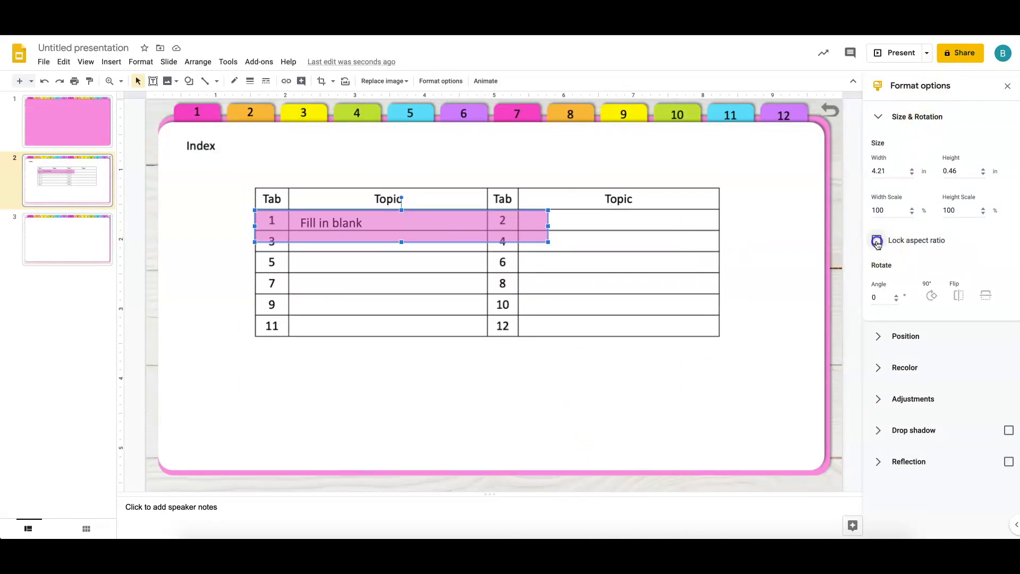
pyautogui.click(876, 240)
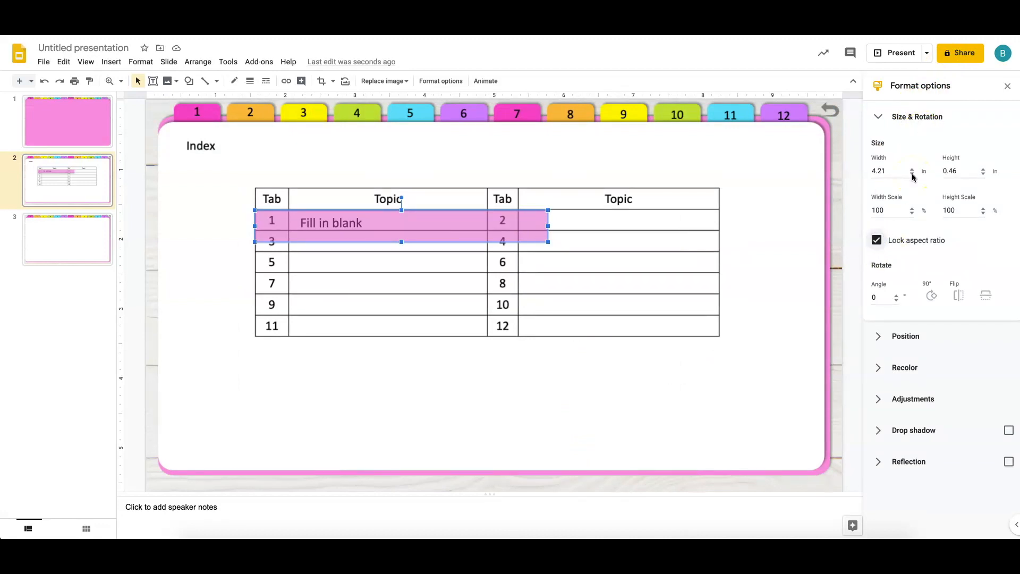
# Shrink the highlighter and drag it over just the tab 1 Fill in blank cell.
pyautogui.click(912, 174)
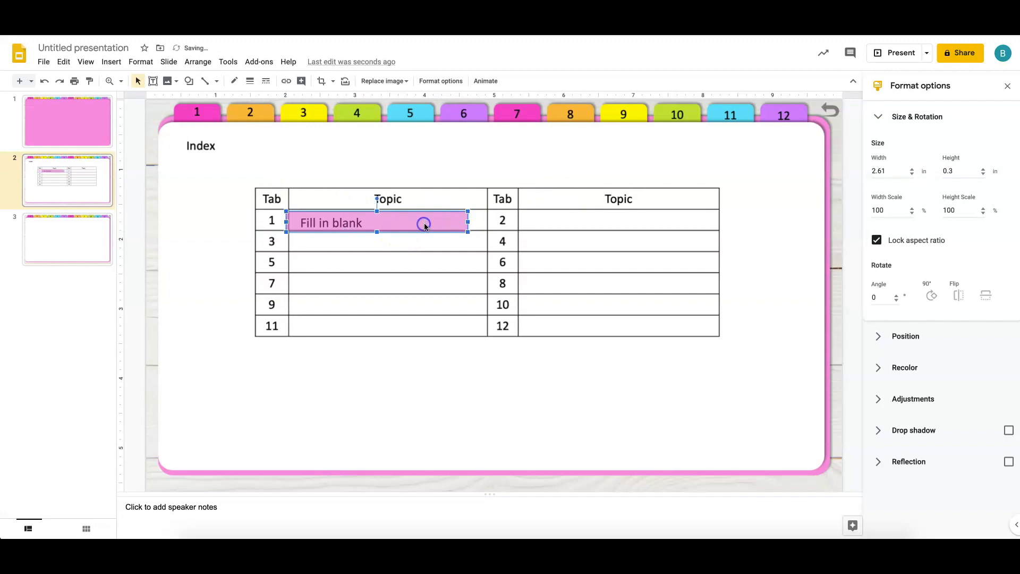
pyautogui.moveTo(423, 223); pyautogui.dragTo(434, 227)
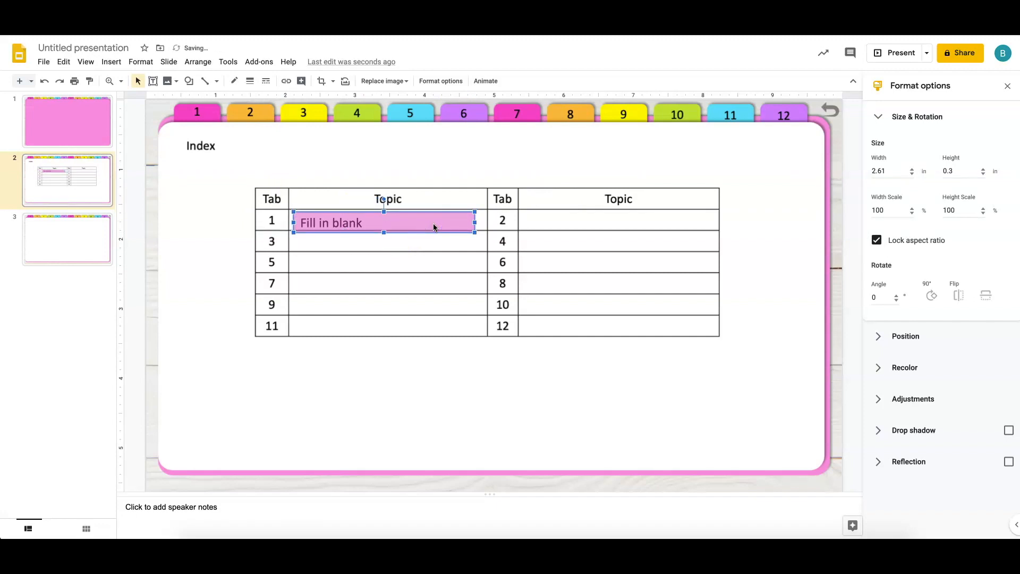
pyautogui.moveTo(473, 222); pyautogui.dragTo(385, 221)
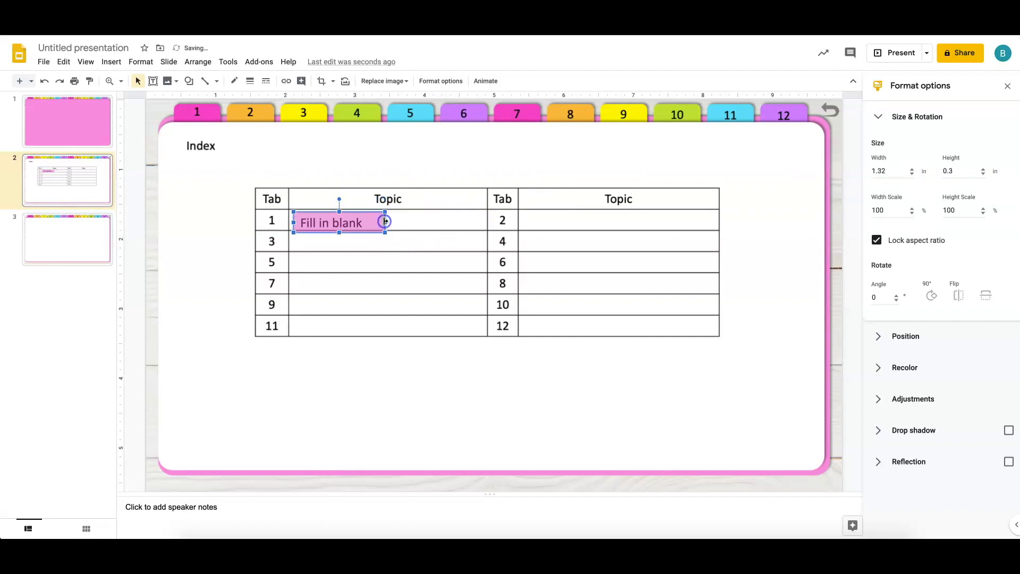